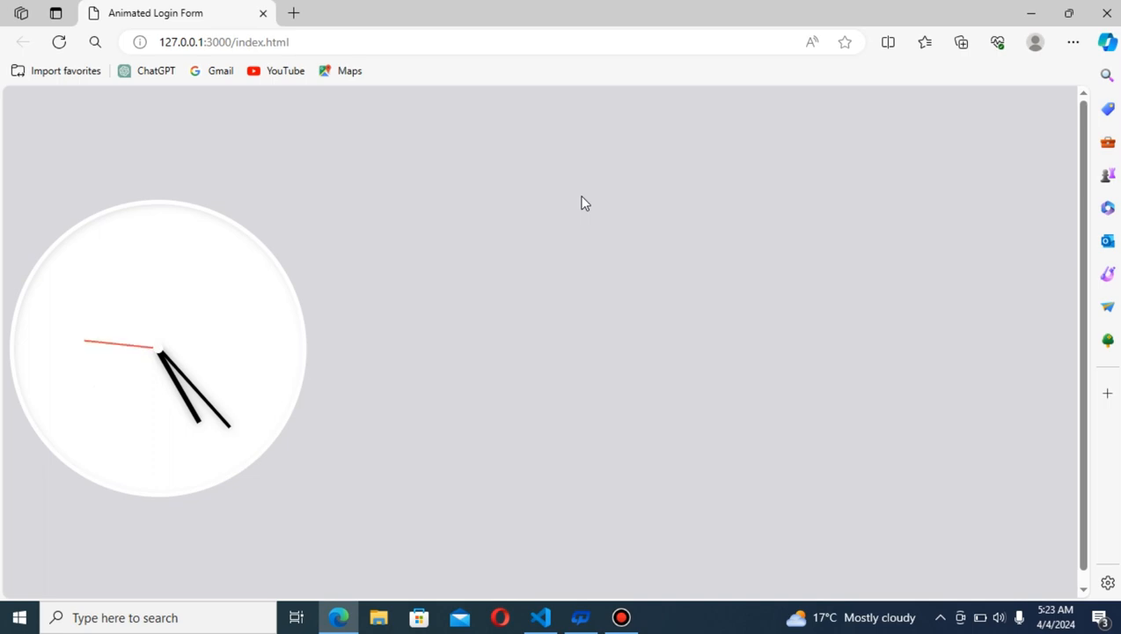
Add a div.clock and start a div.wrap inside it using Emmet
{"action": "left_click", "coordinate": [539, 616]}
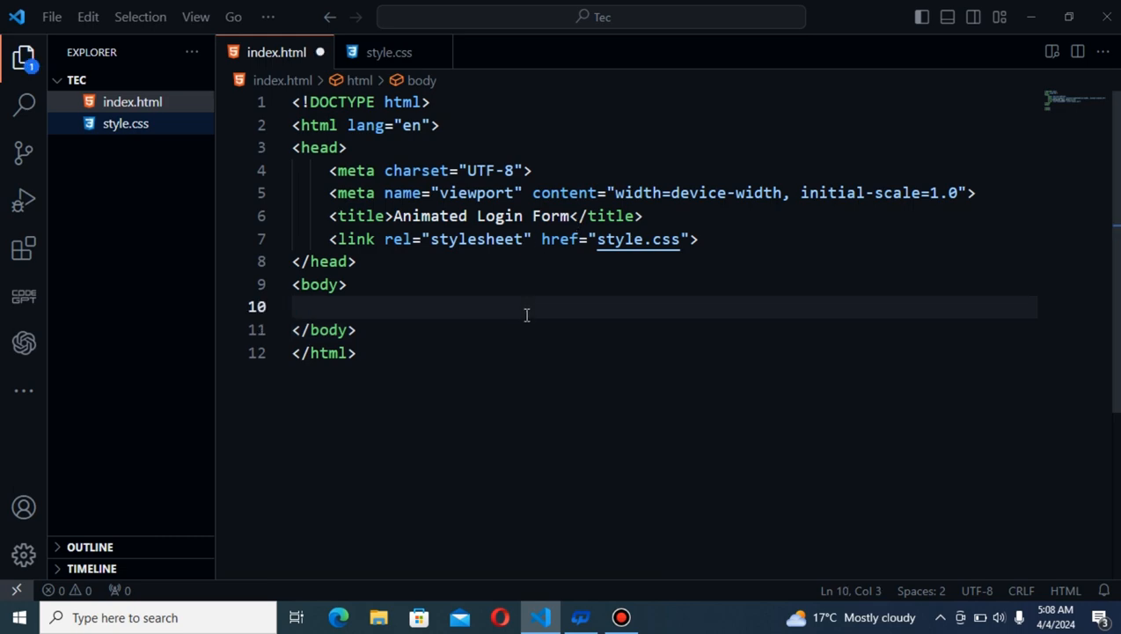
{"action": "type", "text": "div."}
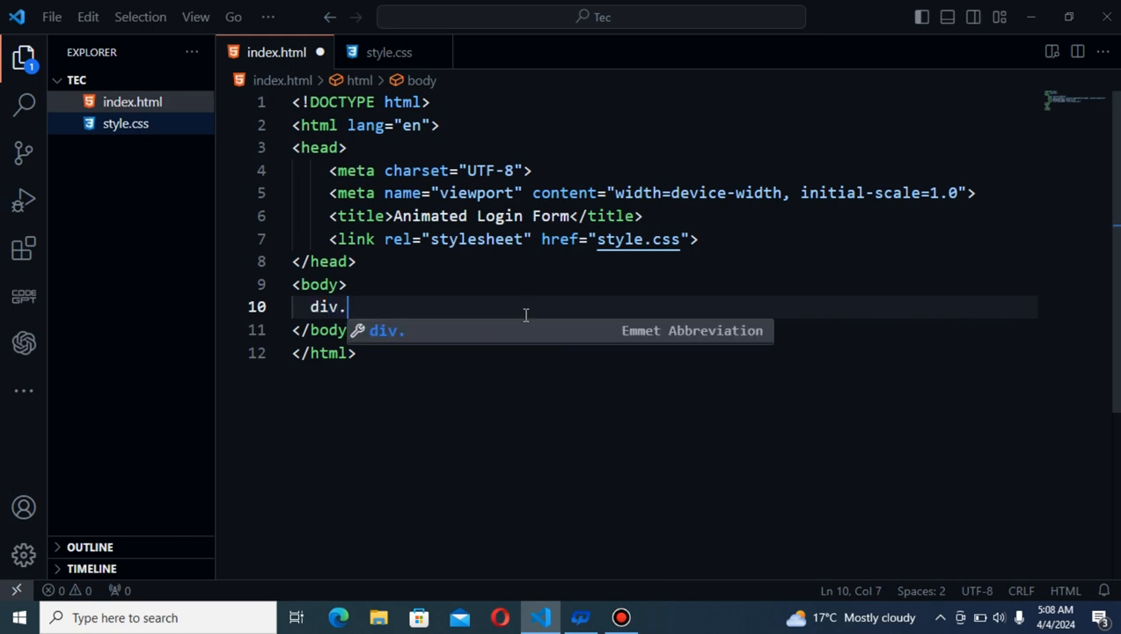
{"action": "type", "text": "clock\"></div>"}
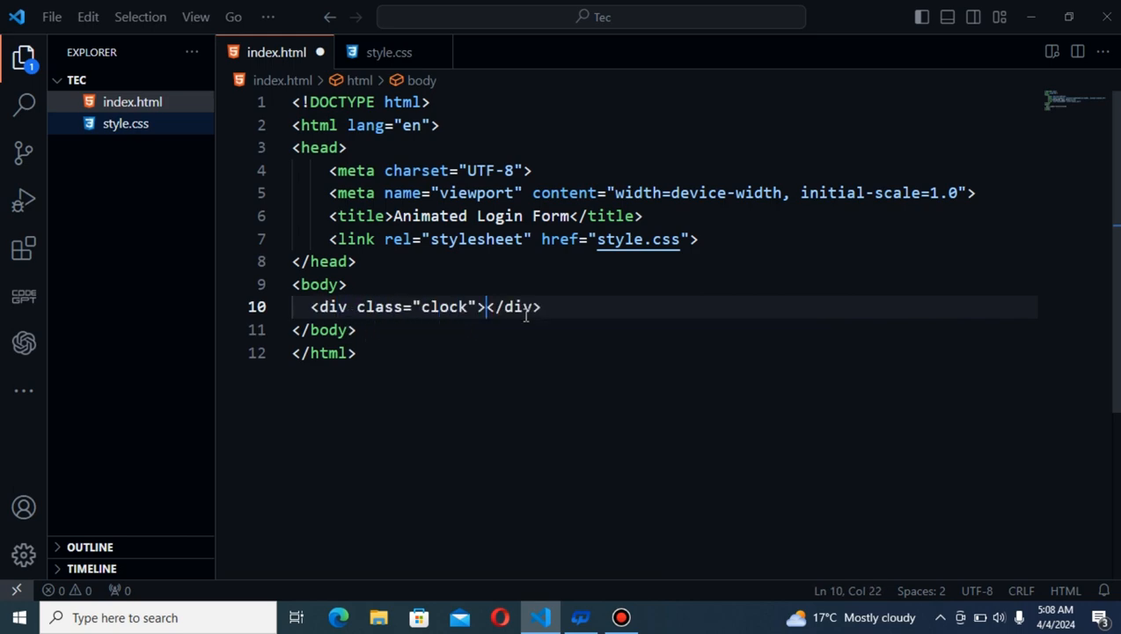
{"action": "key", "text": "Enter"}
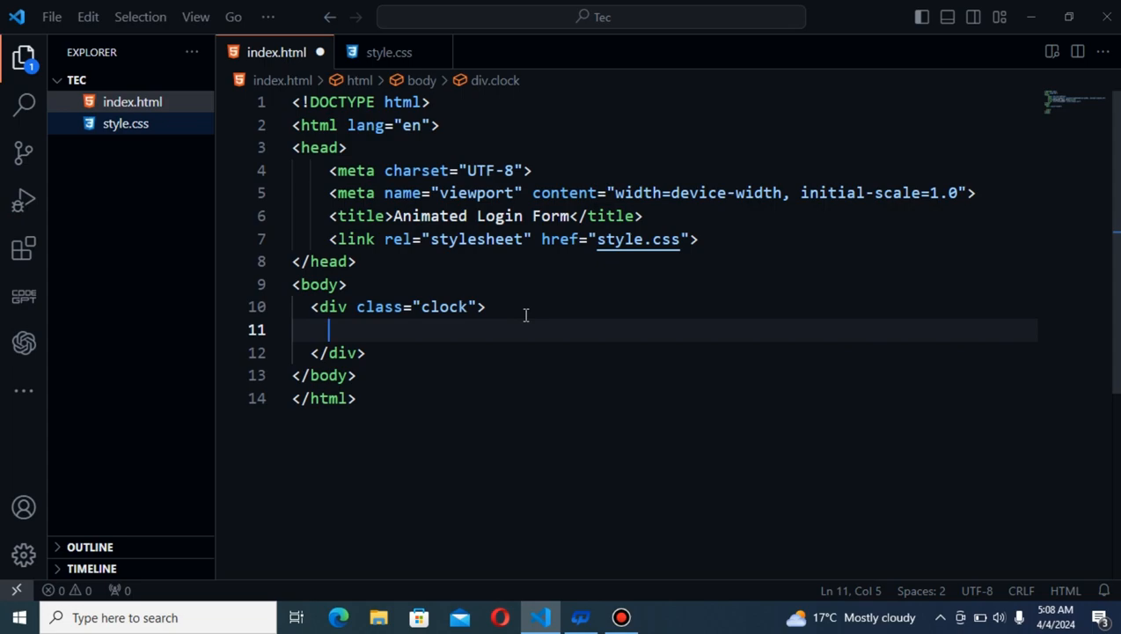
{"action": "type", "text": "div."}
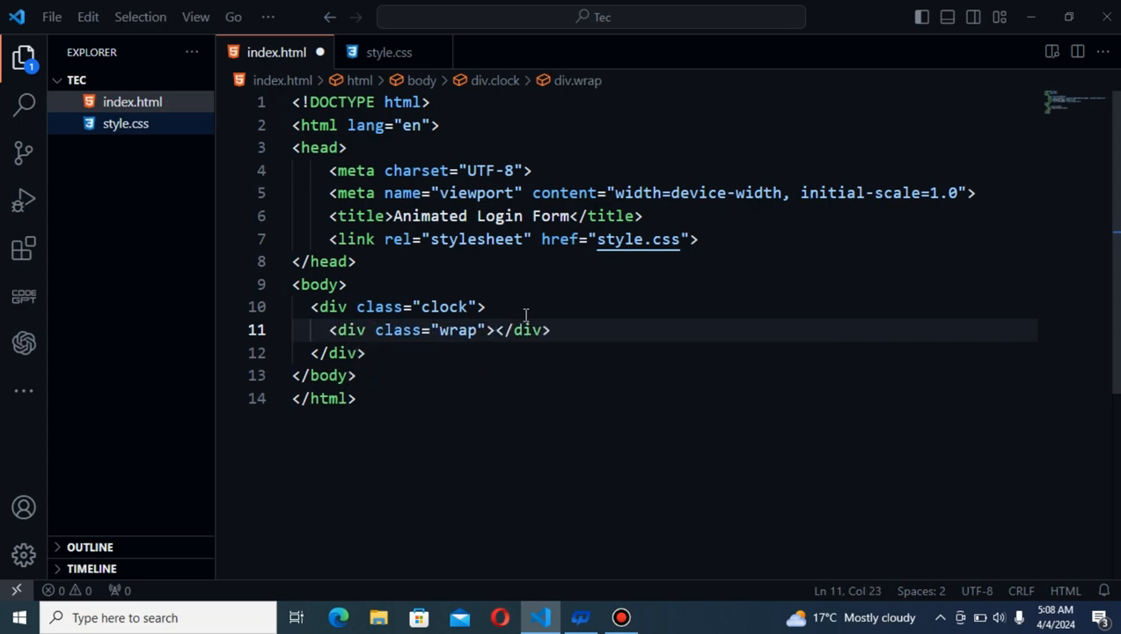
Add the hour and minute spans inside the wrap div via span.h / span.m expansions
{"action": "type", "text": "span.h"}
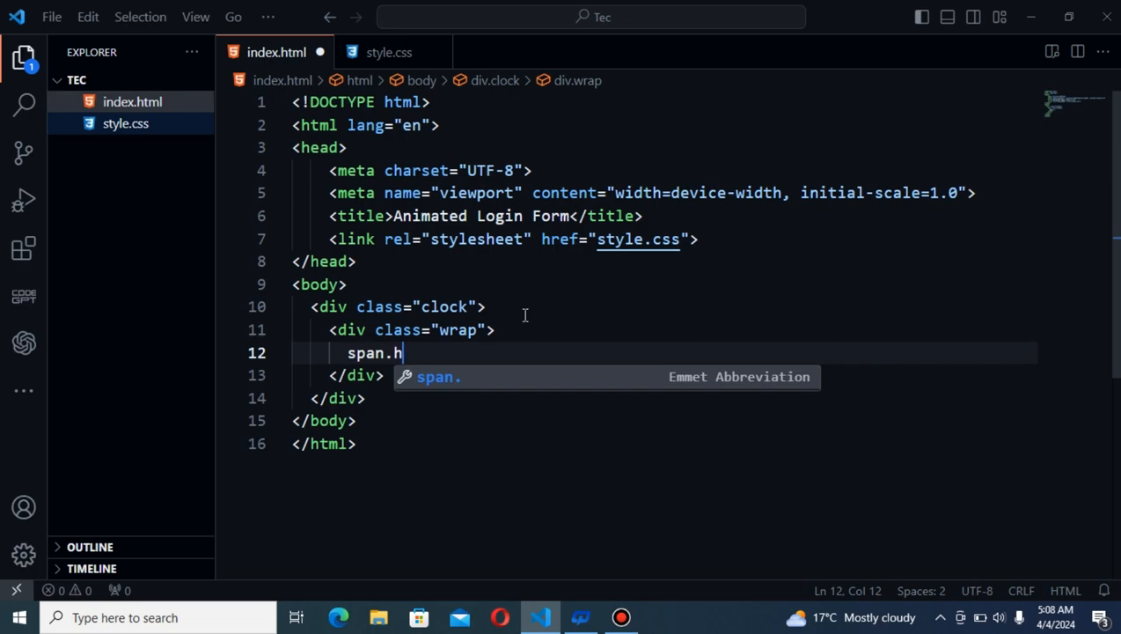
{"action": "key", "text": "Tab"}
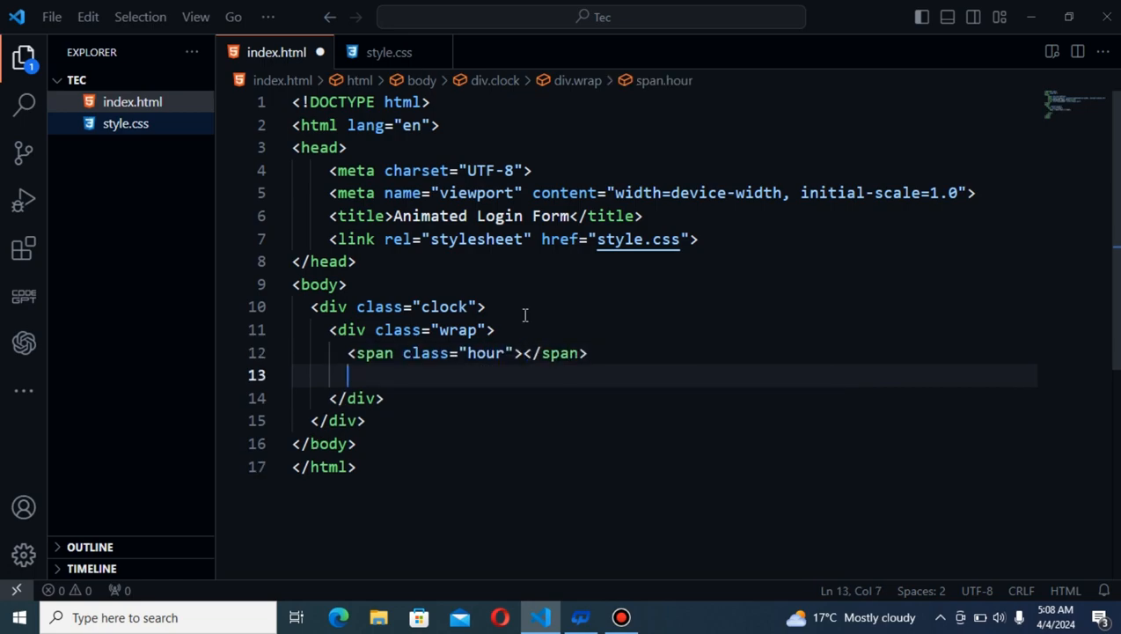
{"action": "type", "text": "span.m"}
{"action": "type", "text": "<span class=\"dot\"></span>"}
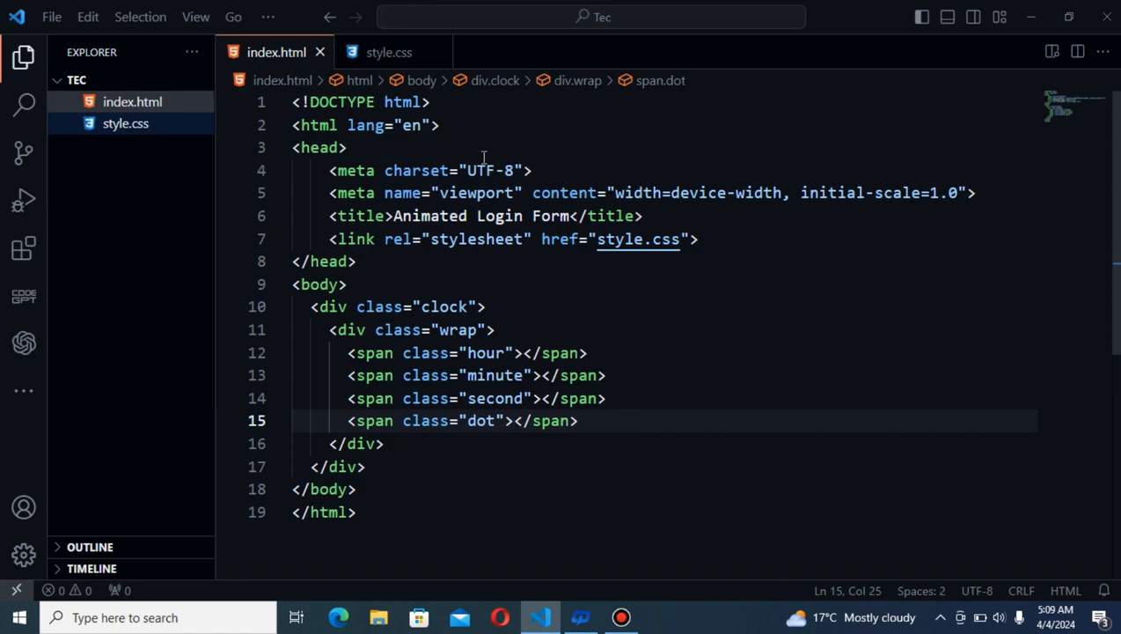
In style.css, write a .wrap rule with hidden overflow and relative positioning
{"action": "left_click", "coordinate": [387, 53]}
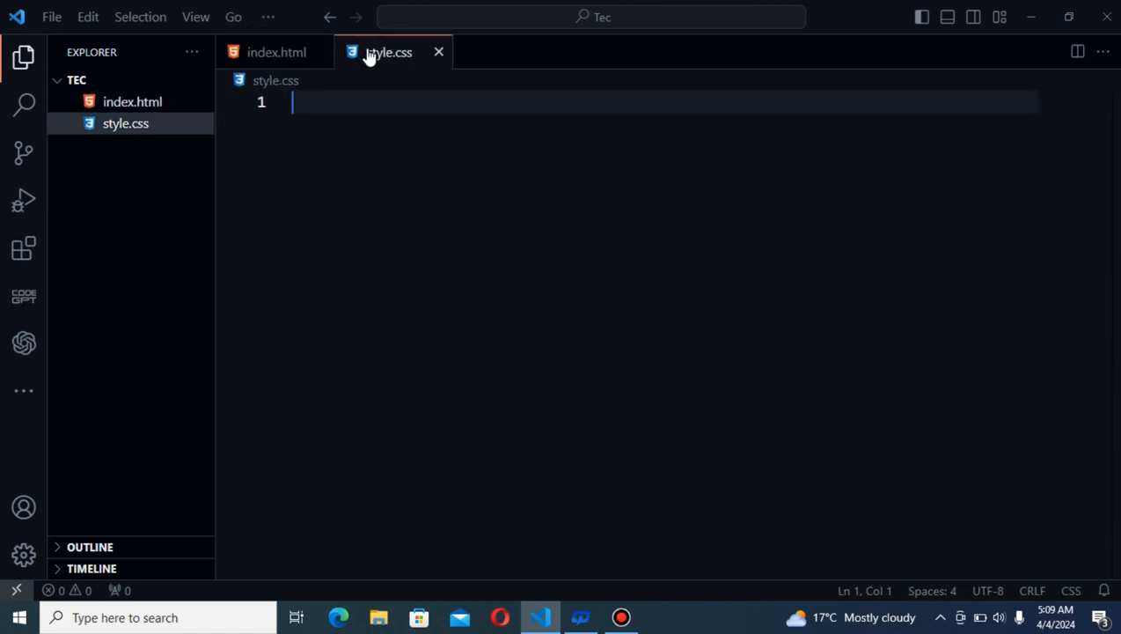
{"action": "type", "text": ".wrap {"}
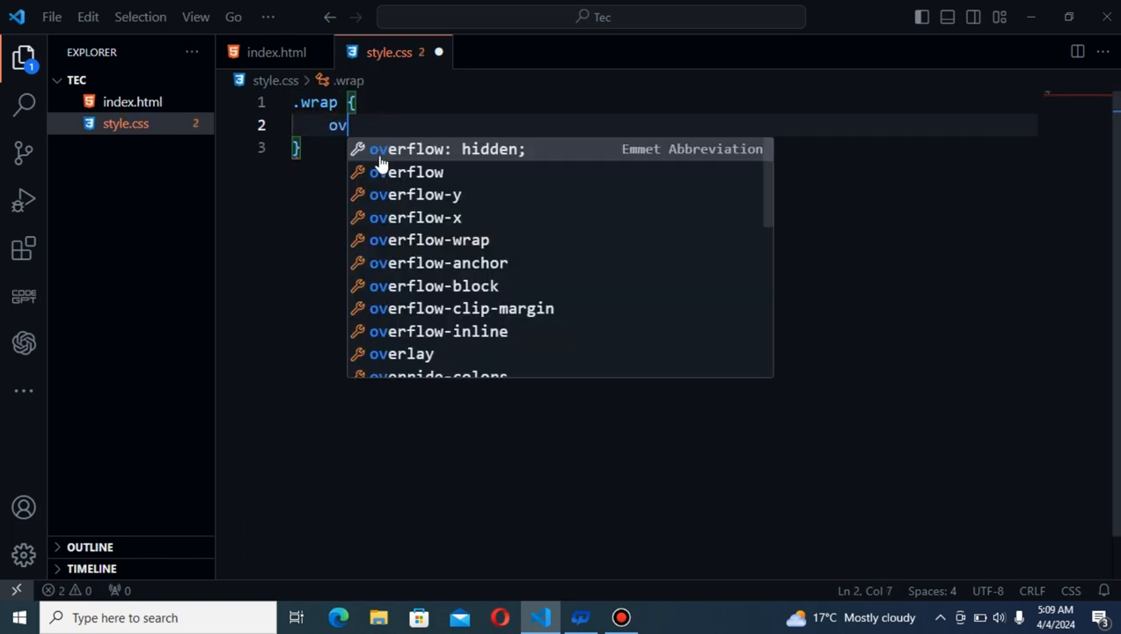
{"action": "type", "text": "overflow: hidden;"}
{"action": "type", "text": "position: ;"}
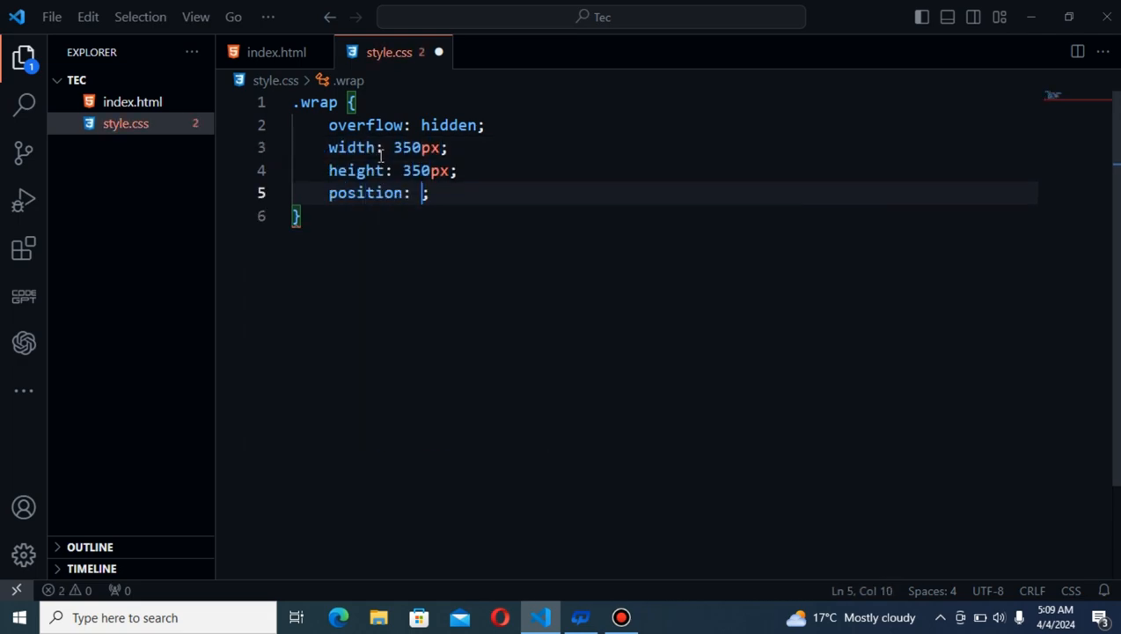
{"action": "type", "text": "relative;"}
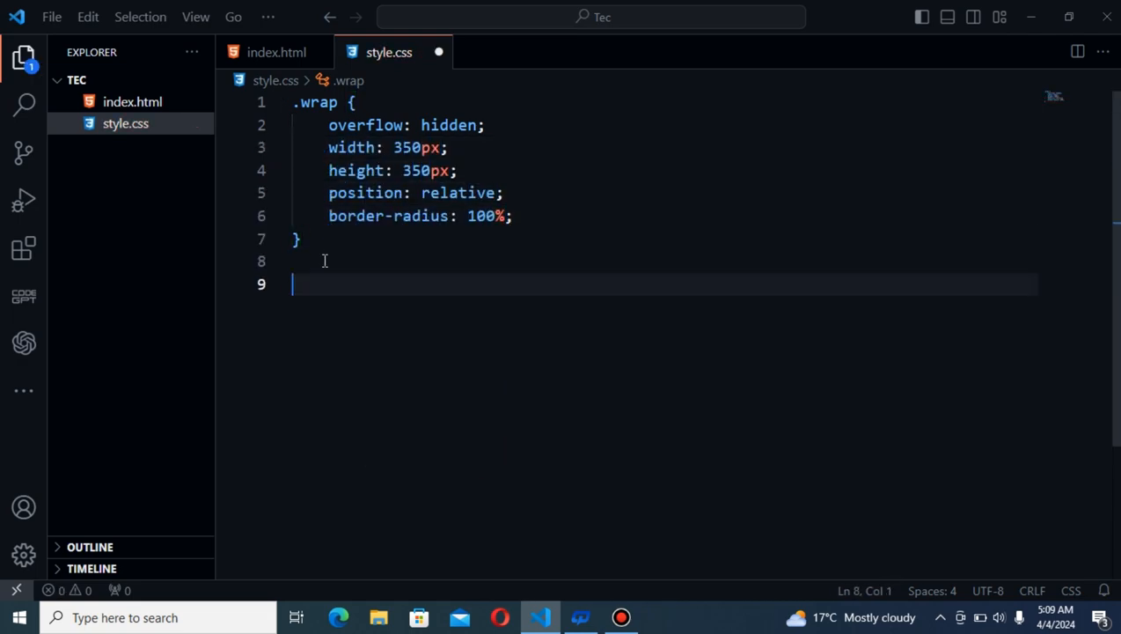
Start a body rule with a height declaration
{"action": "type", "text": "body{"}
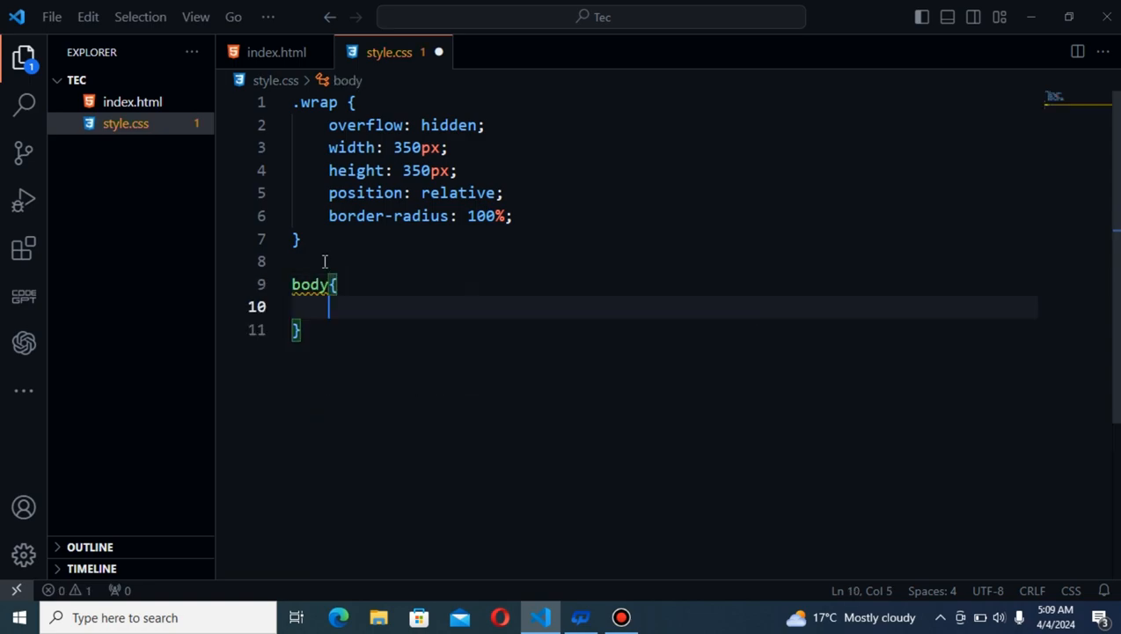
{"action": "type", "text": "height:"}
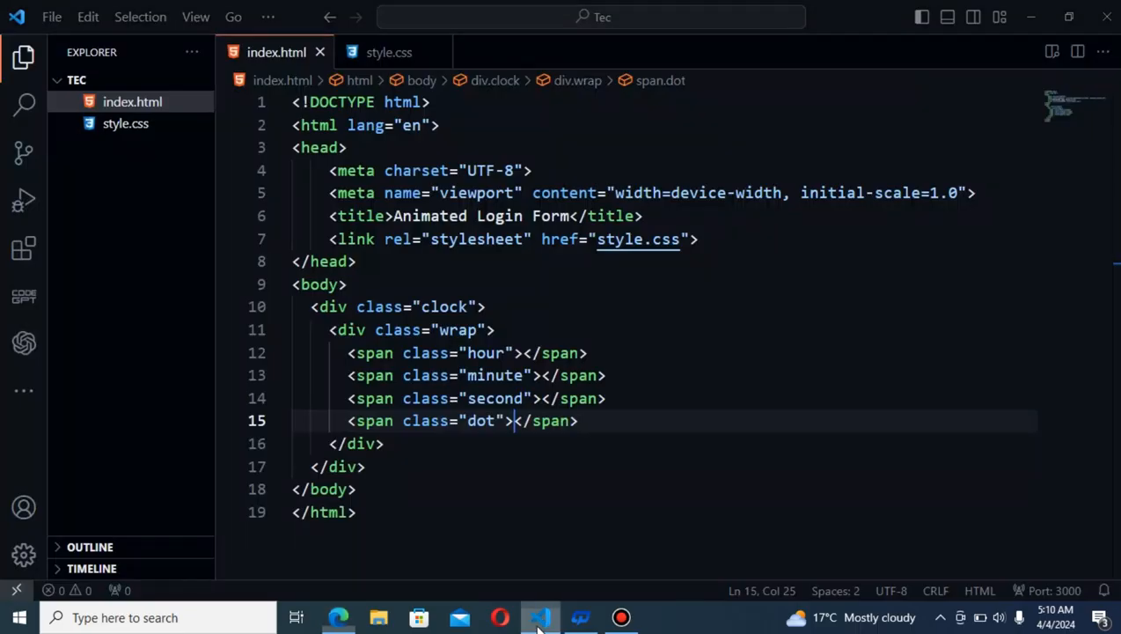
Write a .clock rule with white background-color, border-radius and a 5px solid border
{"action": "left_click", "coordinate": [386, 53]}
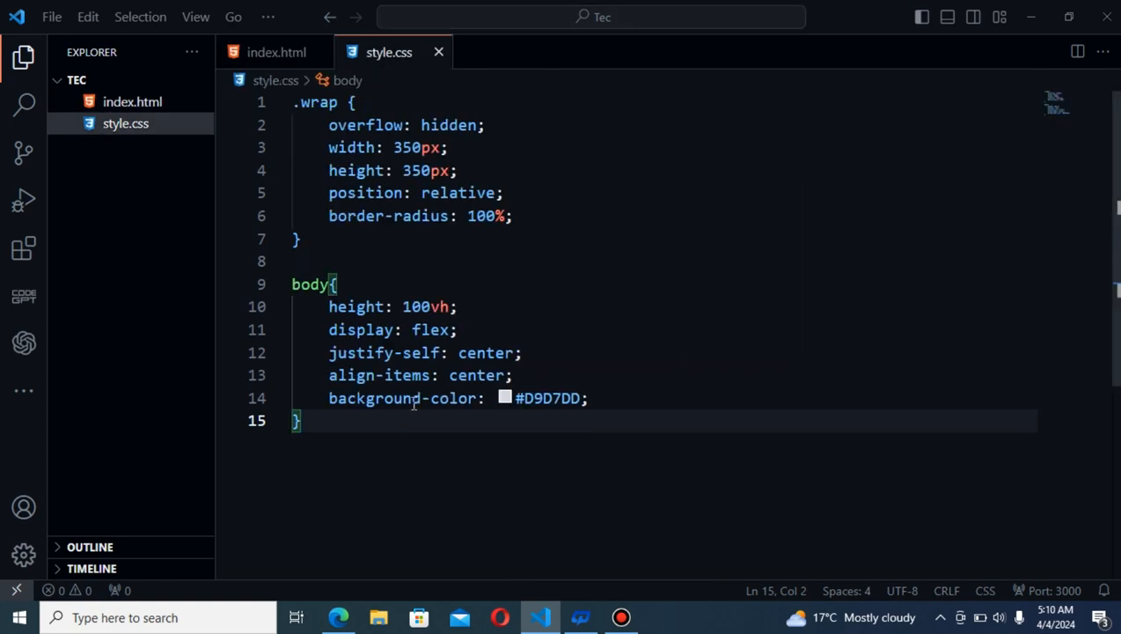
{"action": "type", "text": "."}
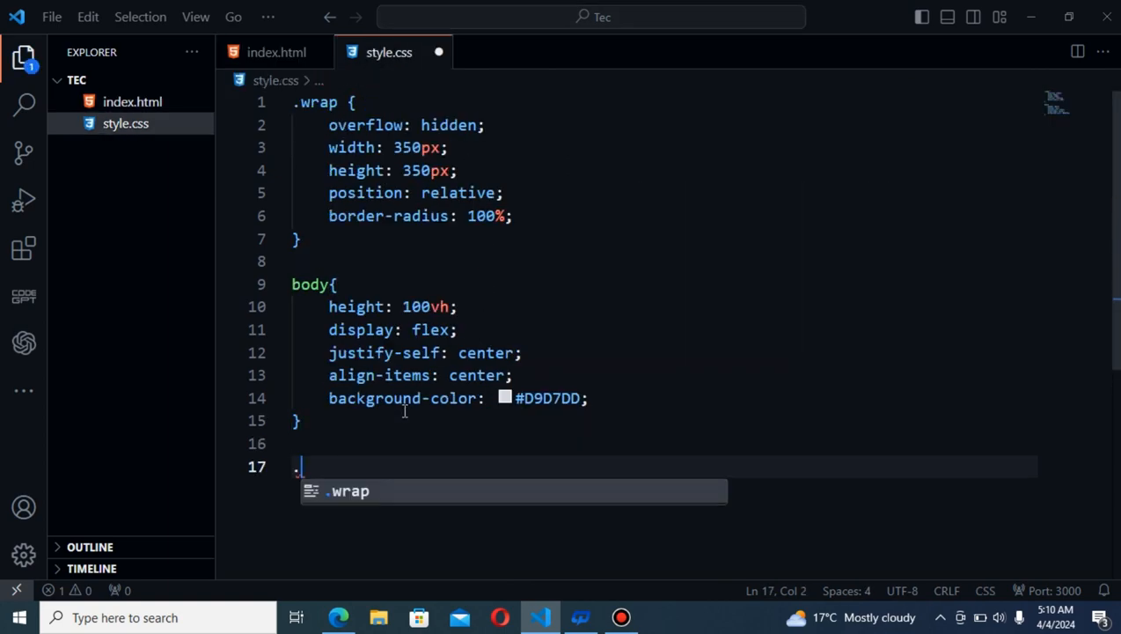
{"action": "type", "text": "c"}
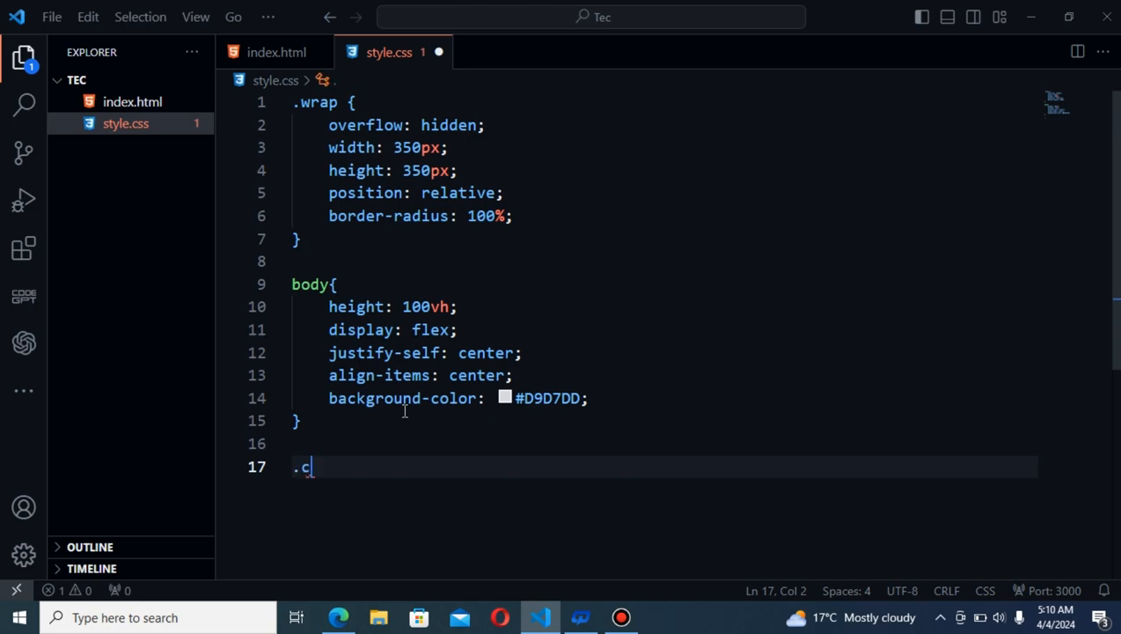
{"action": "type", "text": "lock {"}
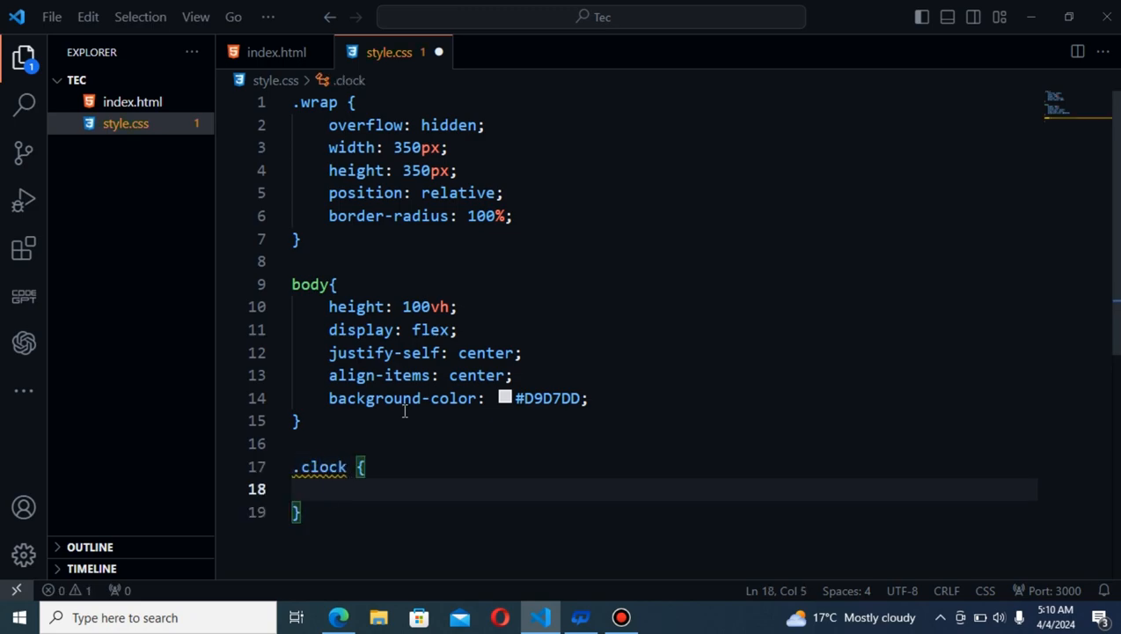
{"action": "type", "text": "background-color: ;"}
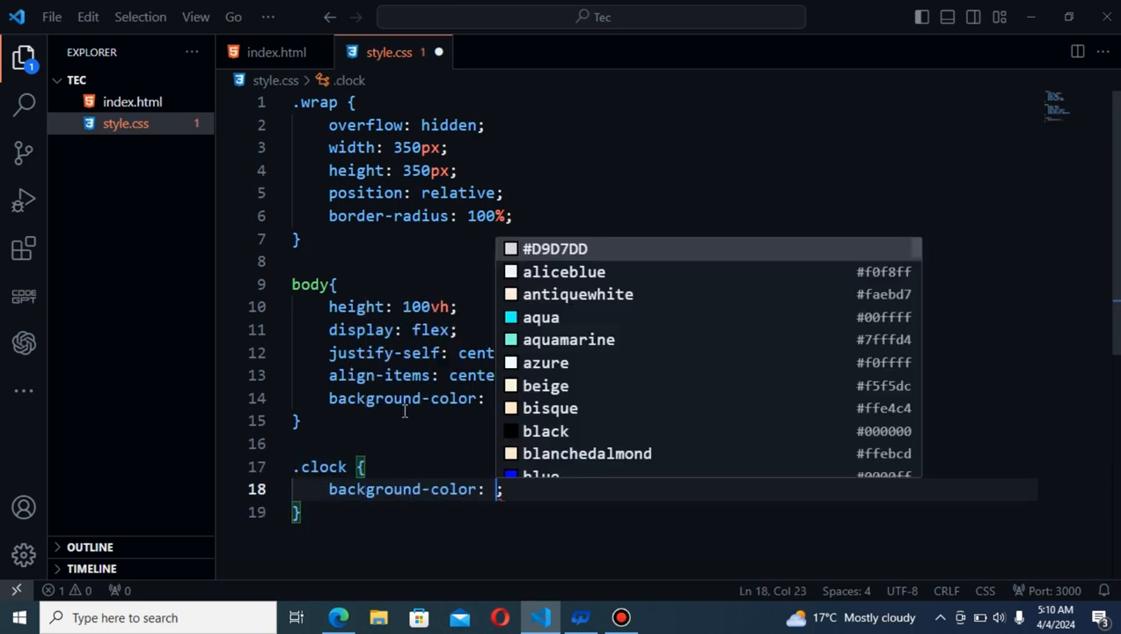
{"action": "type", "text": "border-radius: 100%;"}
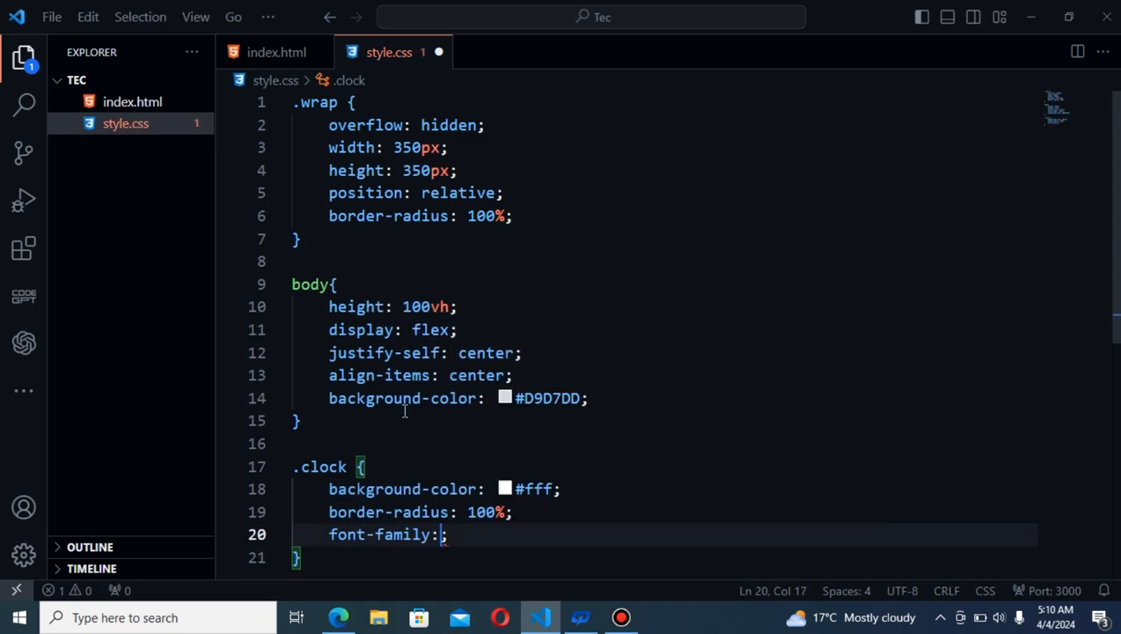
{"action": "type", "text": "border: 5px solid white;"}
{"action": "type", "text": "box-shadow: inset 2px 3px 8px 0 rgba(0, 0, 0, .1);"}
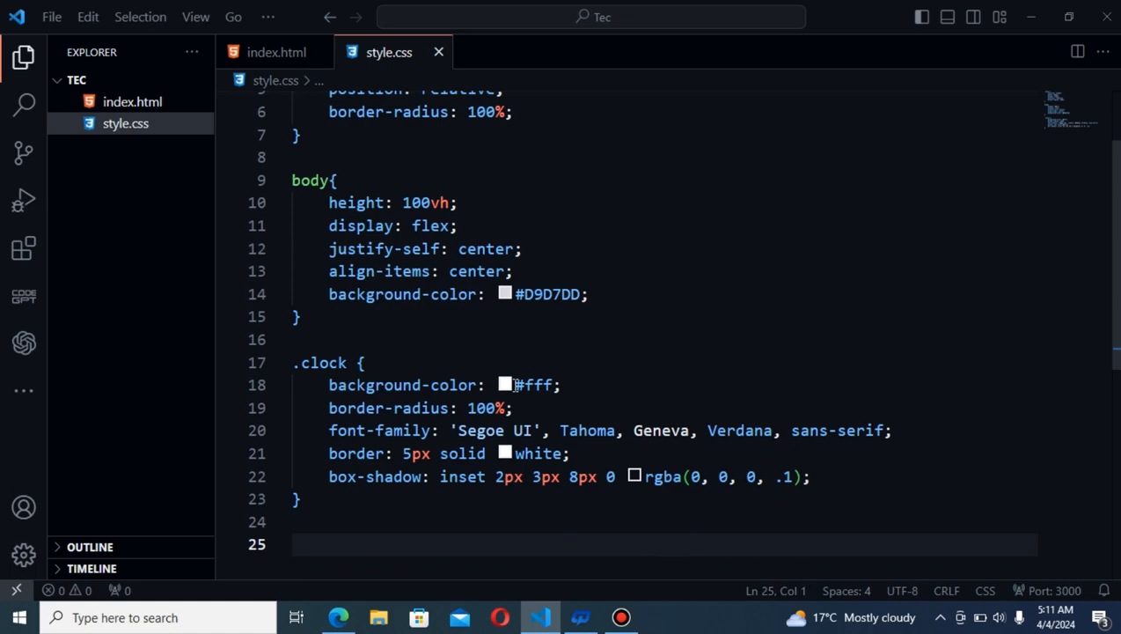
Write a .minute, .hour rule: absolute position, 6px width and transform rotate(0deg)
{"action": "type", "text": ".m"}
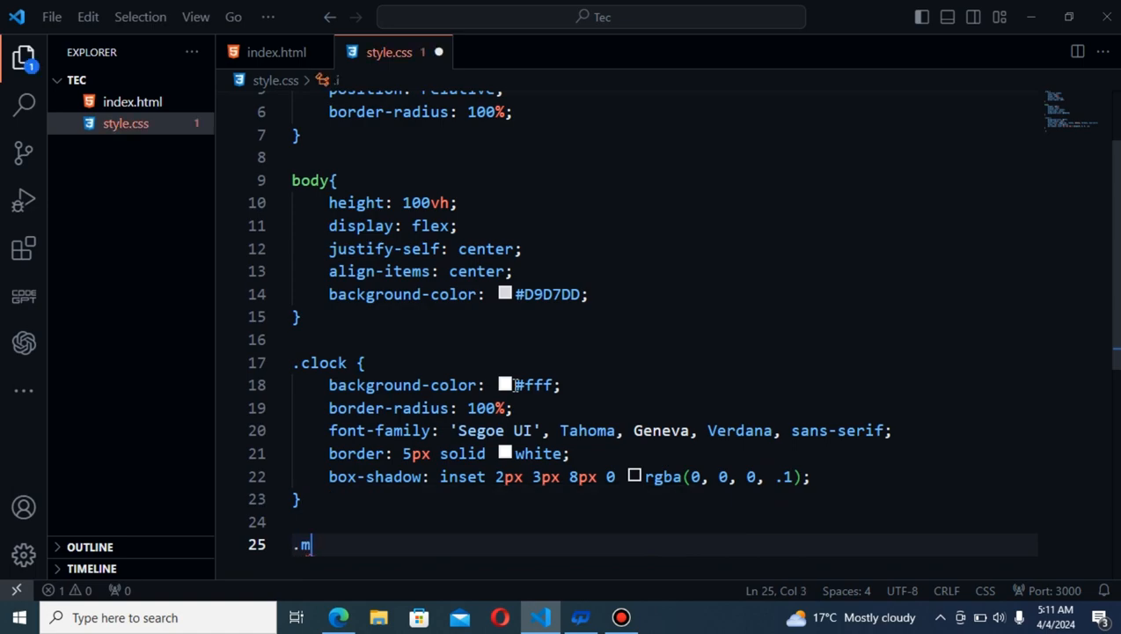
{"action": "type", "text": "inute"}
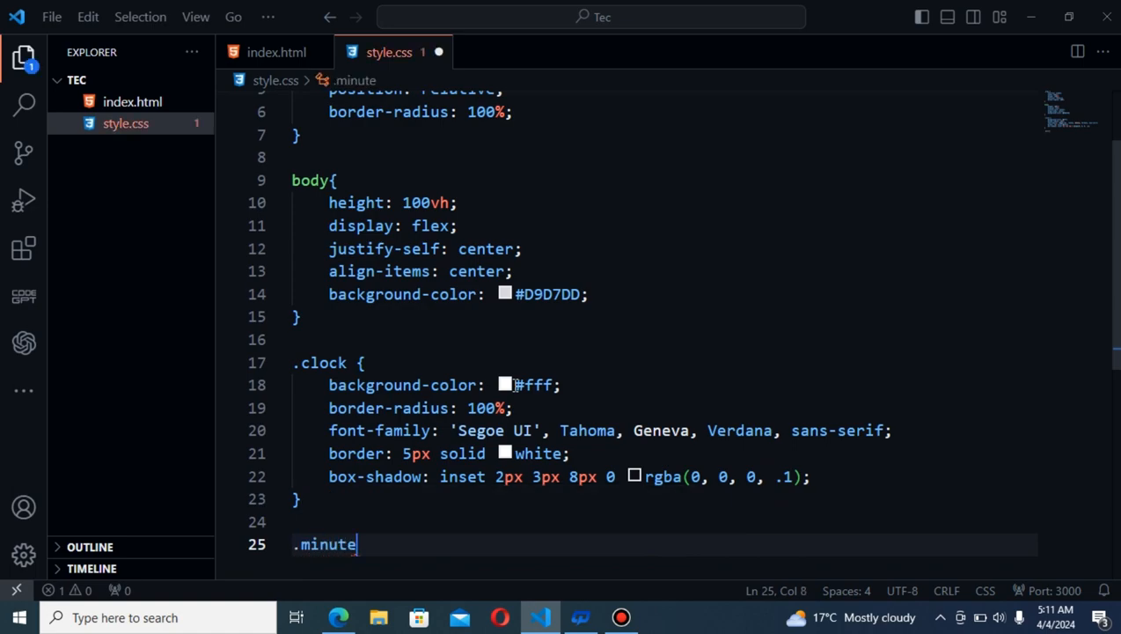
{"action": "type", "text": ", .hour {"}
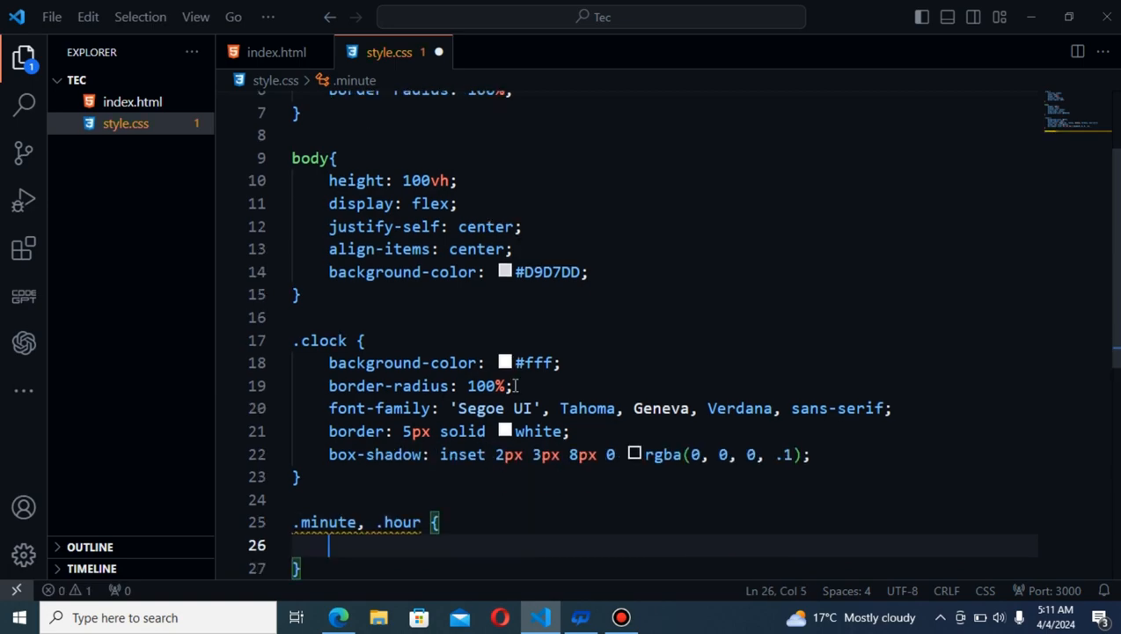
{"action": "type", "text": "position: absolute;"}
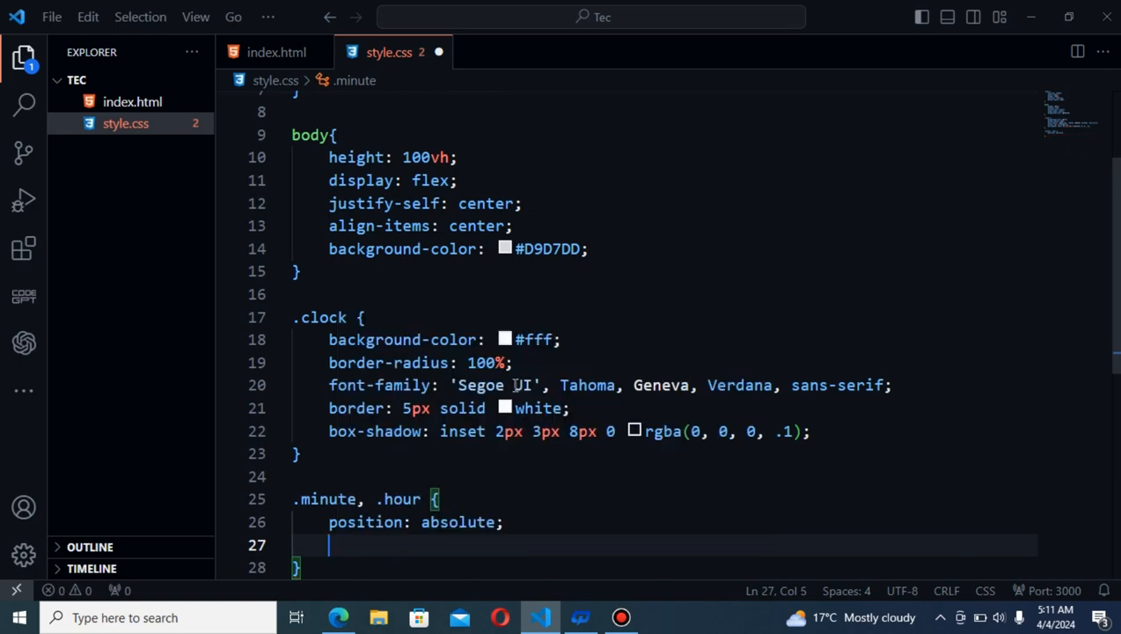
{"action": "type", "text": "width: ;"}
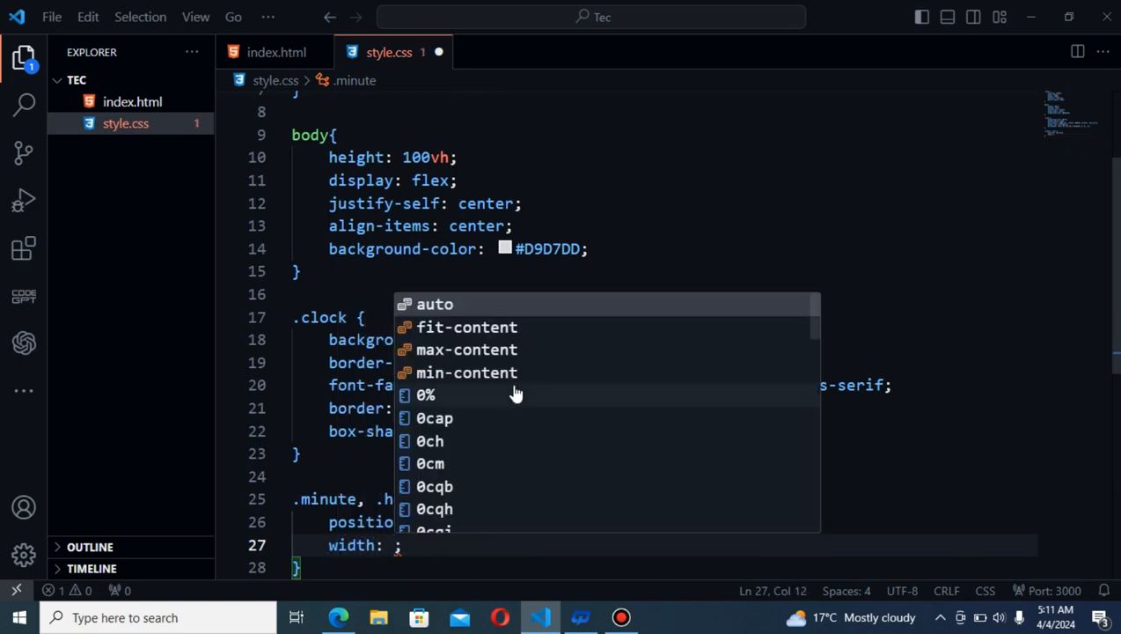
{"action": "type", "text": "6px"}
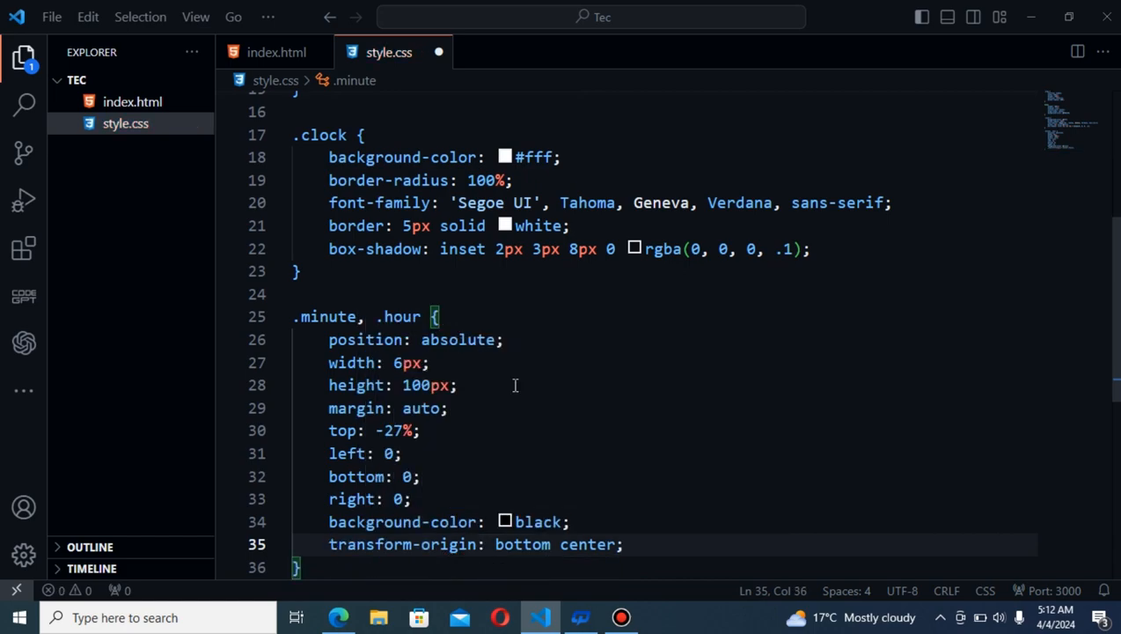
{"action": "type", "text": "transform: rotate(0deg);"}
{"action": "type", "text": "box-shadow: 0 0 10px 0 rgba(0, 0, 0, .4);"}
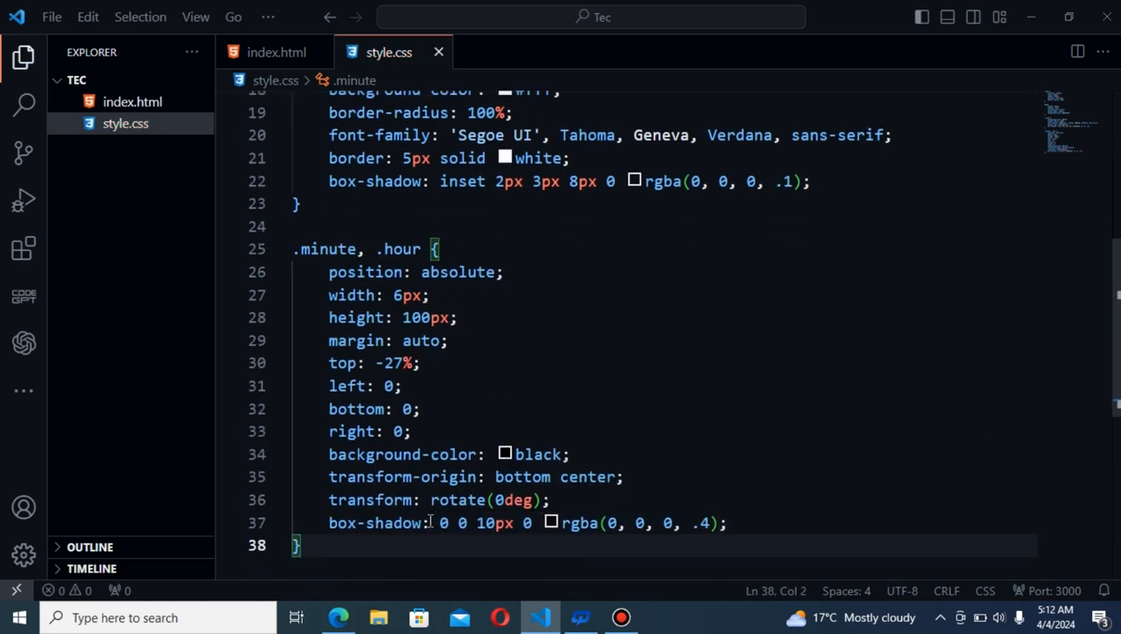
Add z-index to the shared hand rule and a .minute rule with height 130px
{"action": "left_click", "coordinate": [338, 616]}
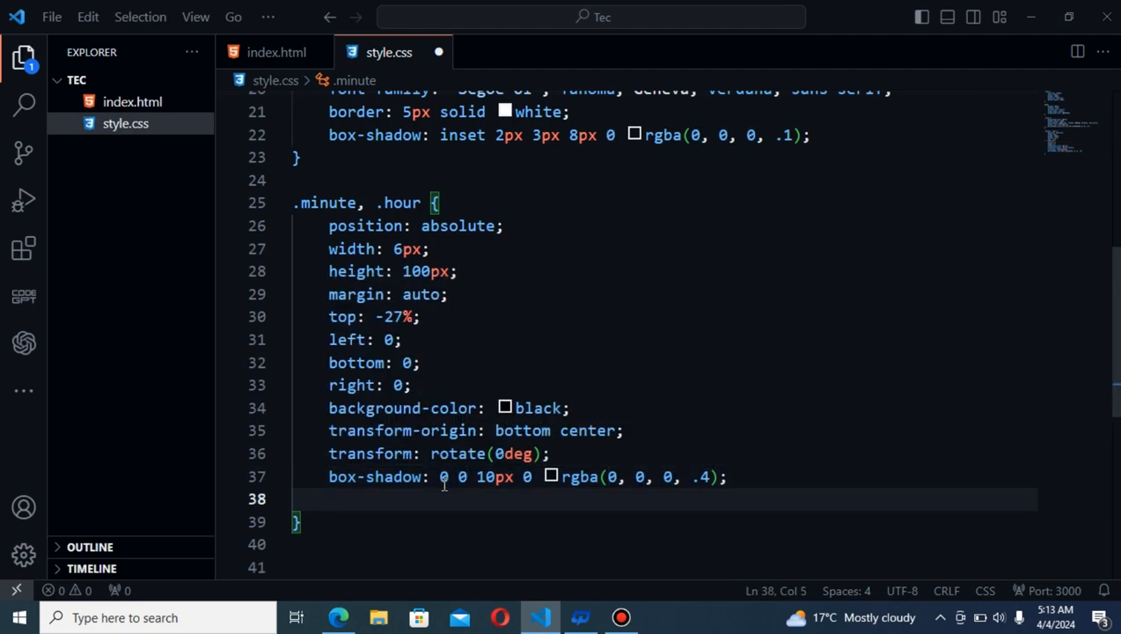
{"action": "type", "text": "z-index: 1;"}
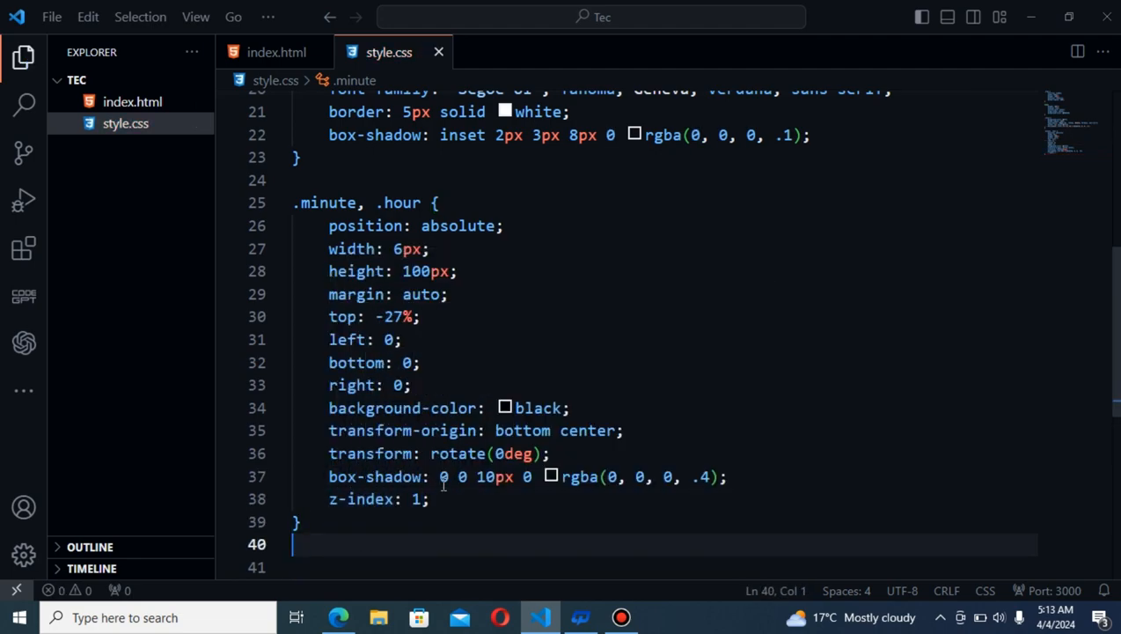
{"action": "type", "text": ".in"}
{"action": "type", "text": "position: absolute;"}
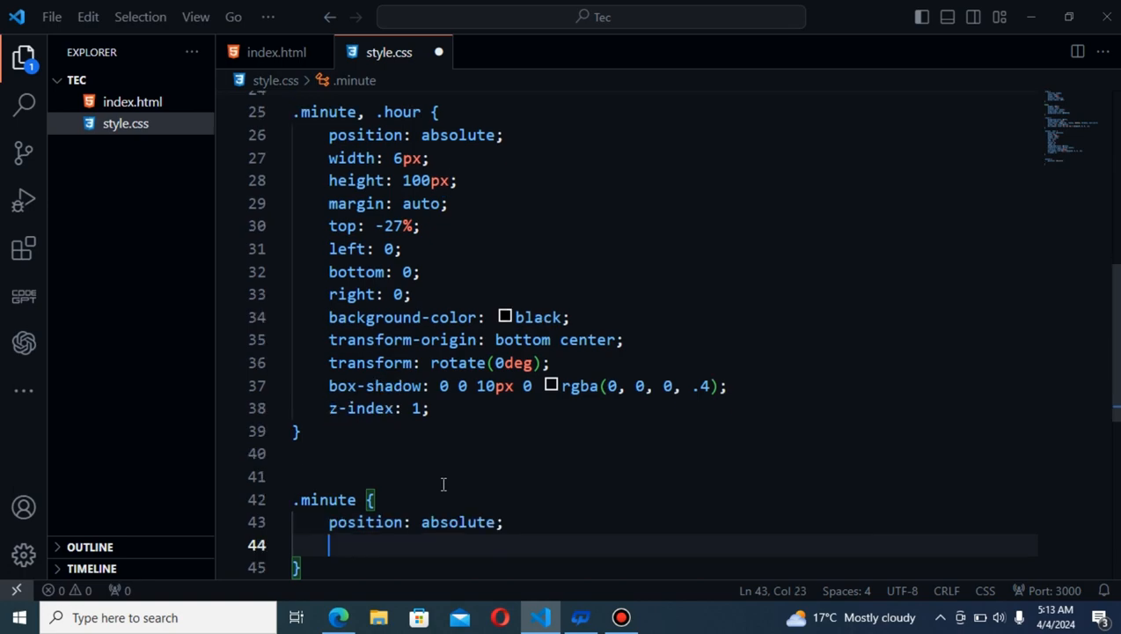
{"action": "type", "text": "height: 130px;"}
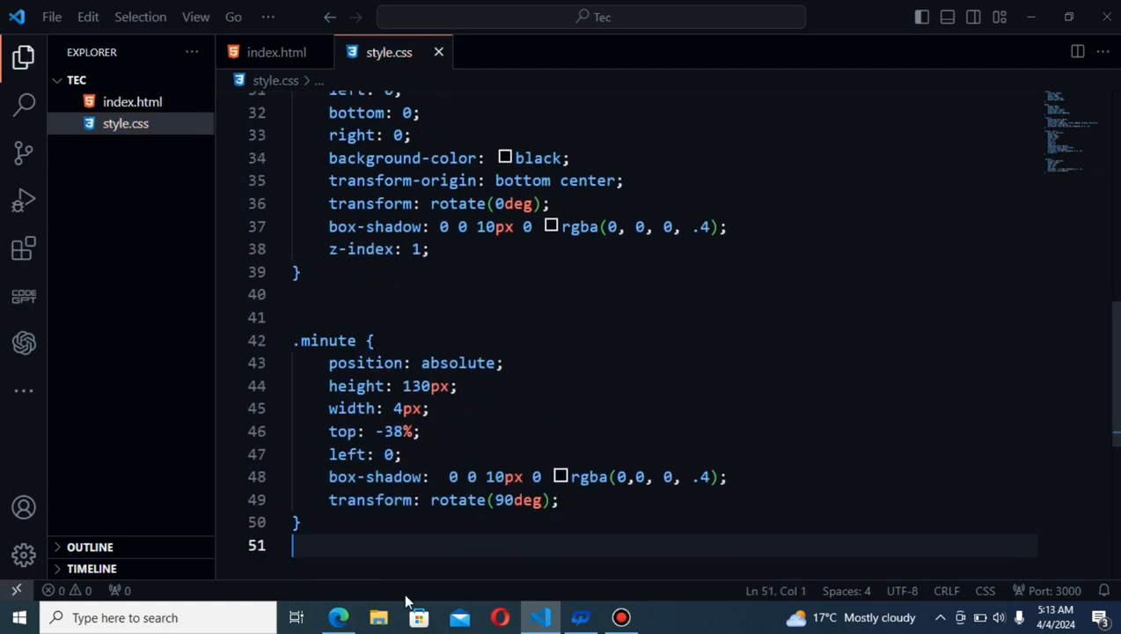
Switch to the Edge preview to check the hour and minute hands
{"action": "left_click", "coordinate": [338, 617]}
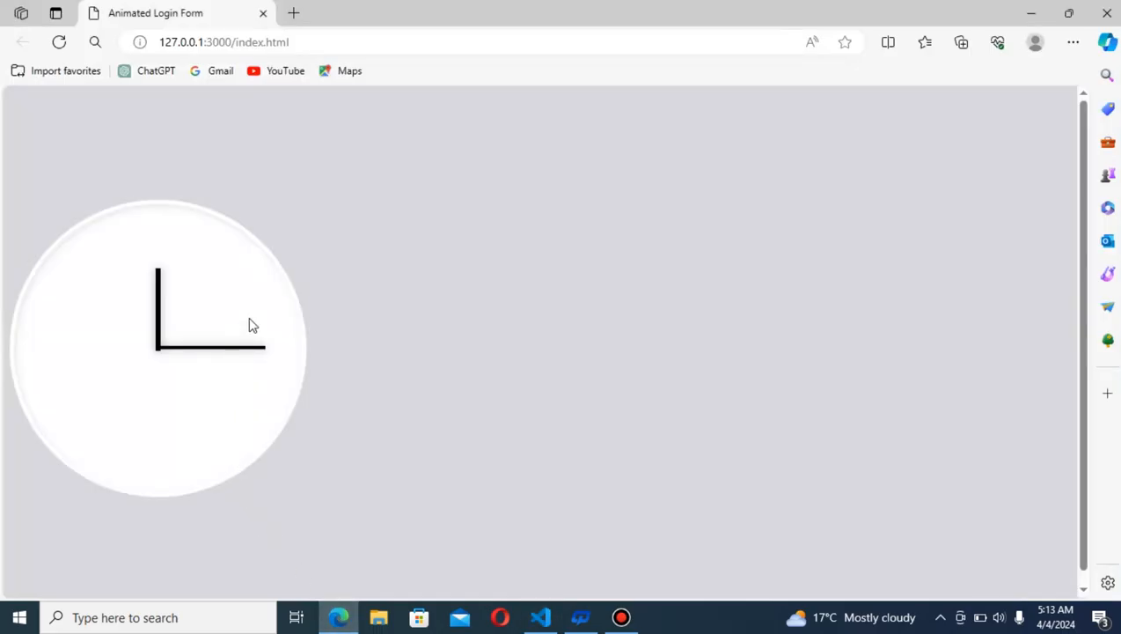
{"action": "mouse_move", "coordinate": [540, 616]}
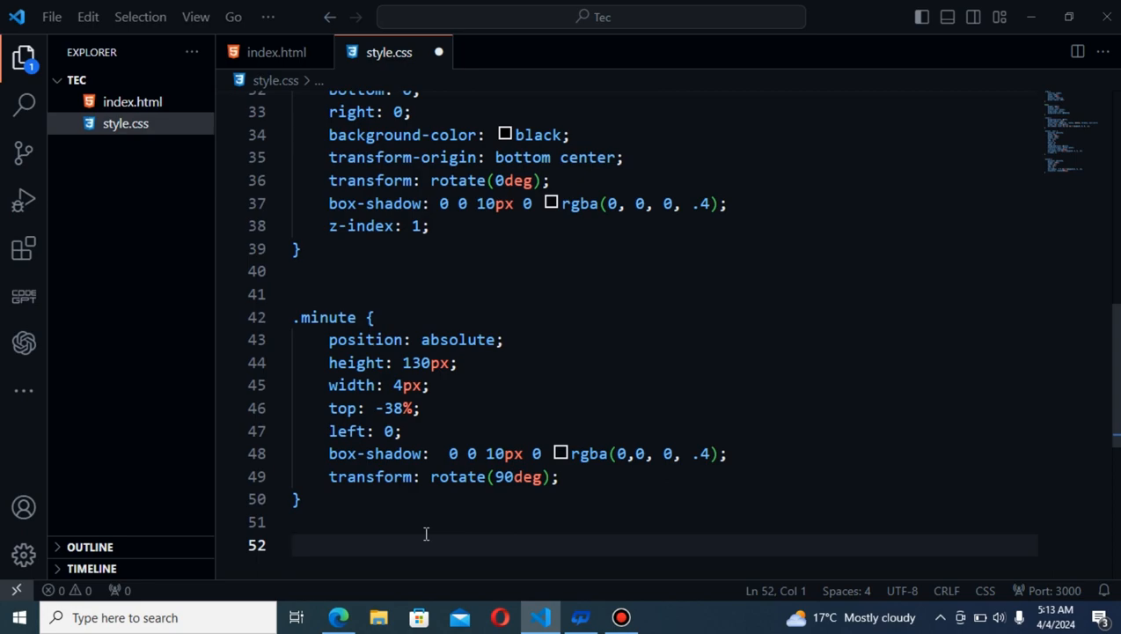
Write a .second rule with width 2px, height 90px and a transform declaration
{"action": "type", "text": ".se"}
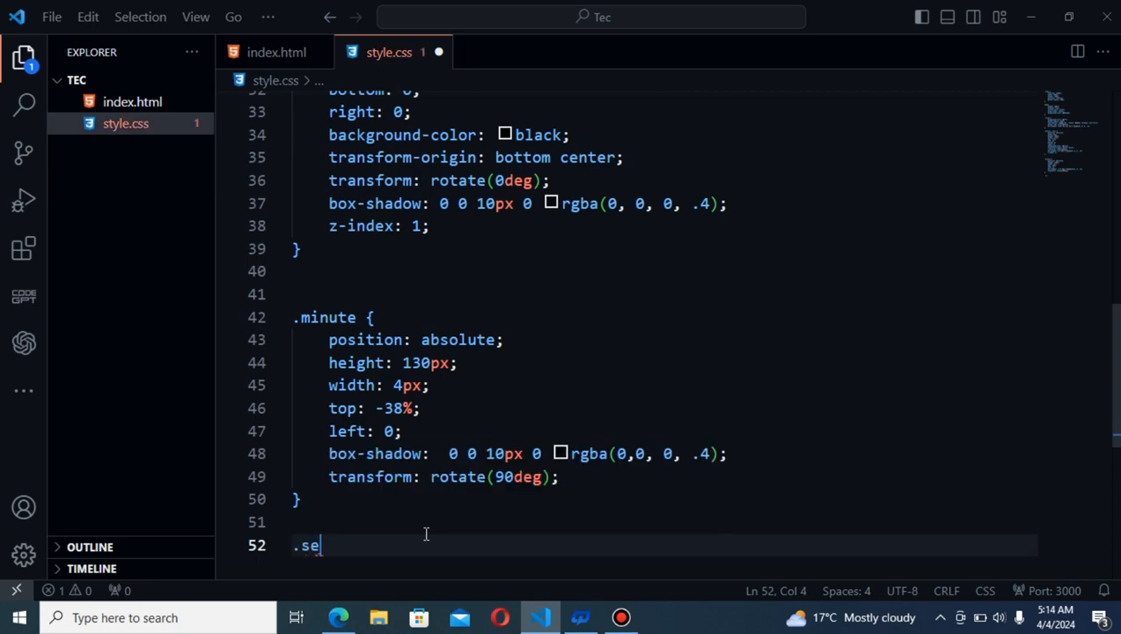
{"action": "type", "text": "cond {"}
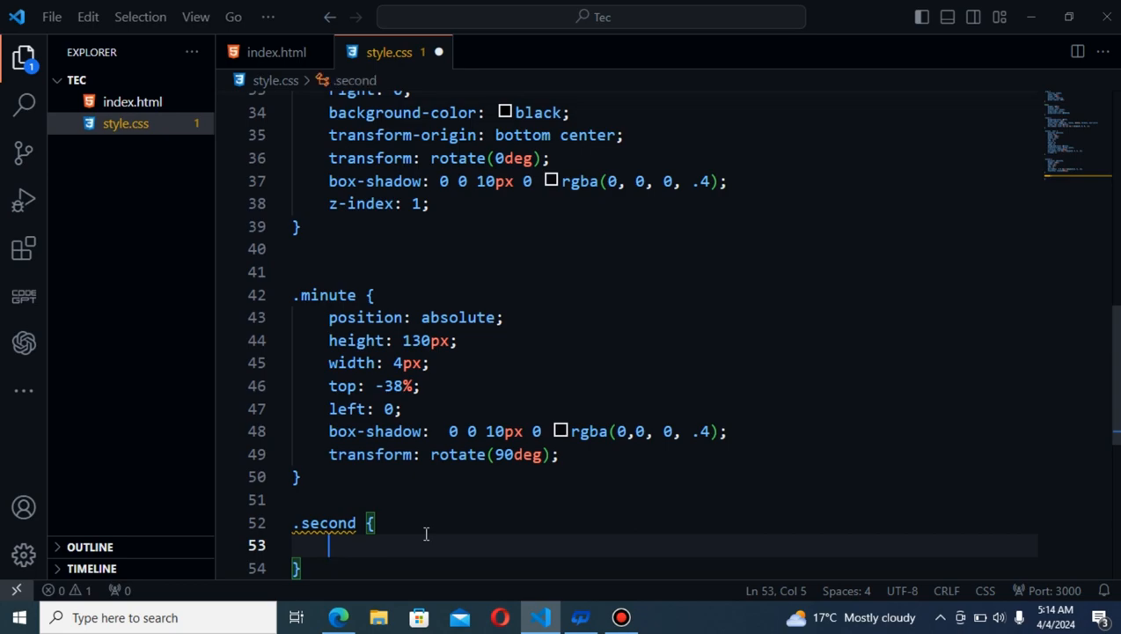
{"action": "type", "text": "width: 2px;"}
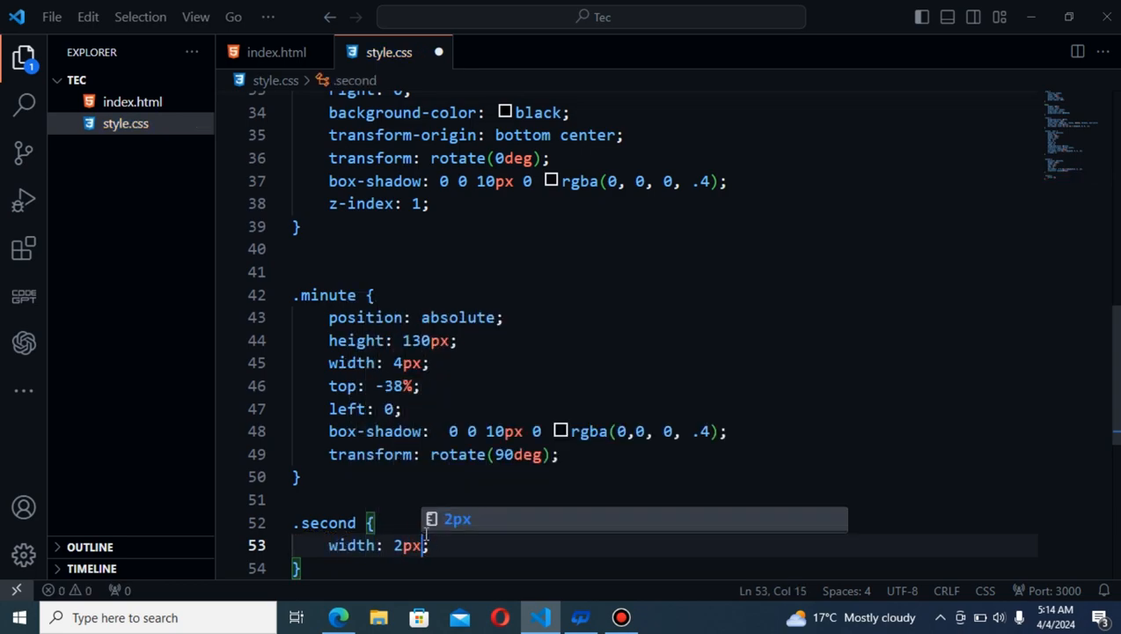
{"action": "type", "text": "height: 90px;"}
{"action": "type", "text": "background-color: #FF;"}
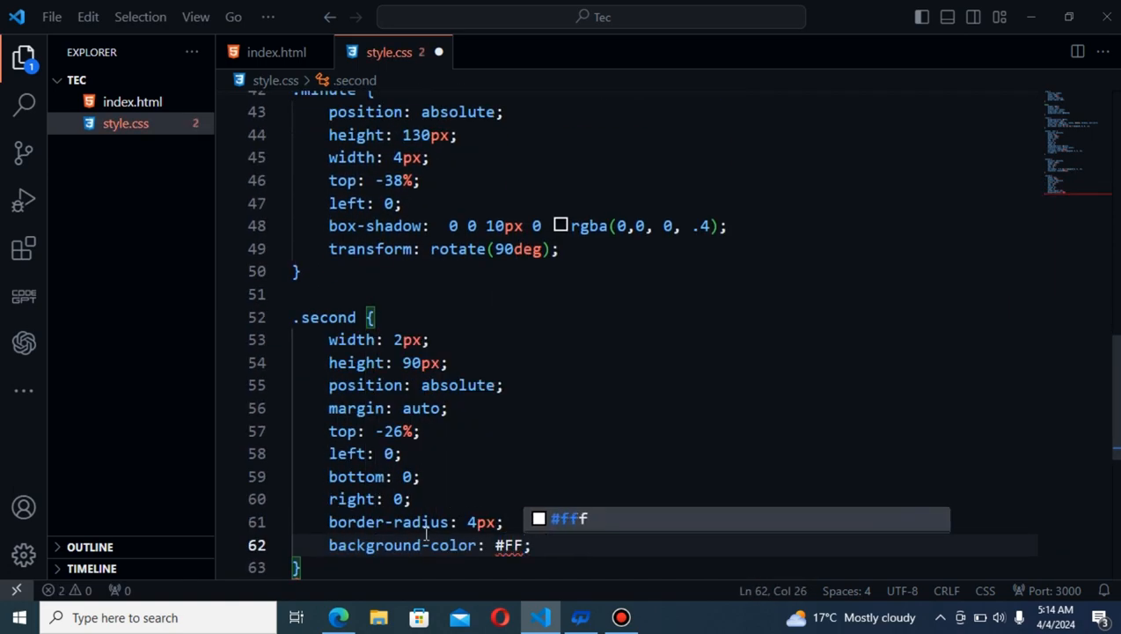
{"action": "type", "text": "transform-origin: bottom center;"}
{"action": "type", "text": "z-index: 1;"}
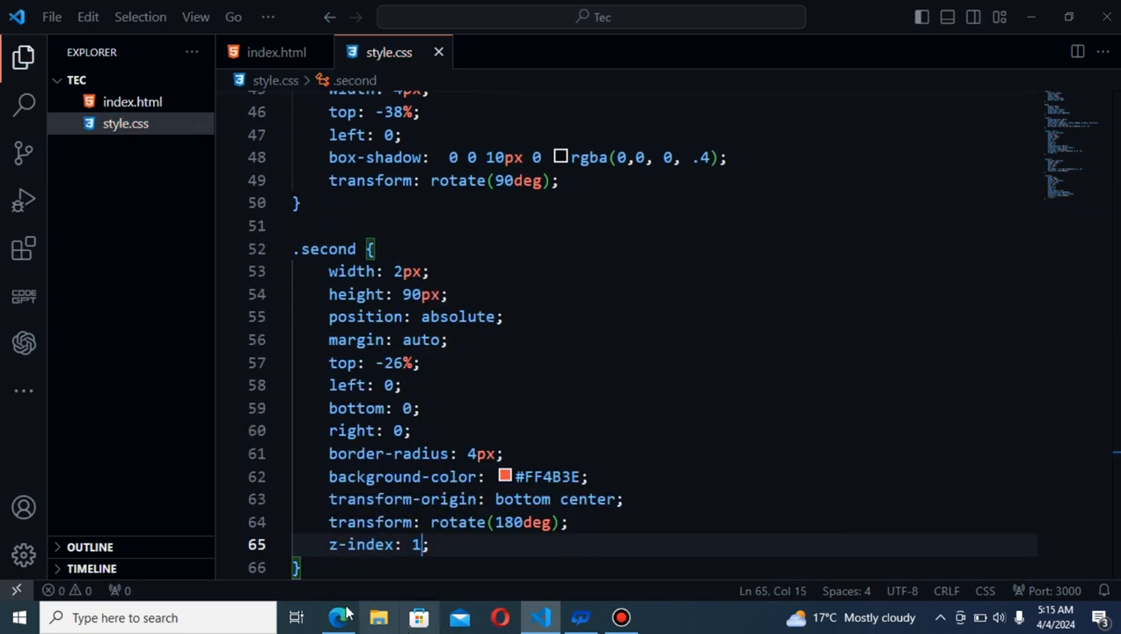
Check the red second hand in the Edge preview, then return to the editor
{"action": "left_click", "coordinate": [338, 617]}
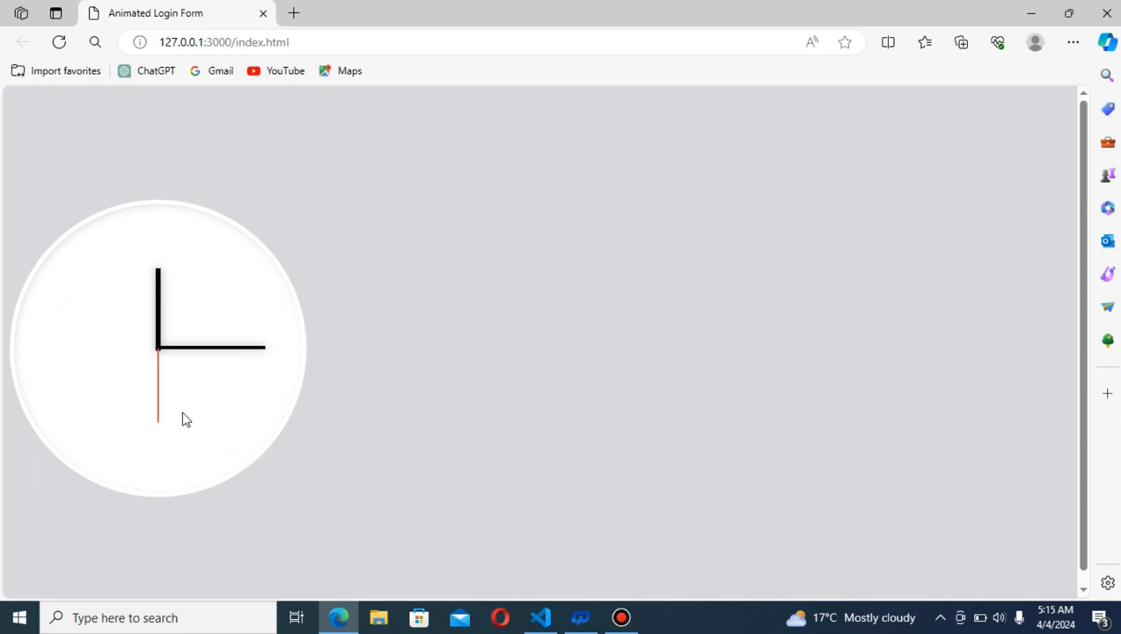
{"action": "mouse_move", "coordinate": [510, 526]}
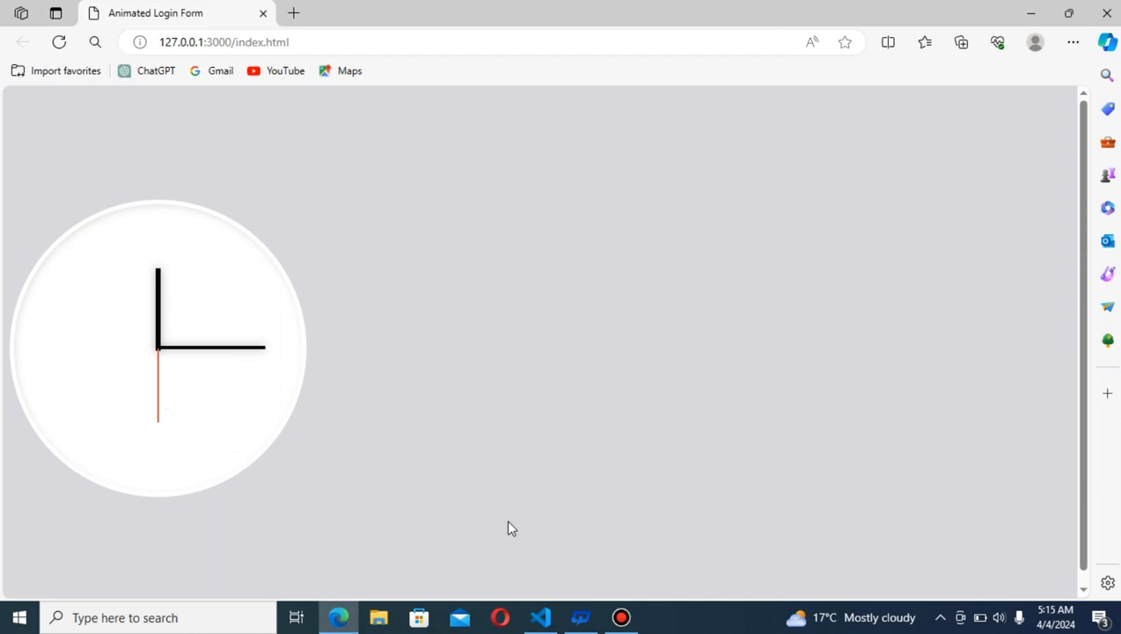
{"action": "left_click", "coordinate": [540, 616]}
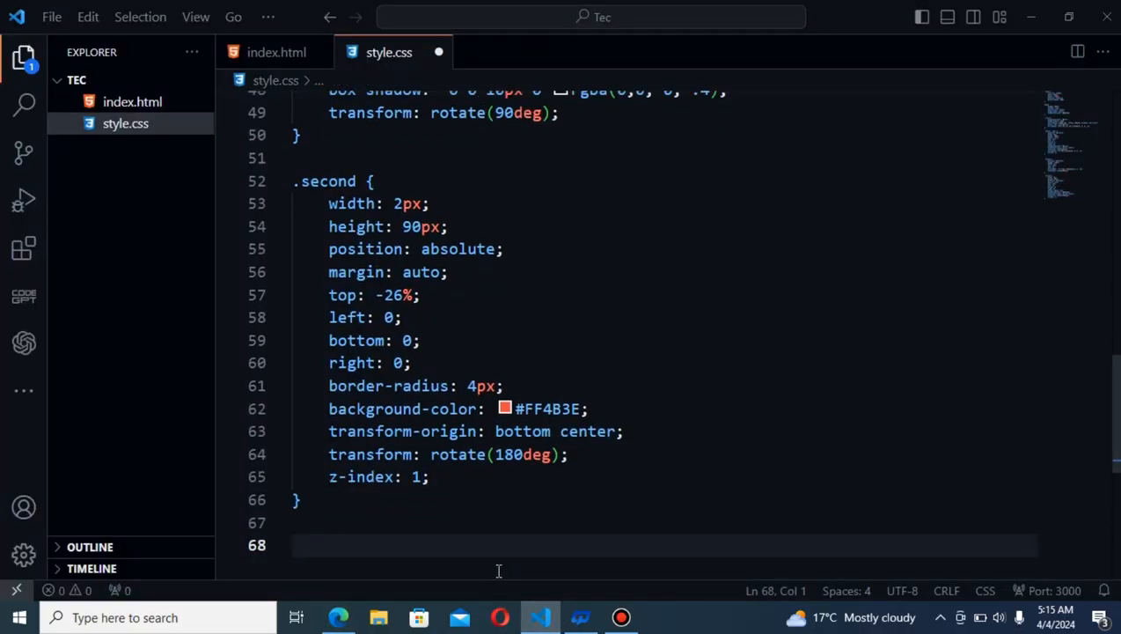
Write a .dot rule: absolute position, top 0, 2px solid #1b1b1b border, border-radius 100px
{"action": "type", "text": ".dot"}
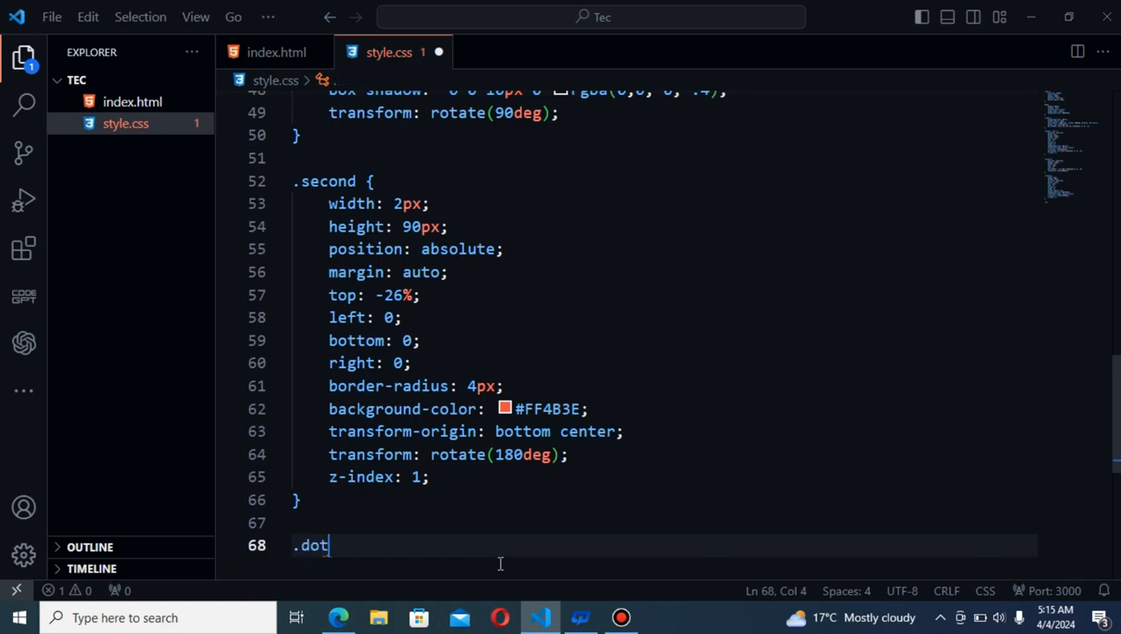
{"action": "type", "text": "{"}
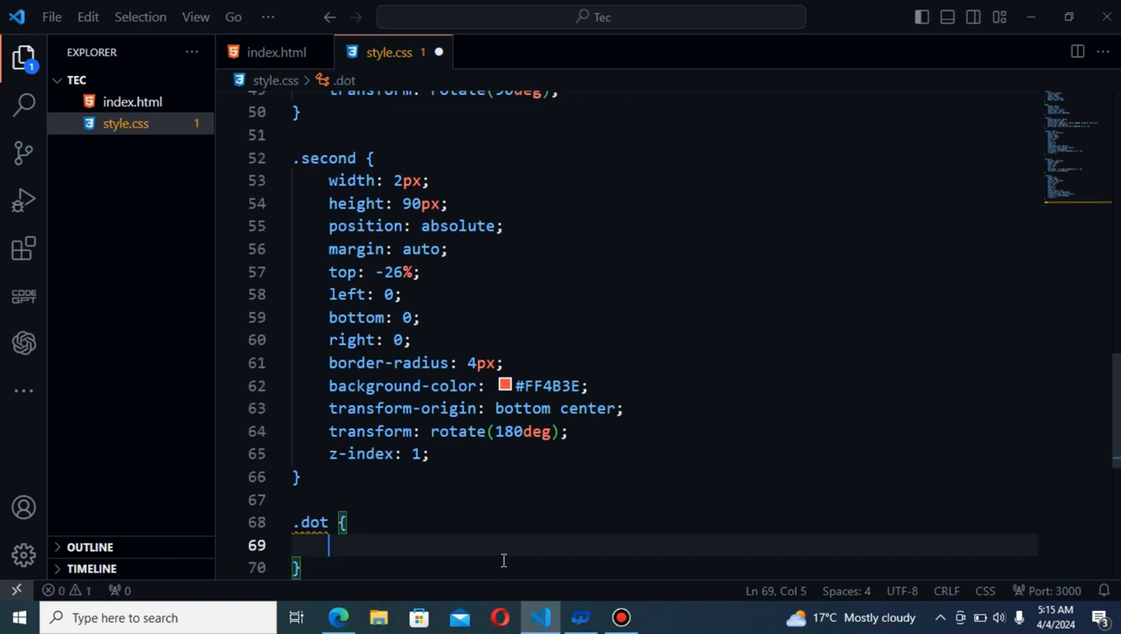
{"action": "type", "text": "pos"}
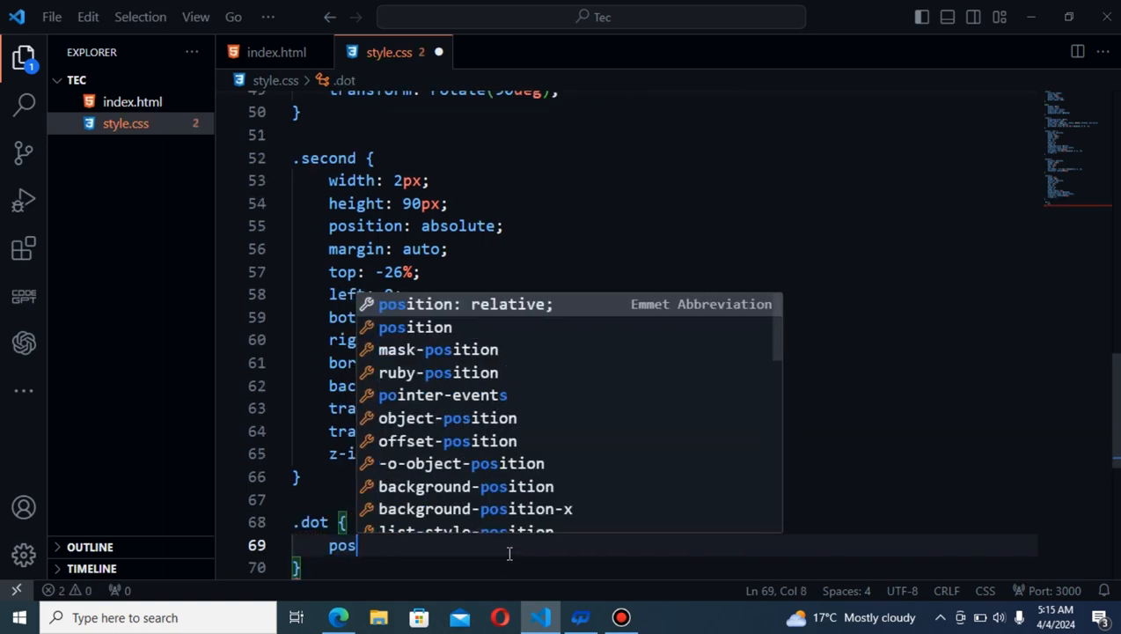
{"action": "type", "text": "position: absolute;"}
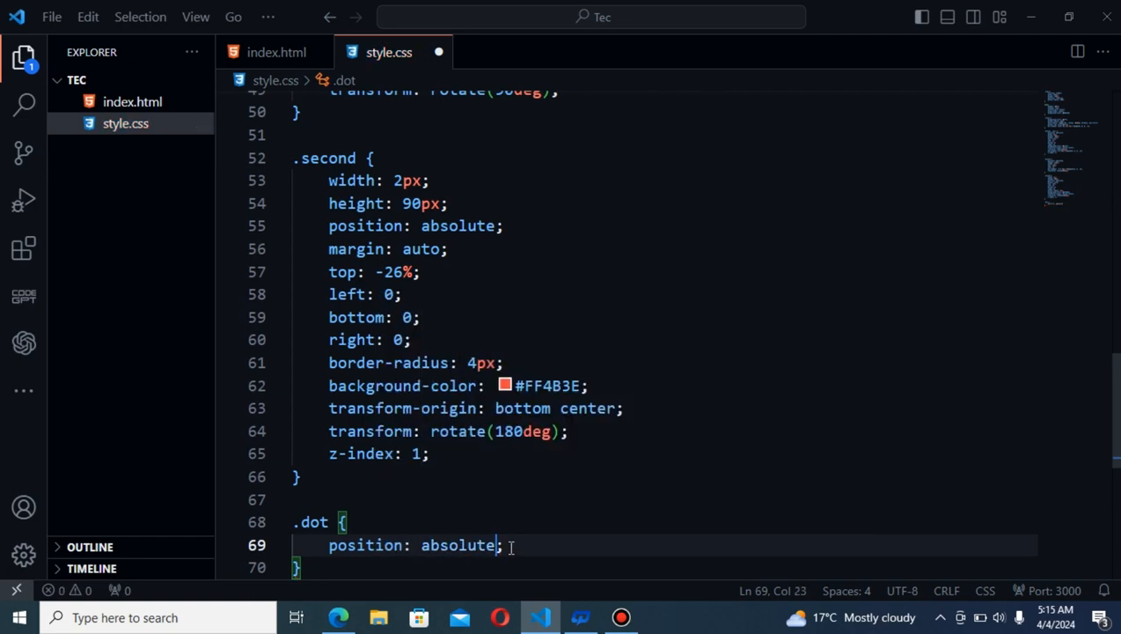
{"action": "type", "text": "top: 0;"}
{"action": "type", "text": "background-color: white;"}
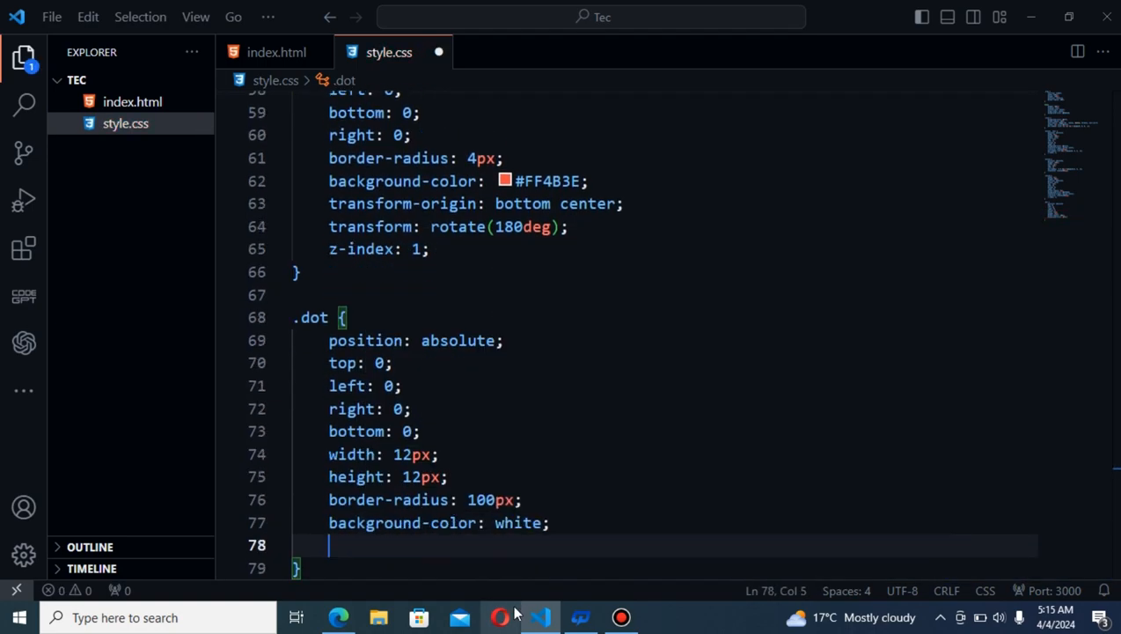
{"action": "type", "text": "border-radius: 2px solid #1b1b1b;"}
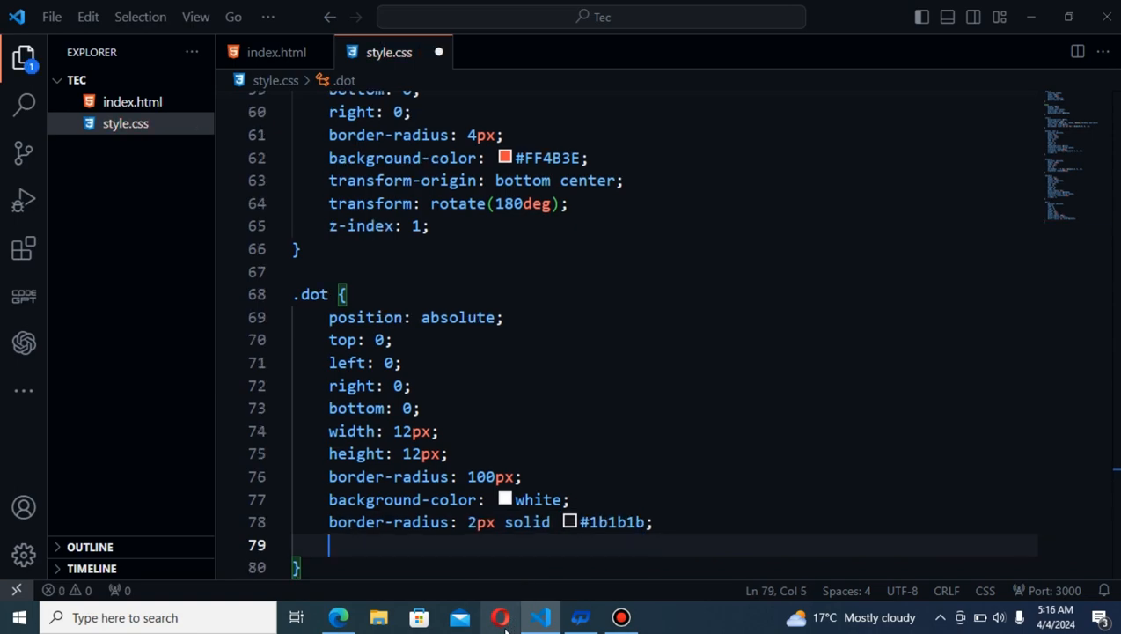
{"action": "type", "text": "border-radius: 100px;"}
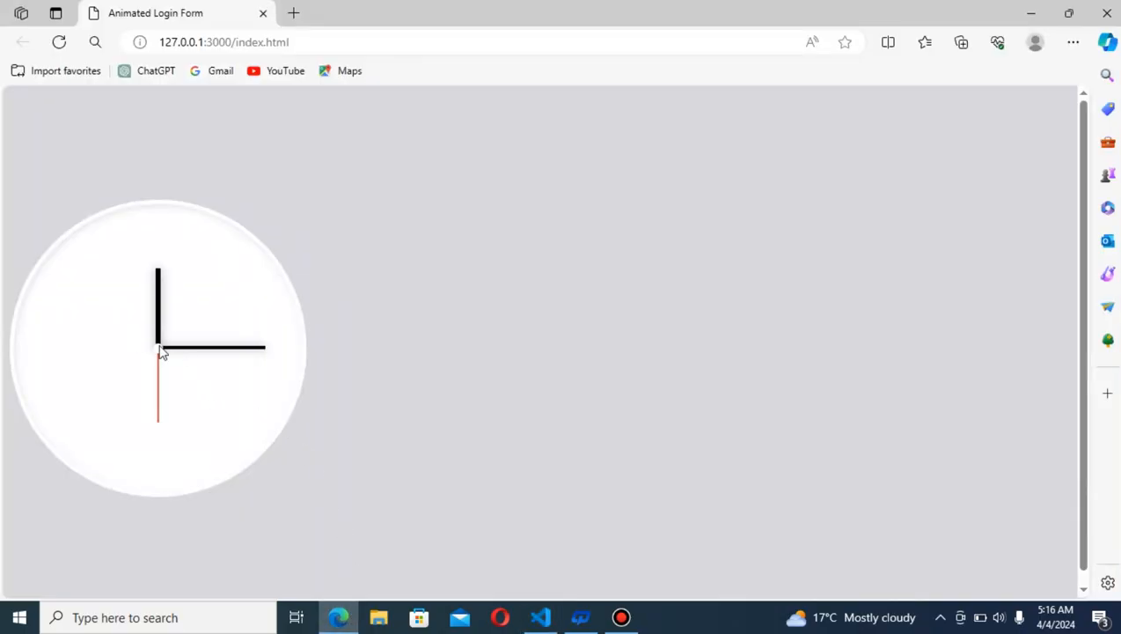
{"action": "mouse_move", "coordinate": [563, 623]}
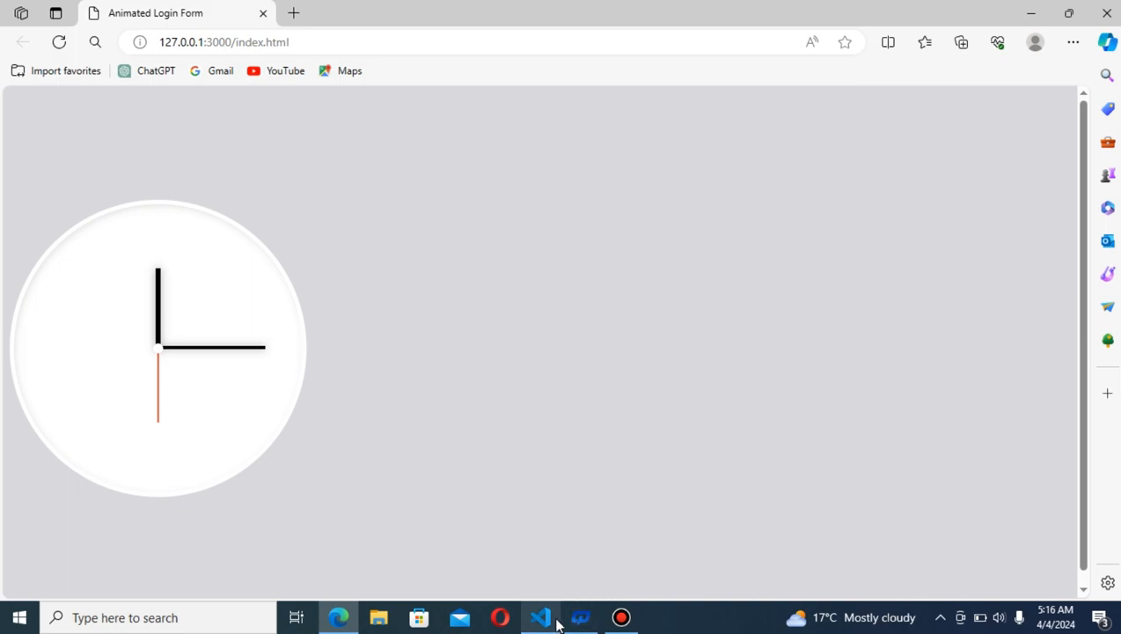
Return to the code editor after viewing all three hands in Edge
{"action": "left_click", "coordinate": [540, 618]}
{"action": "type", "text": "s"}
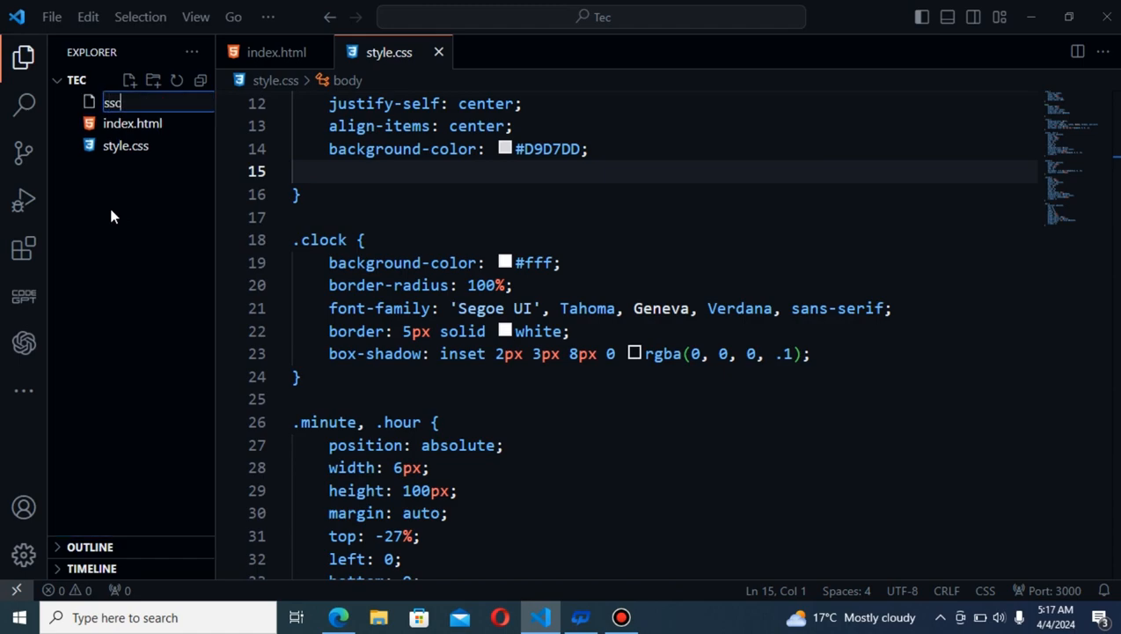
Name the new file script.js and return to it after a brief look at Edge
{"action": "type", "text": "script"}
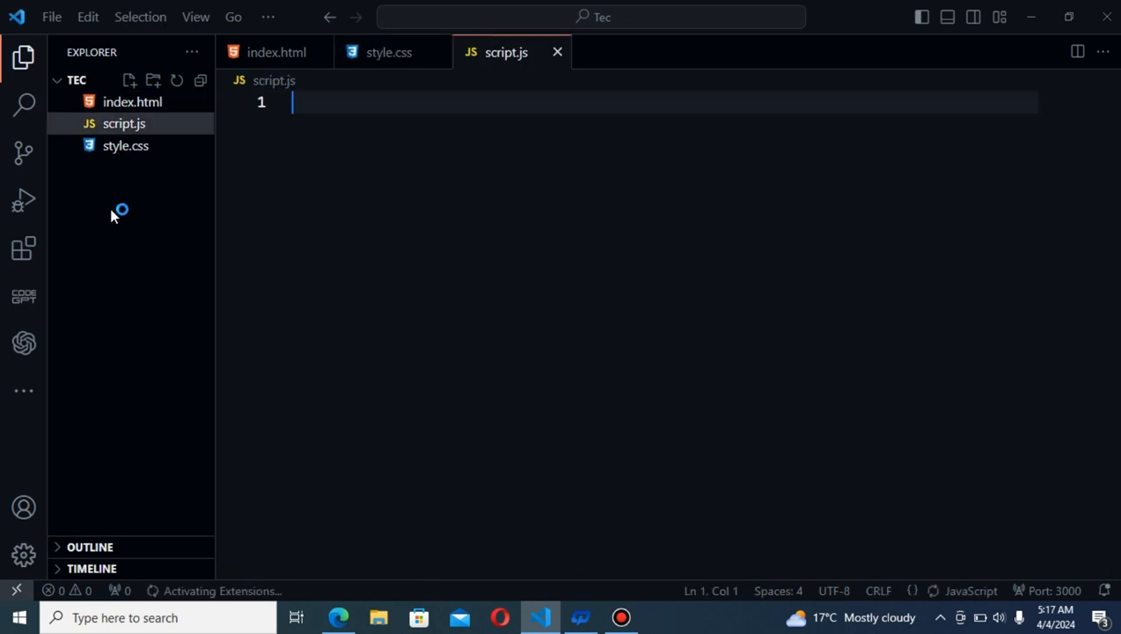
{"action": "left_click", "coordinate": [341, 618]}
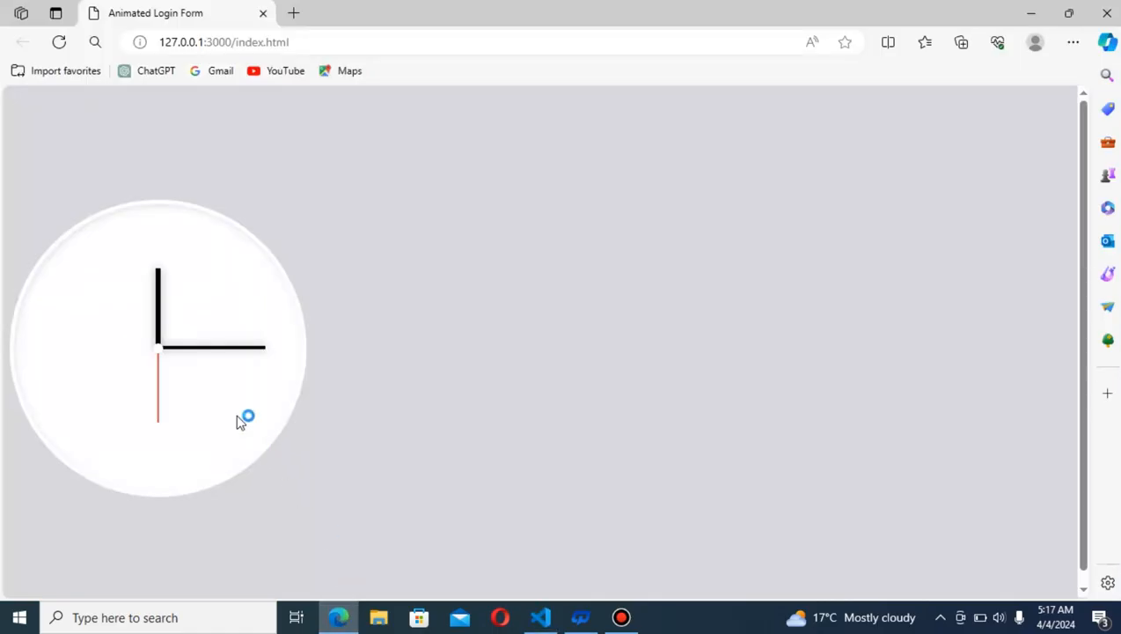
{"action": "mouse_move", "coordinate": [437, 542]}
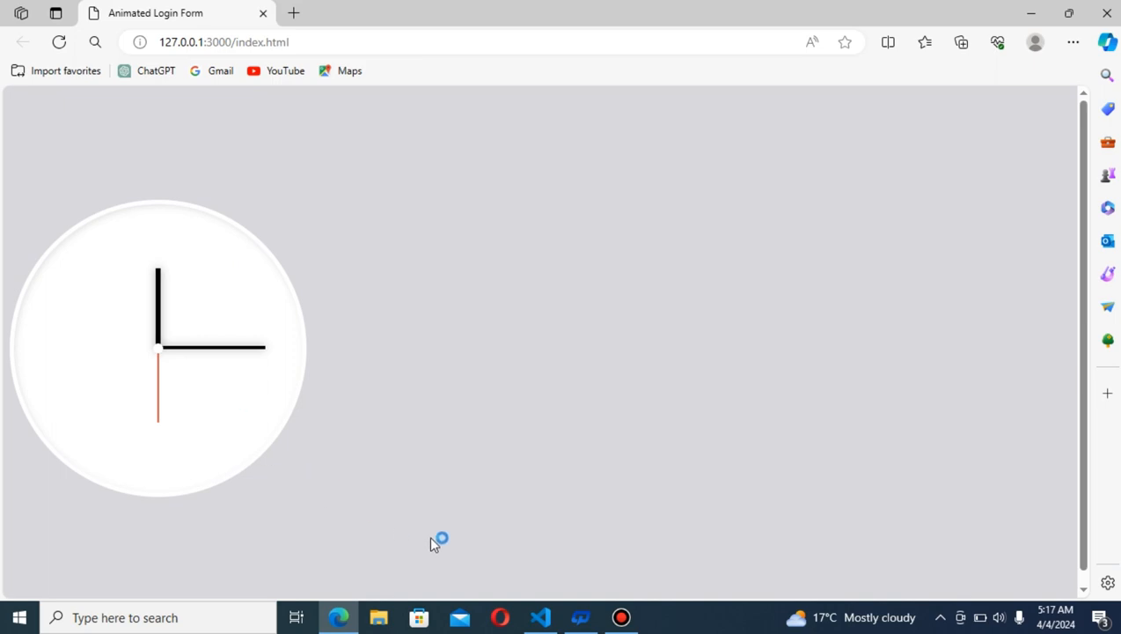
{"action": "left_click", "coordinate": [540, 616]}
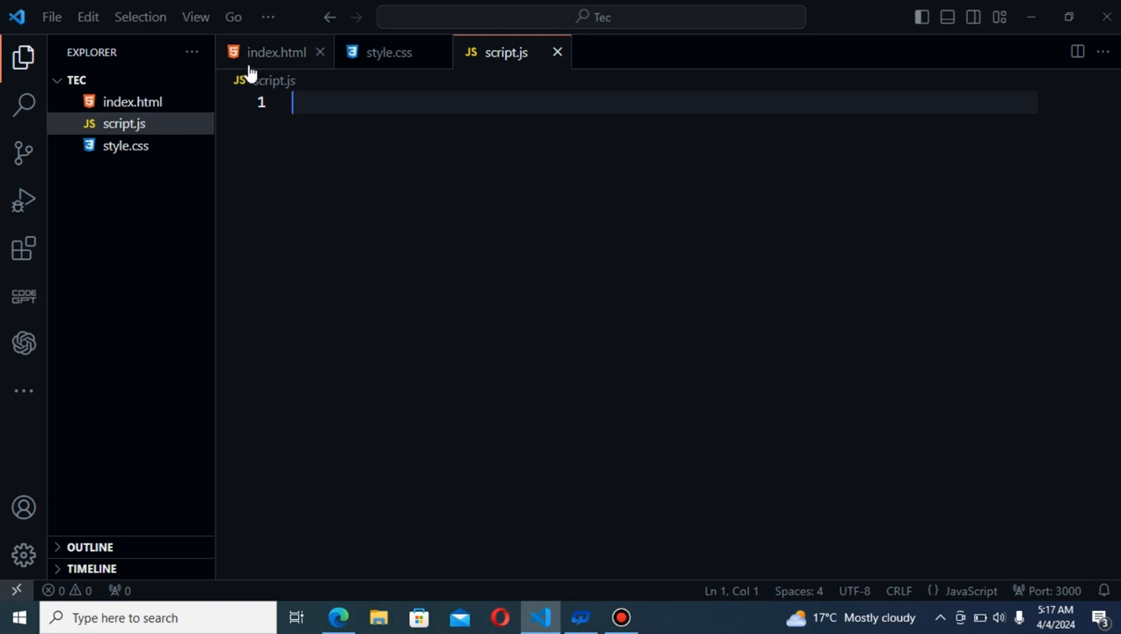
Add <script src="script.js"></script> after the clock div in index.html, then reopen script.js
{"action": "left_click", "coordinate": [275, 52]}
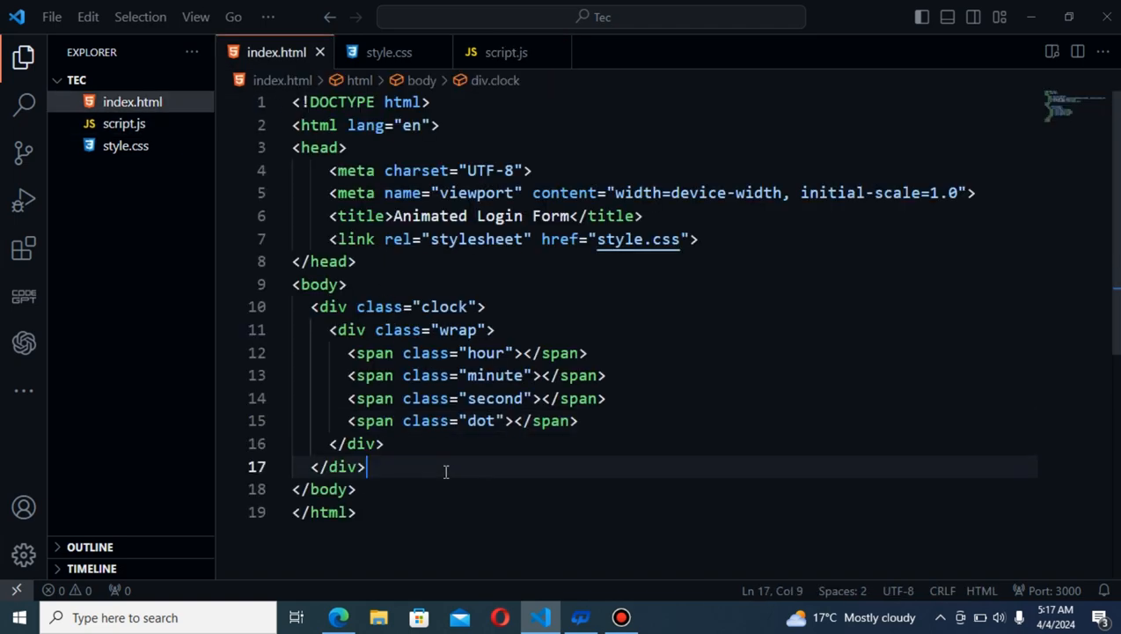
{"action": "key", "text": "Enter"}
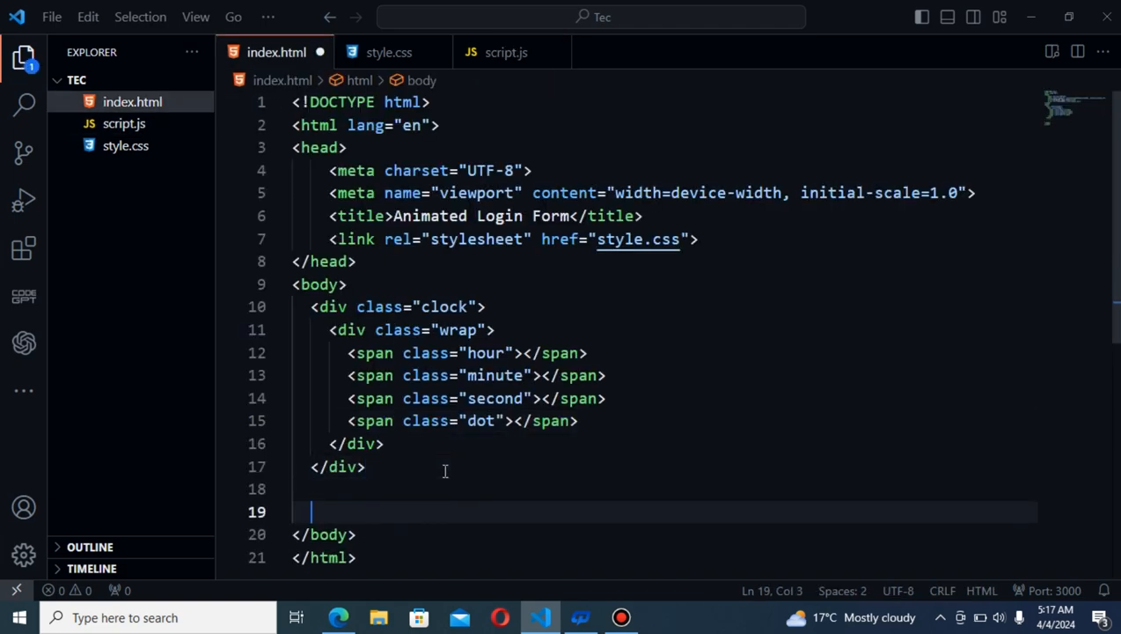
{"action": "type", "text": "script src=\"script.js\"></script>"}
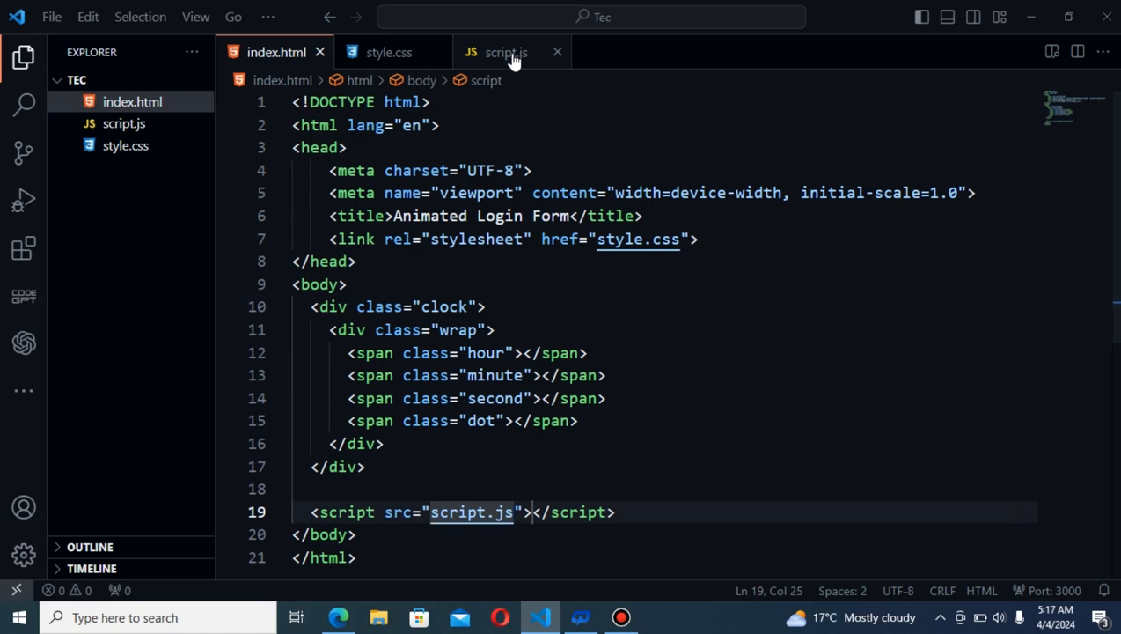
{"action": "left_click", "coordinate": [507, 51]}
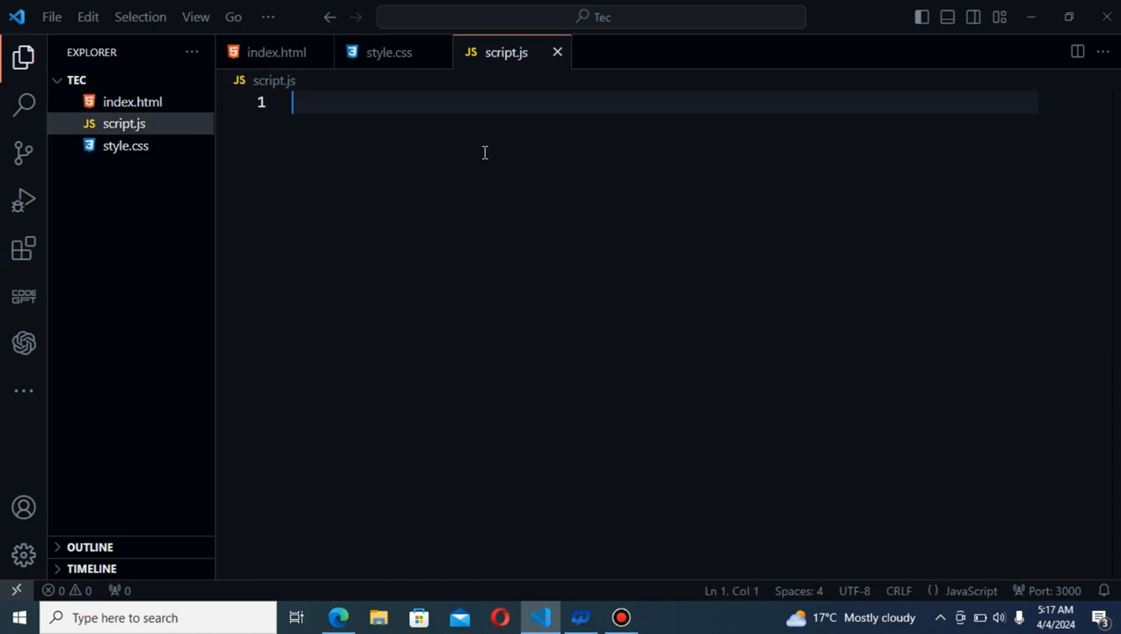
Declare var inc = 1000; on the first line of script.js
{"action": "type", "text": "var inc"}
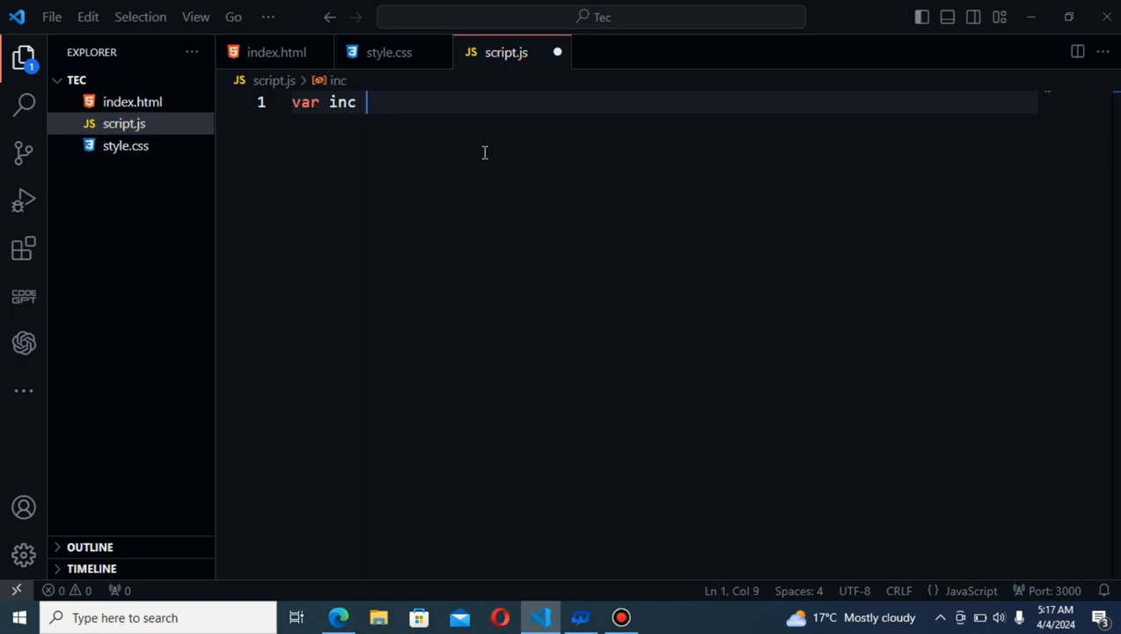
{"action": "key", "text": "BackSpace"}
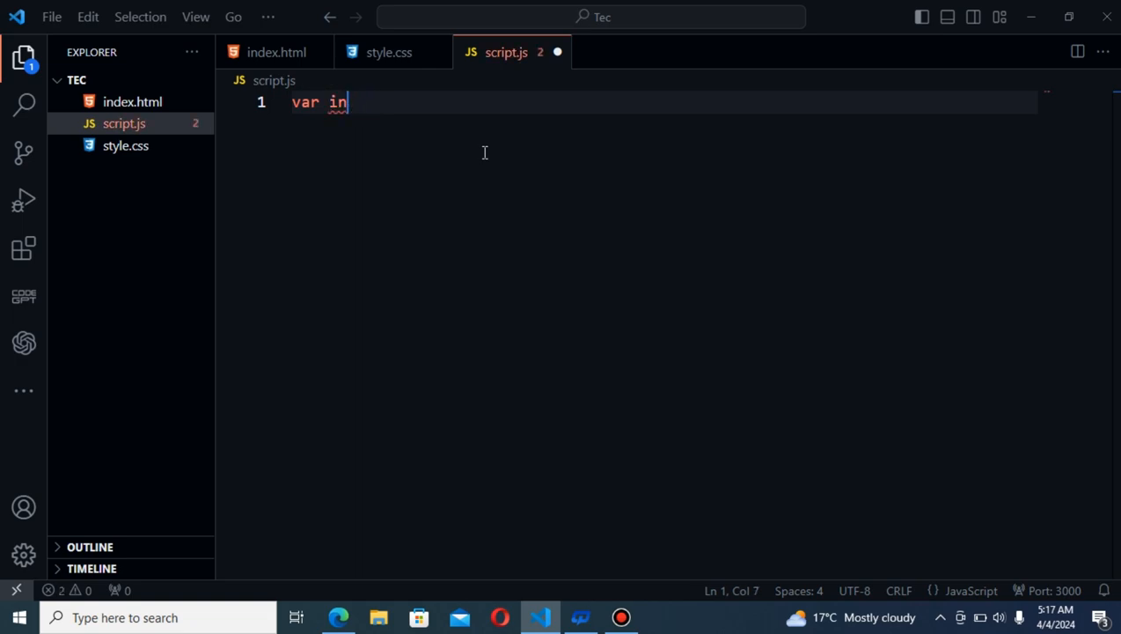
{"action": "type", "text": "c = 100"}
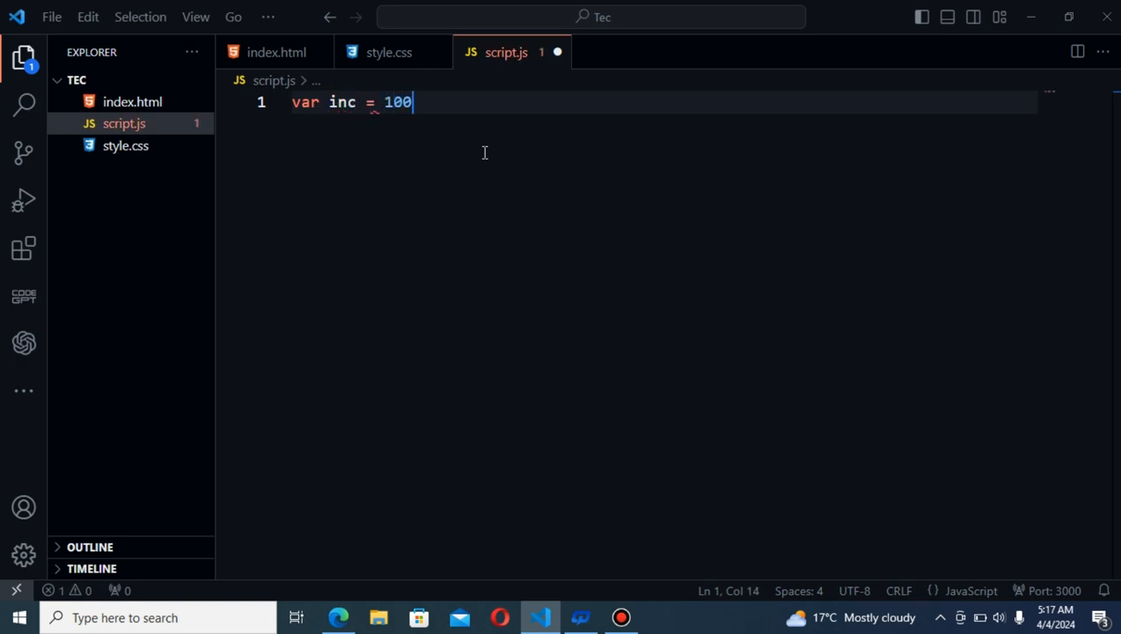
{"action": "type", "text": "0;"}
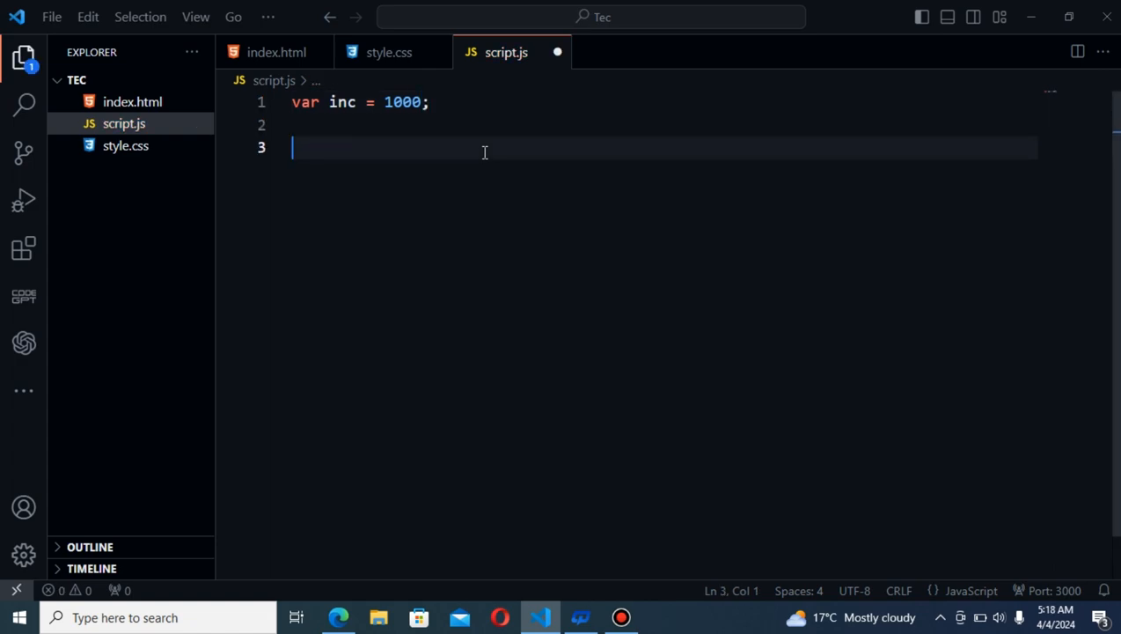
Clear the stray autocompleted text on line 3 and begin the function declaration
{"action": "type", "text": "CSSLayerBlockRule()"}
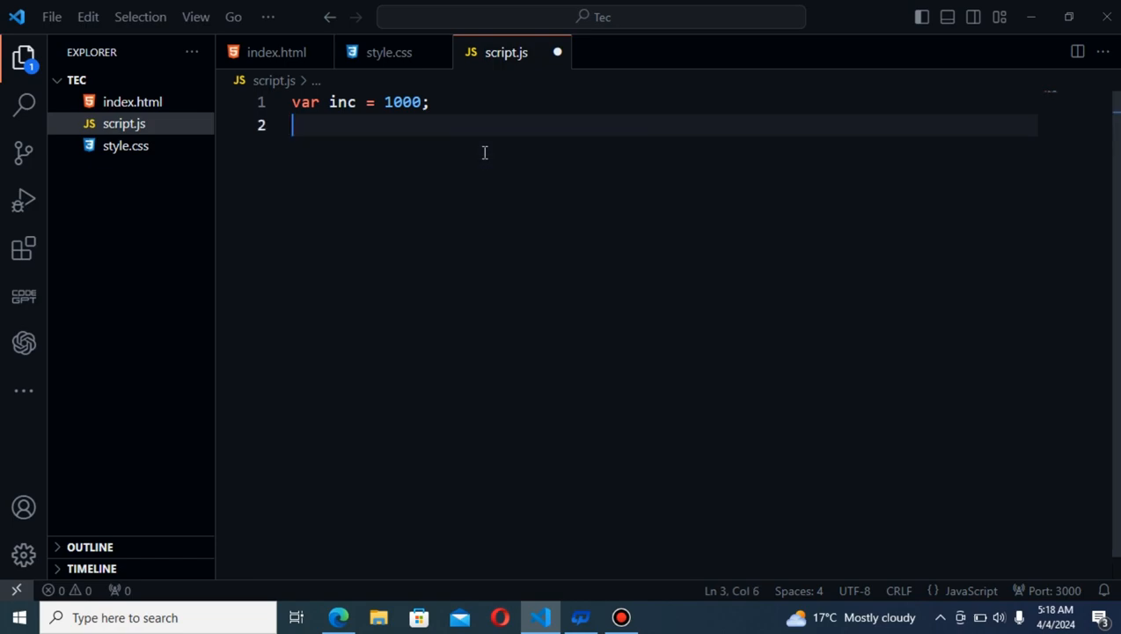
{"action": "type", "text": "cloc"}
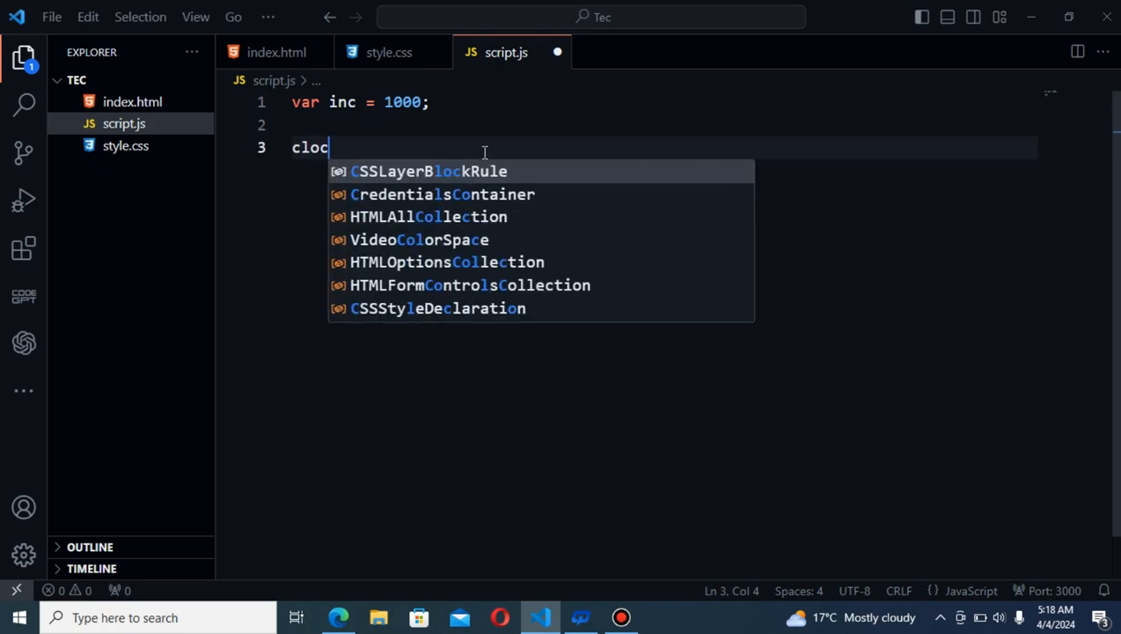
{"action": "left_click", "coordinate": [423, 171]}
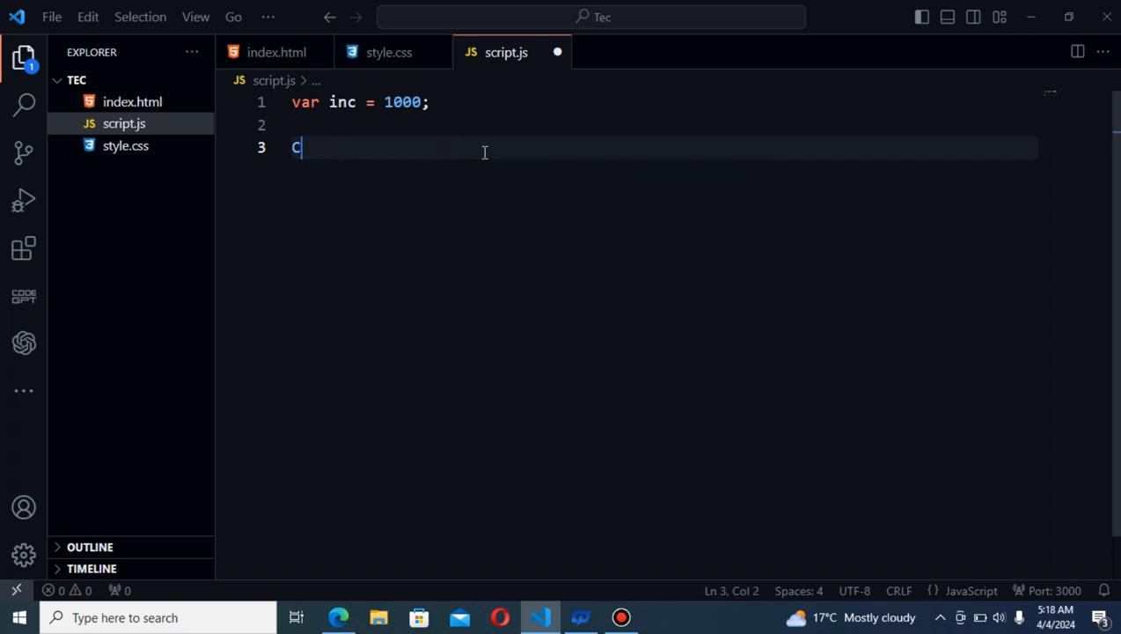
{"action": "key", "text": "Backspace"}
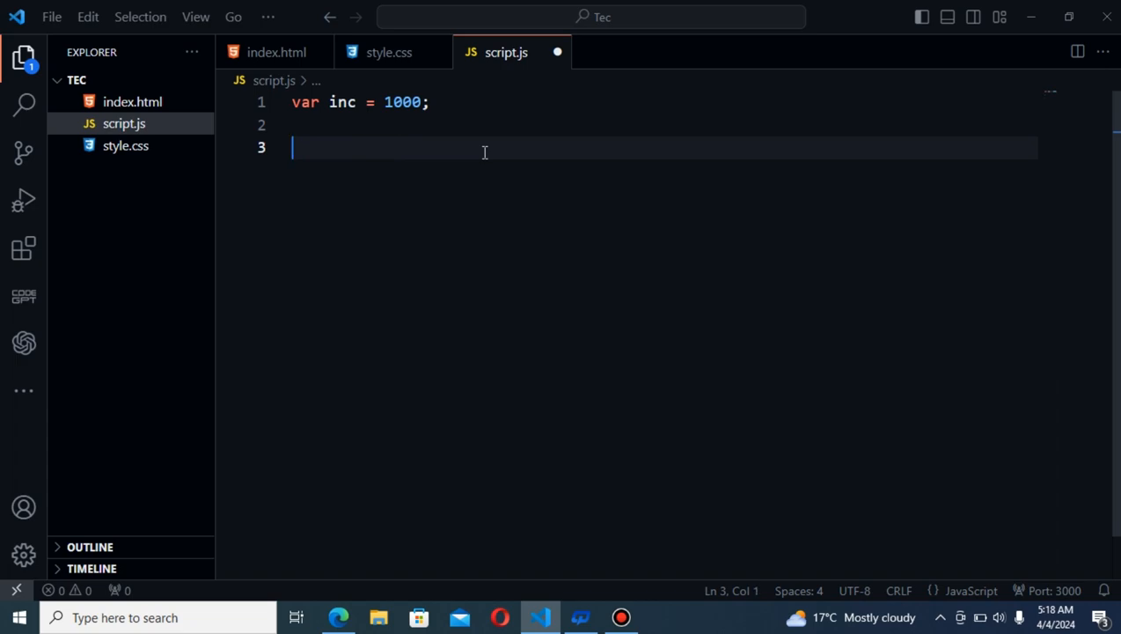
{"action": "type", "text": "function clock"}
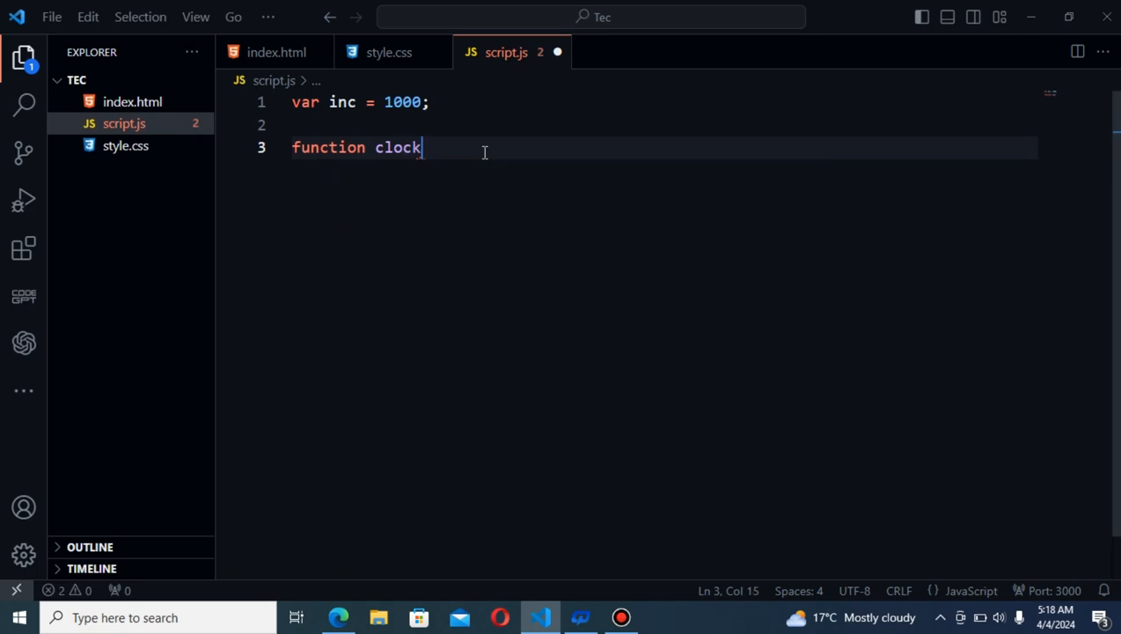
Start function clock() and create const date = new Date(); inside it
{"action": "type", "text": "() {"}
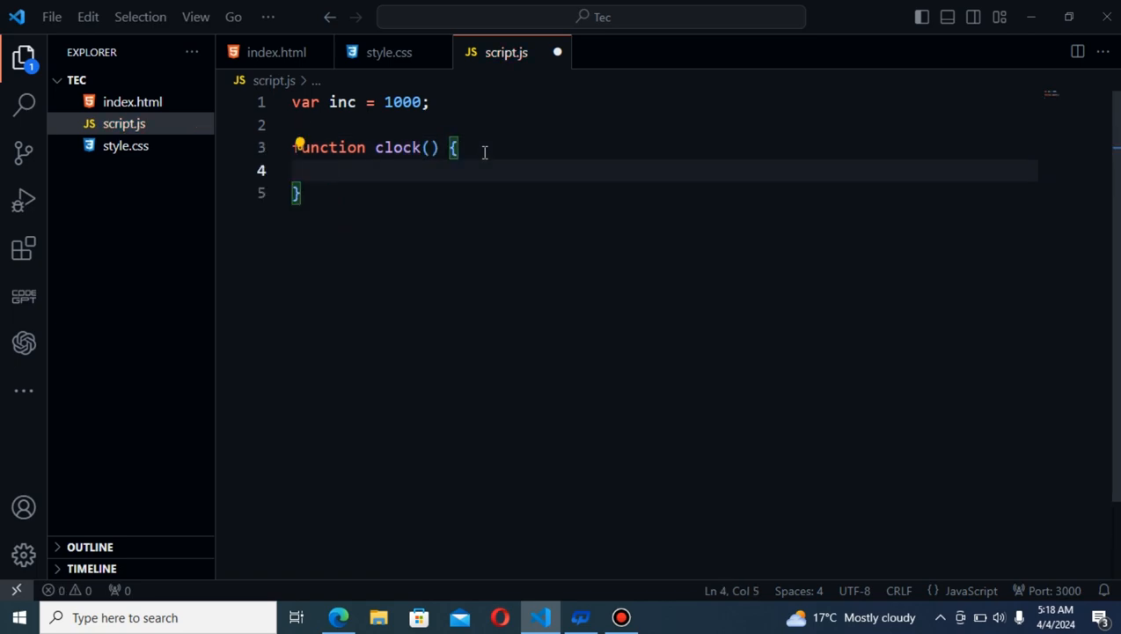
{"action": "type", "text": "const date = n"}
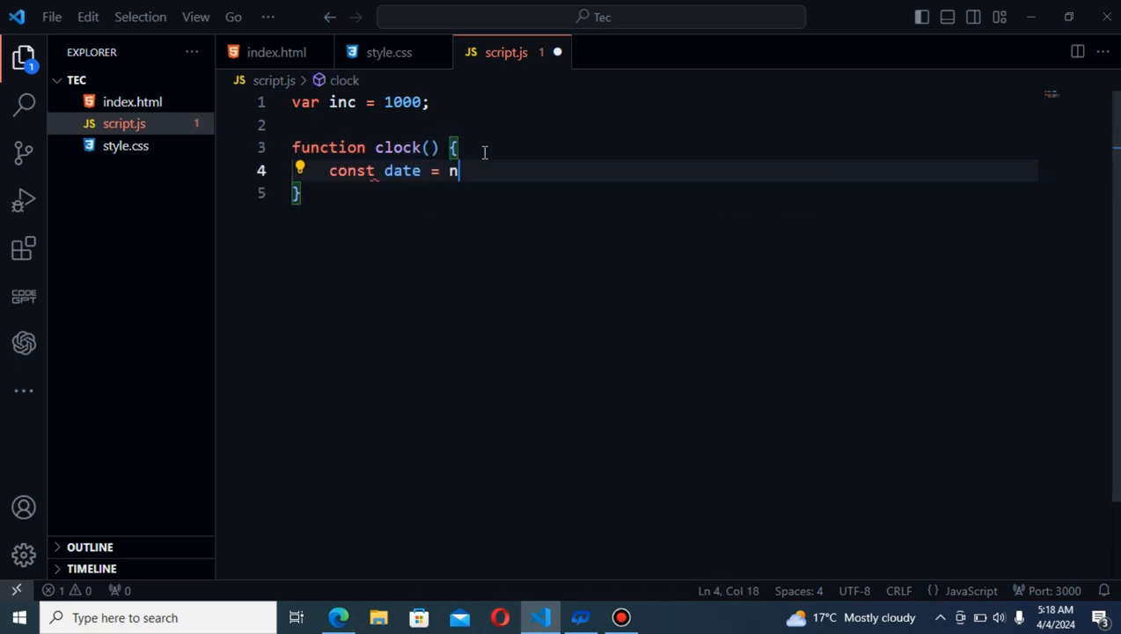
{"action": "type", "text": "ew Date"}
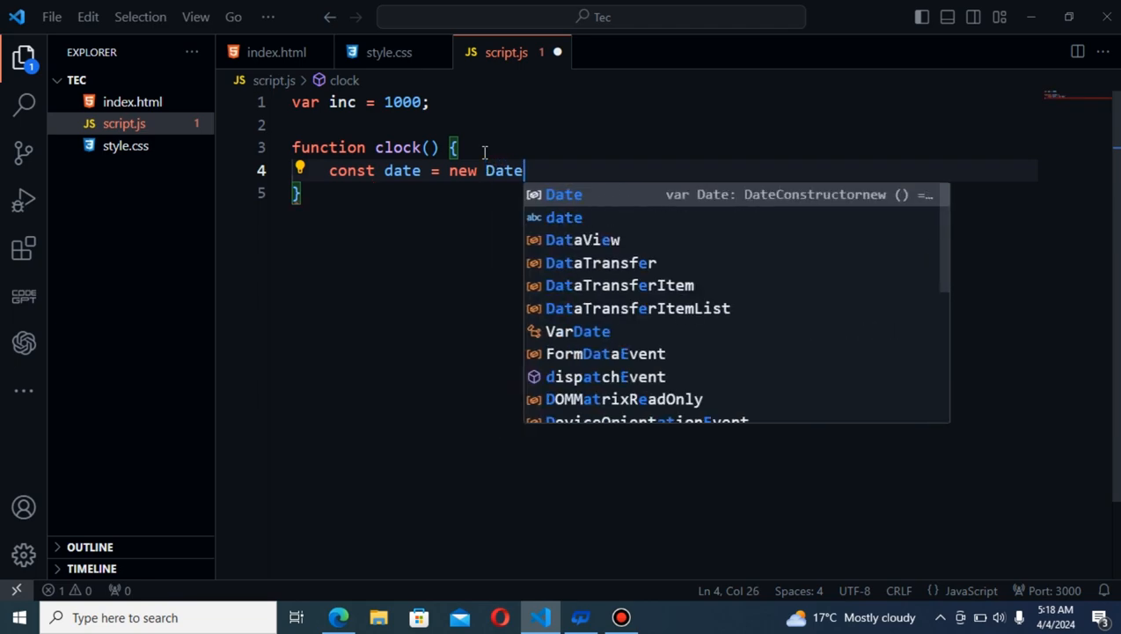
{"action": "type", "text": "();"}
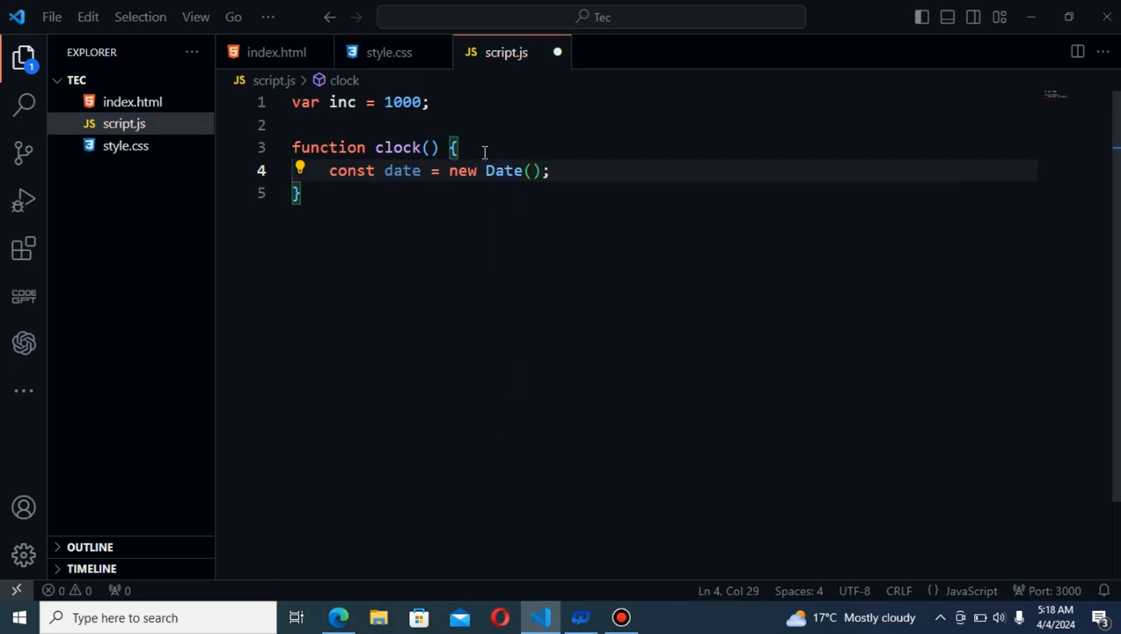
{"action": "key", "text": "Enter"}
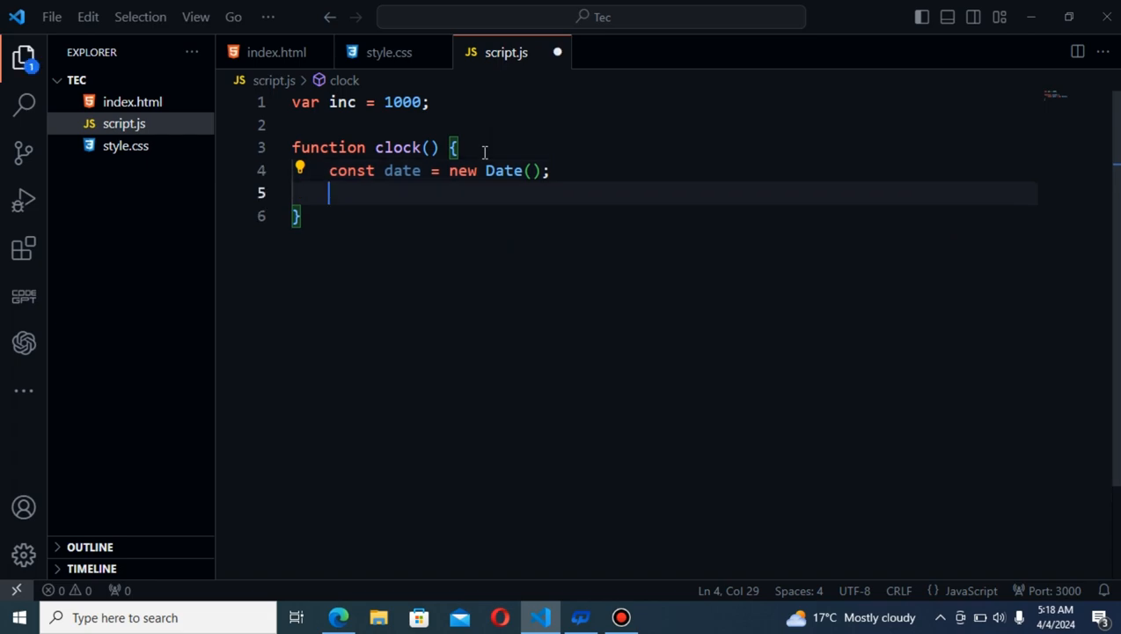
Define const hours = ((date.getHours() + 11) % 12 + 1)
{"action": "type", "text": "const"}
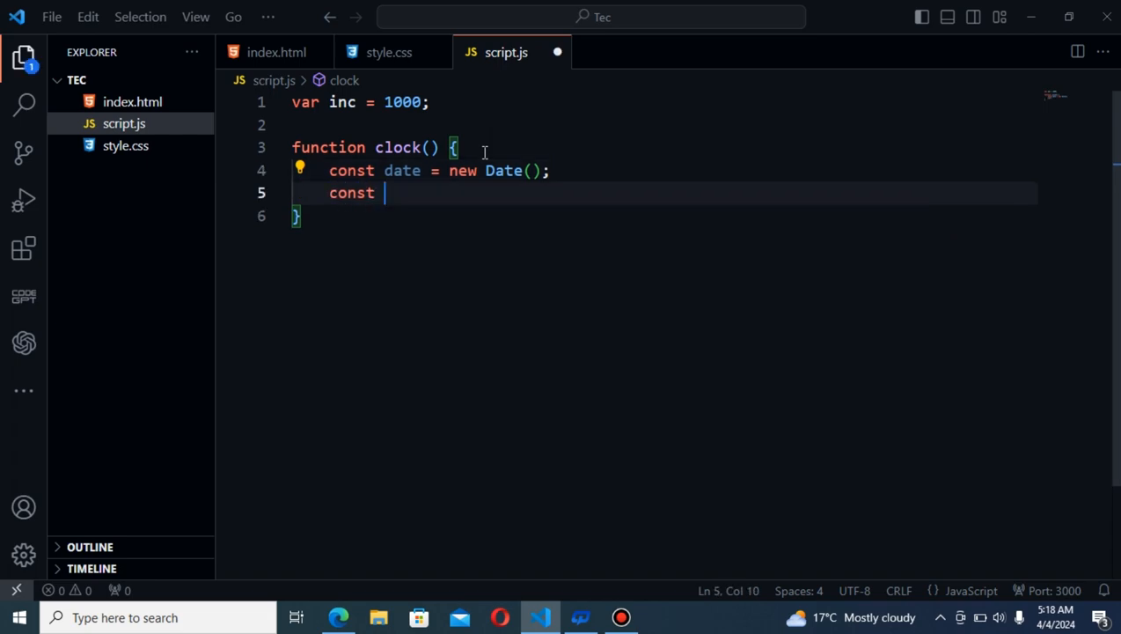
{"action": "type", "text": "hours"}
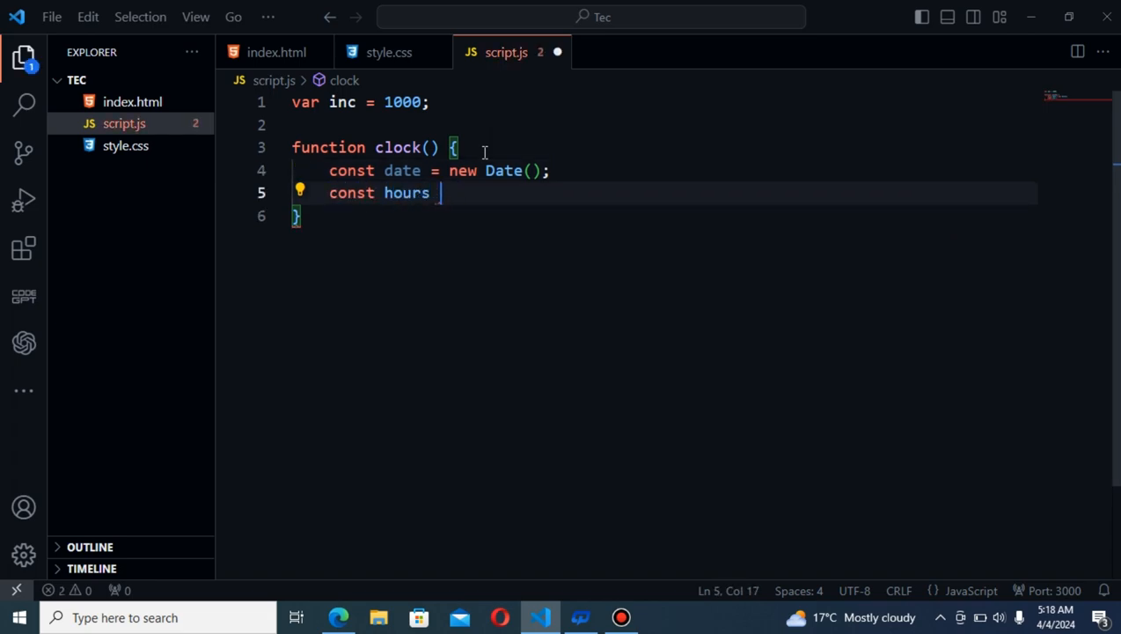
{"action": "type", "text": "="}
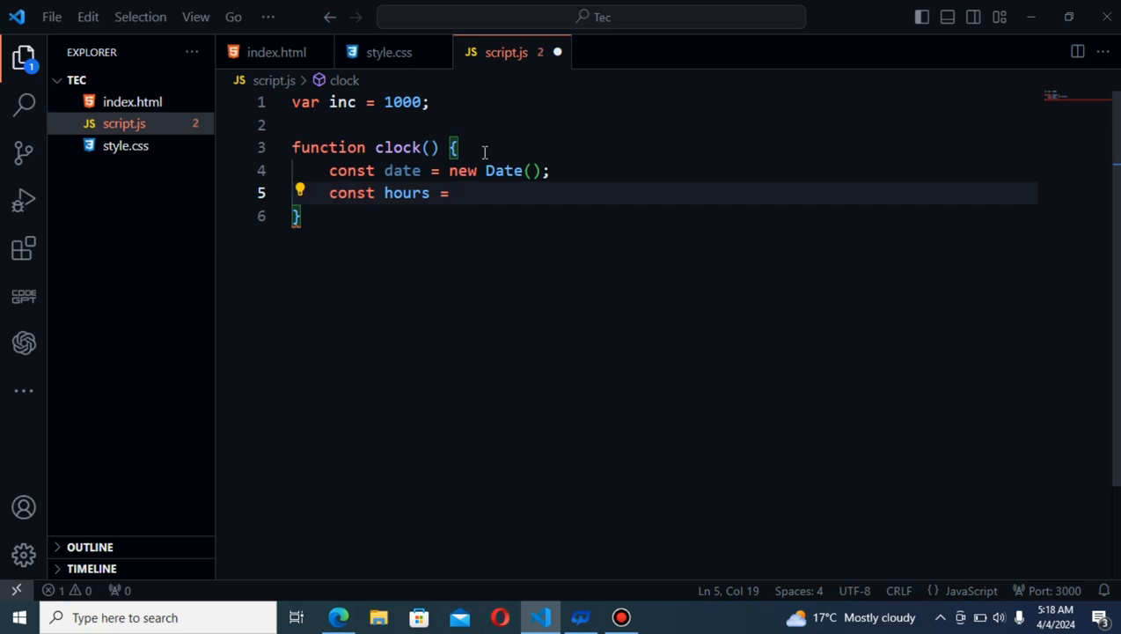
{"action": "type", "text": "d"}
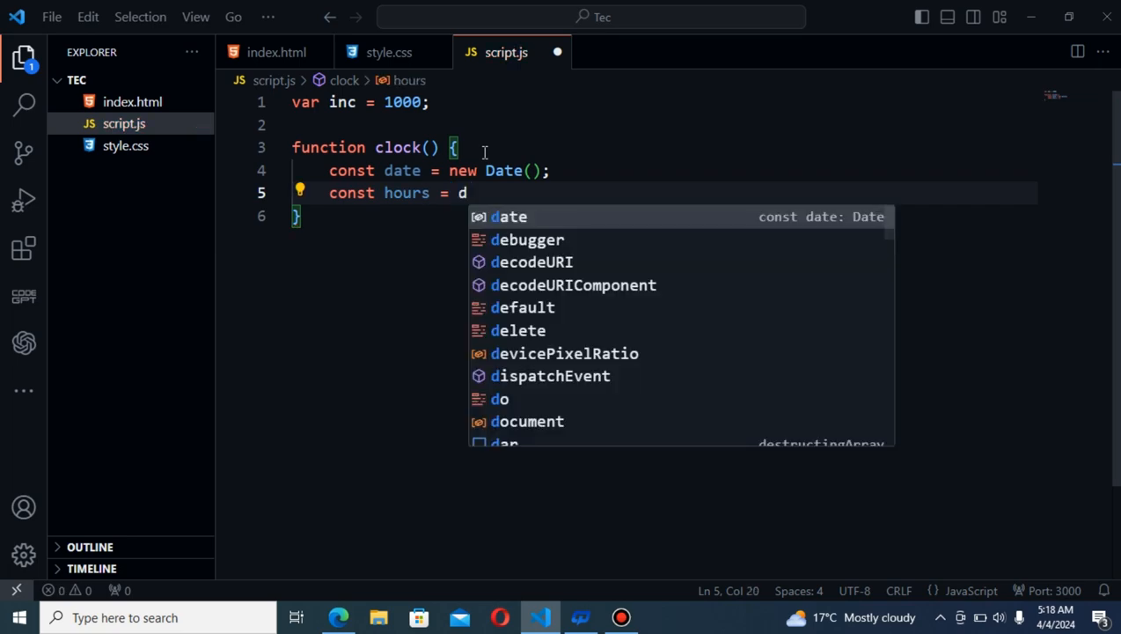
{"action": "key", "text": "Backspace"}
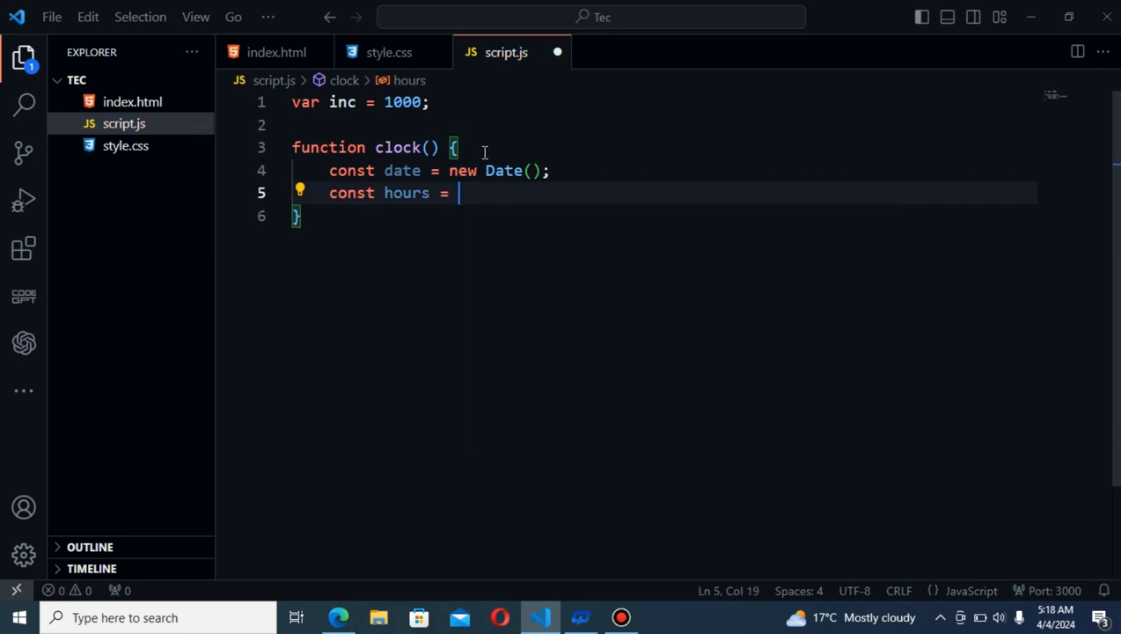
{"action": "type", "text": "("}
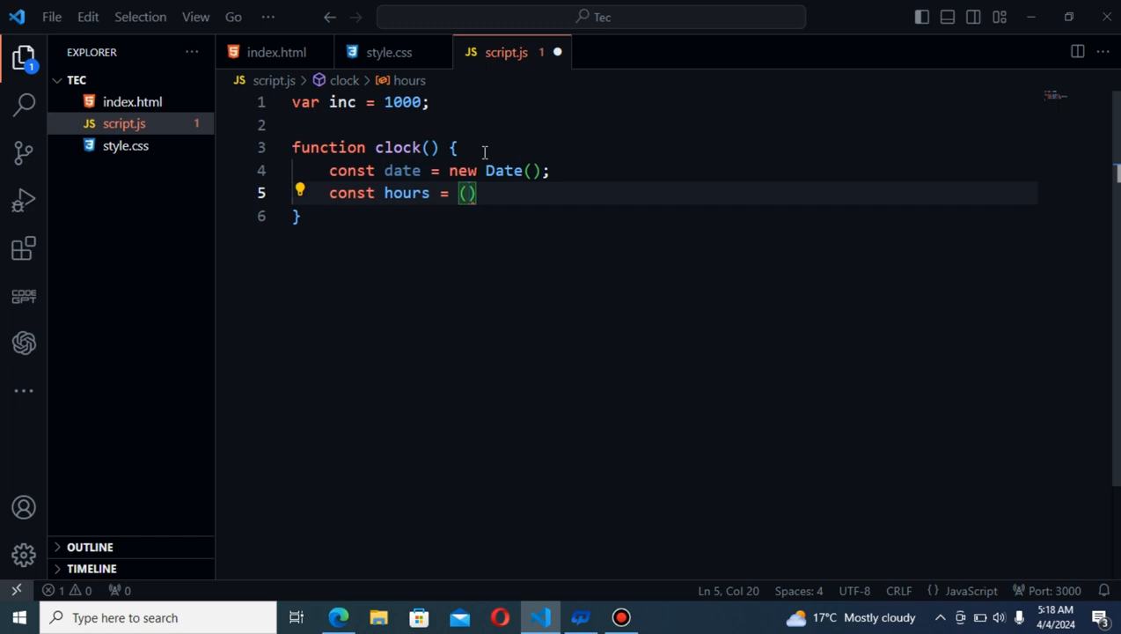
{"action": "type", "text": "date"}
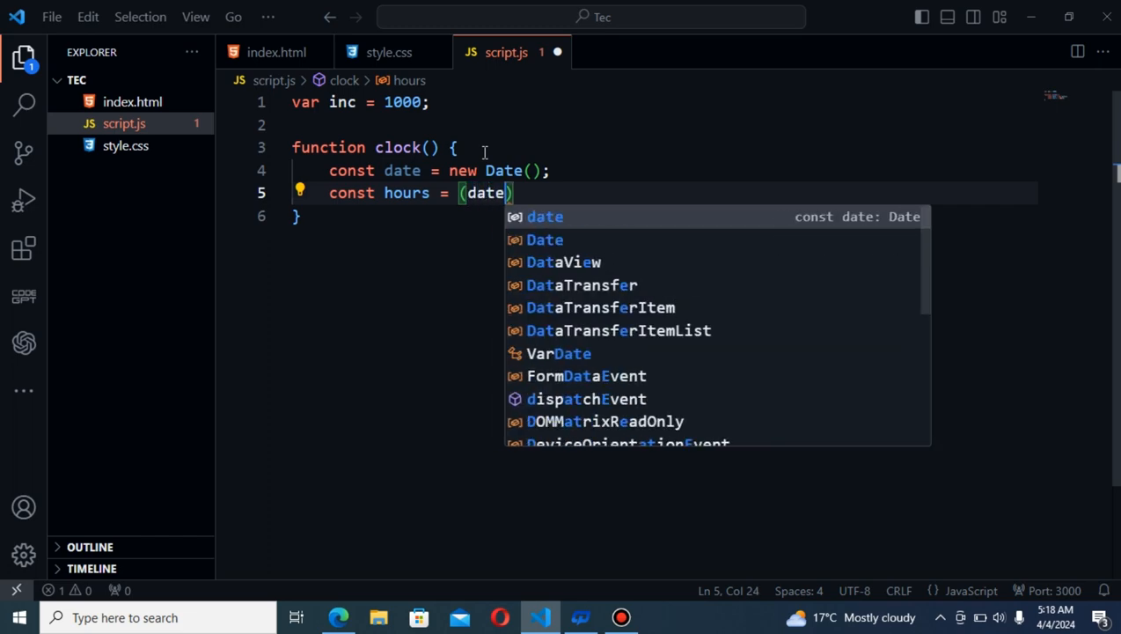
{"action": "type", "text": ".gethours("}
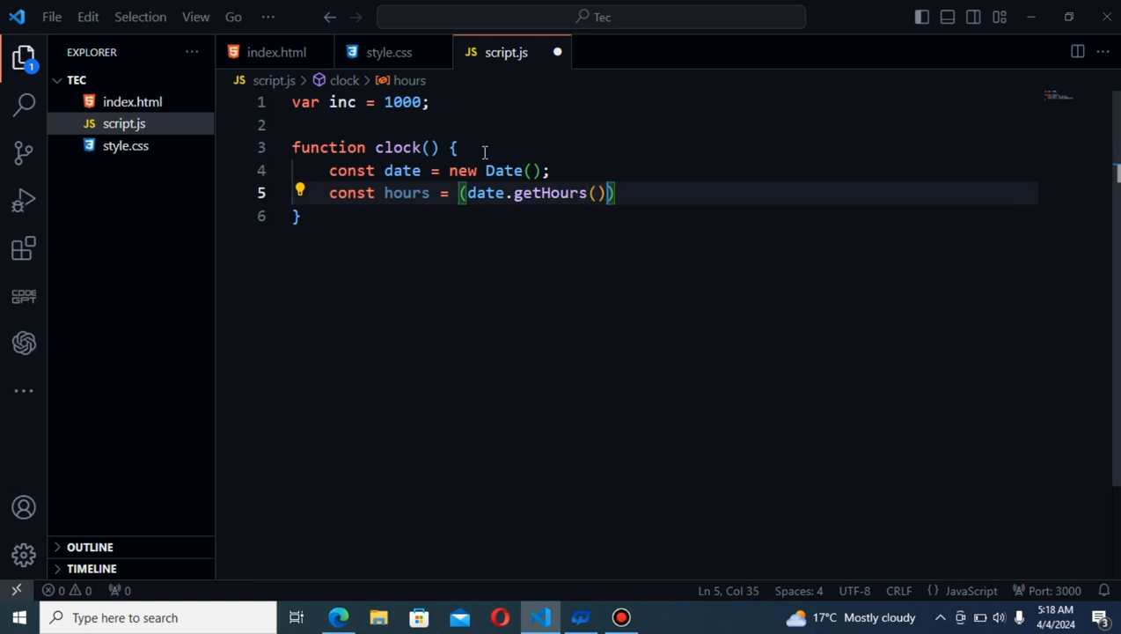
{"action": "type", "text": "+ 11"}
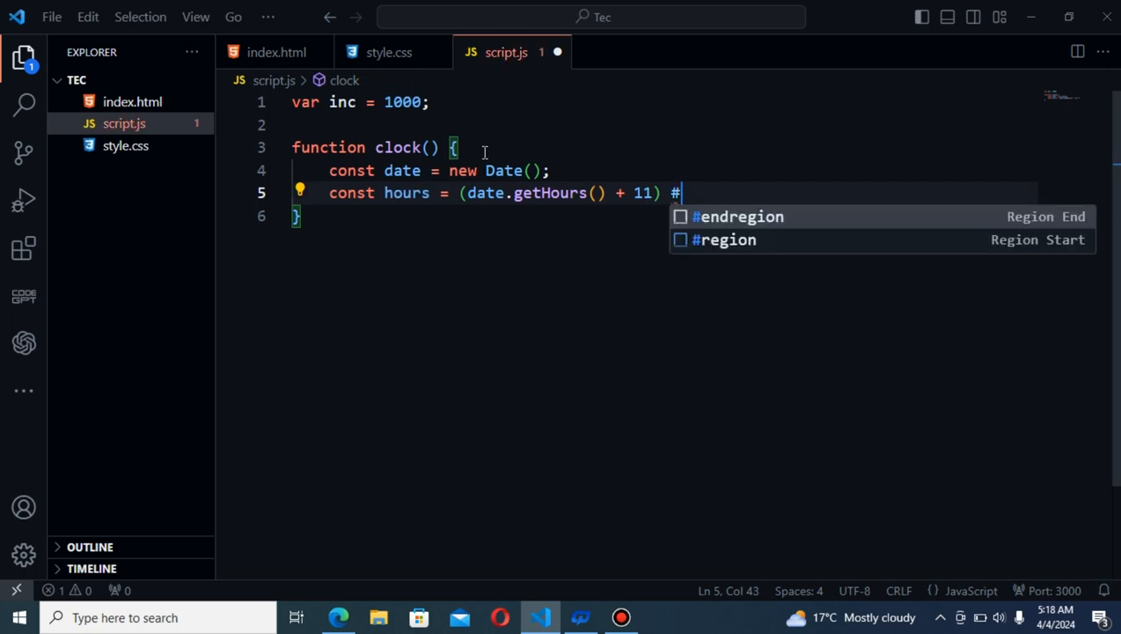
{"action": "type", "text": "%"}
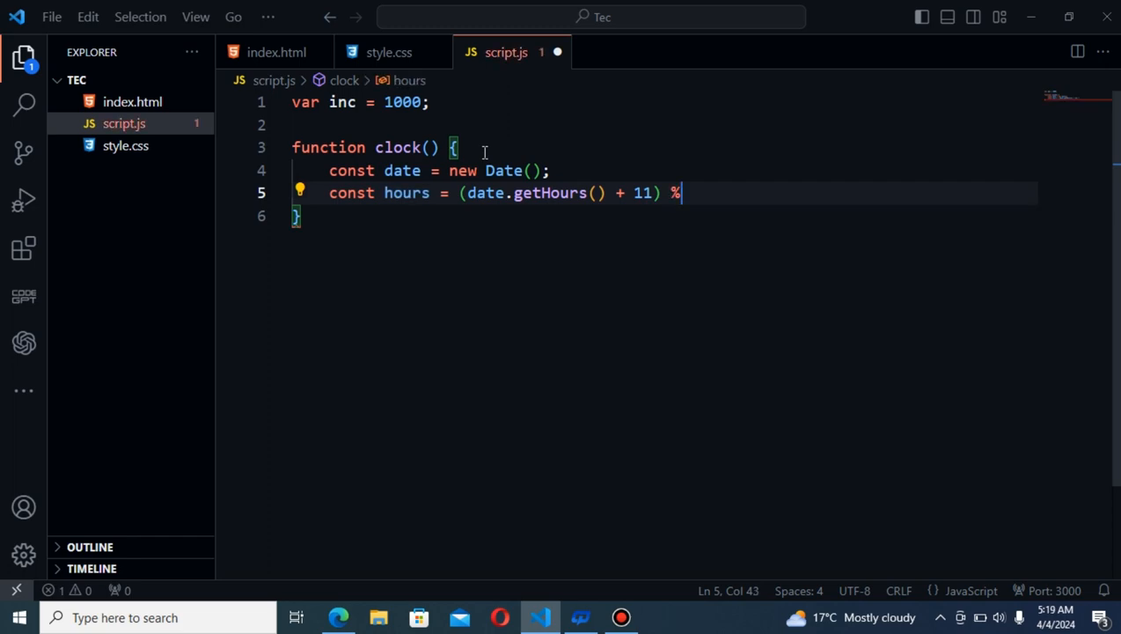
{"action": "type", "text": "12"}
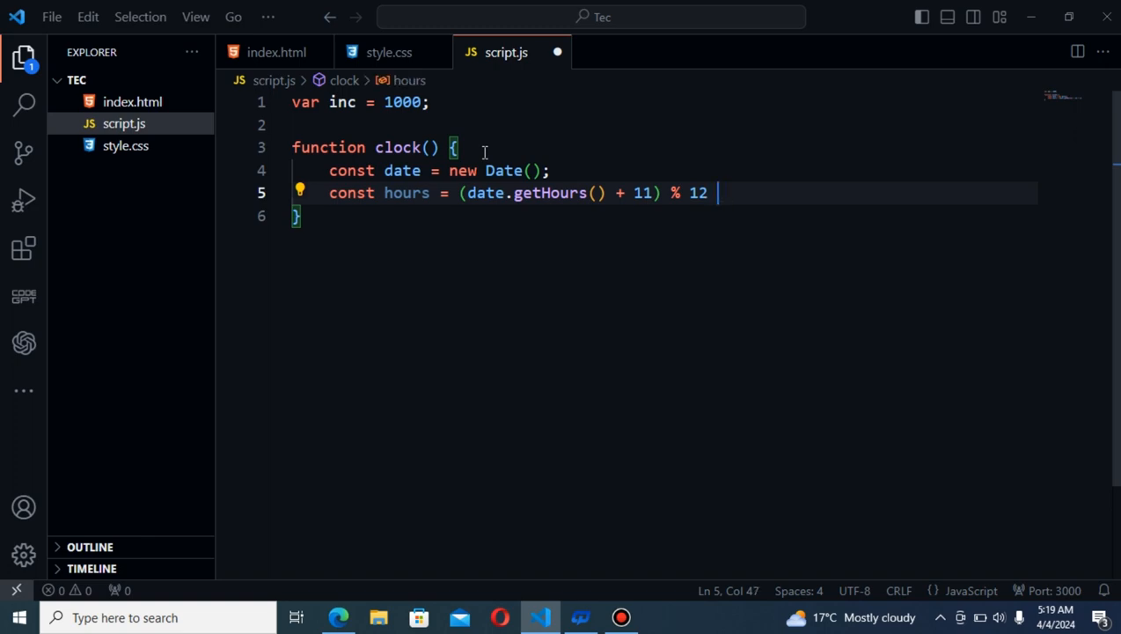
{"action": "type", "text": "+ 1"}
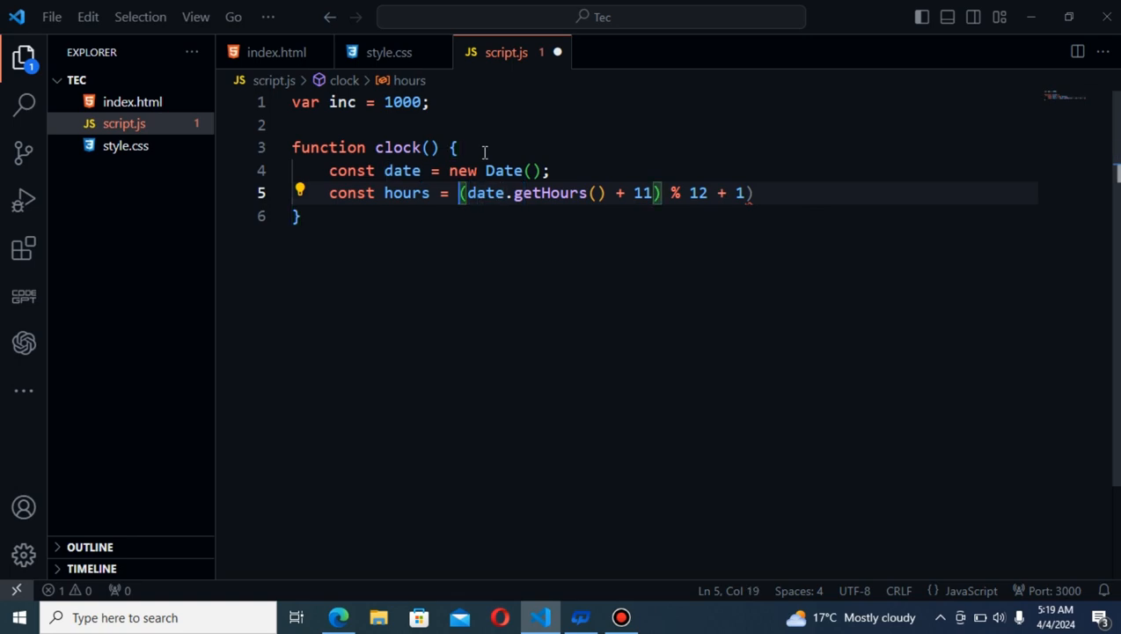
{"action": "type", "text": "("}
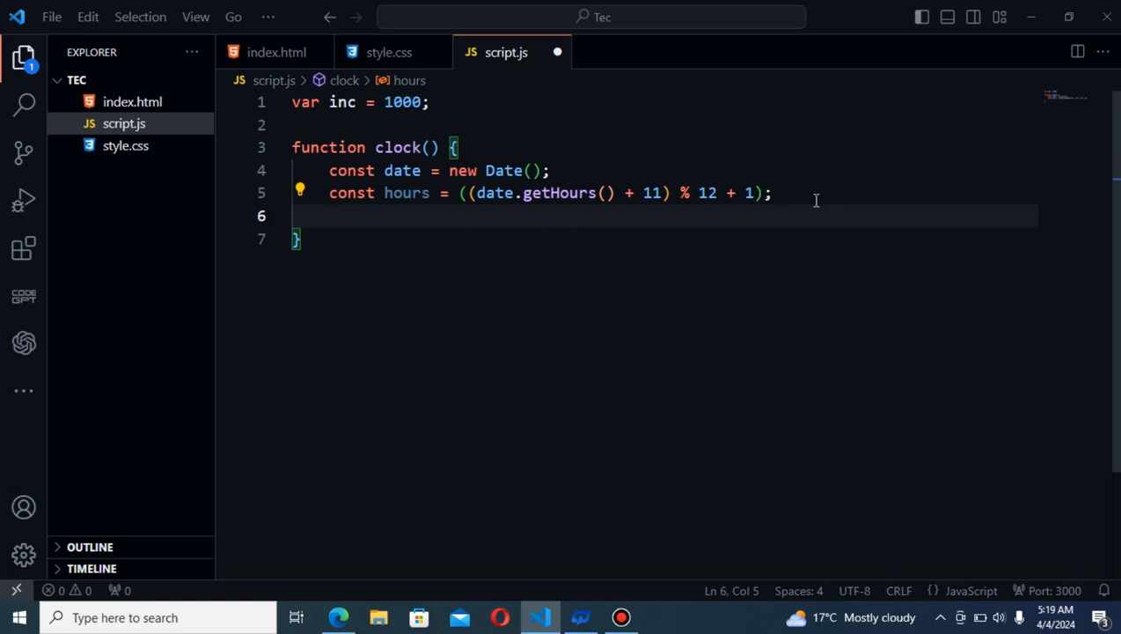
Define const minutes = date.getMinutes() and const seconds = date.getSeconds()
{"action": "type", "text": "const minut"}
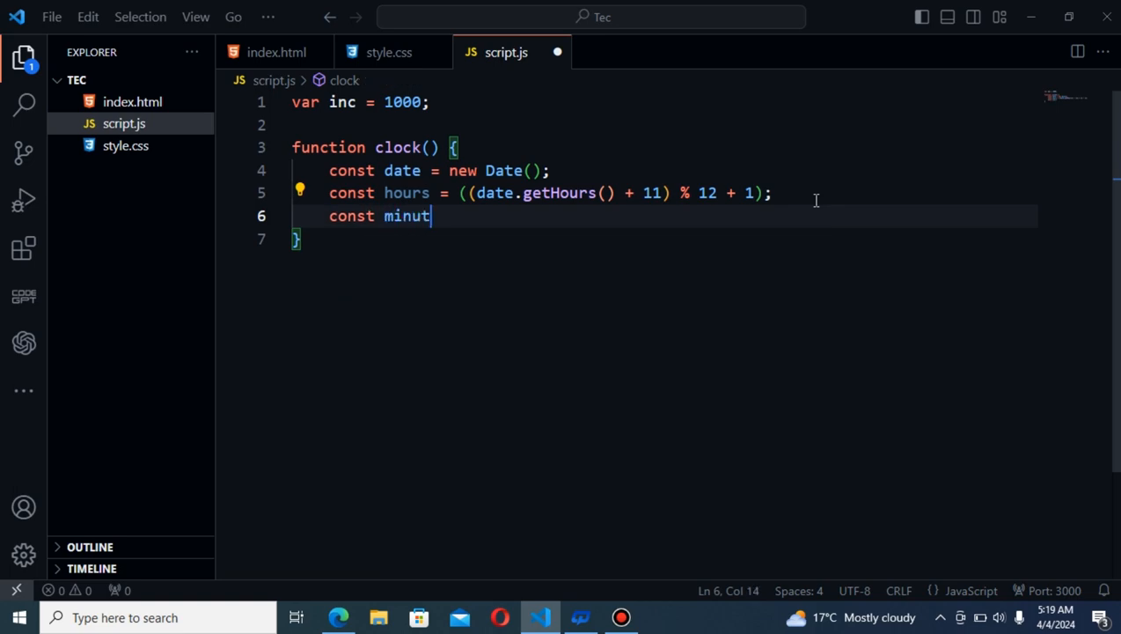
{"action": "type", "text": "e ="}
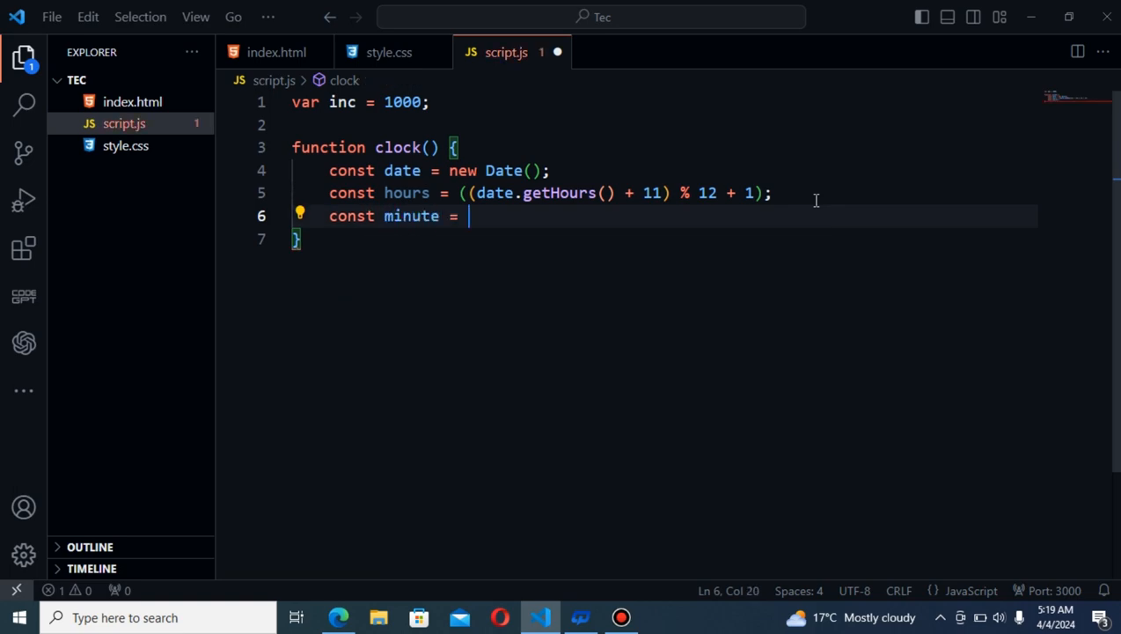
{"action": "type", "text": "s"}
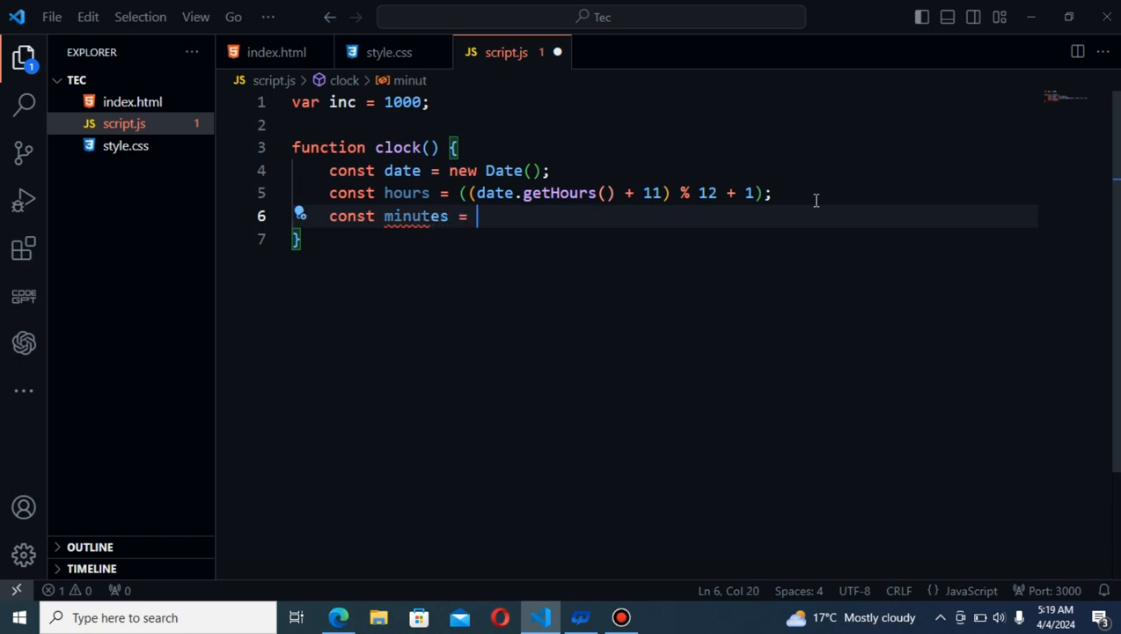
{"action": "type", "text": "date.getMinutes();"}
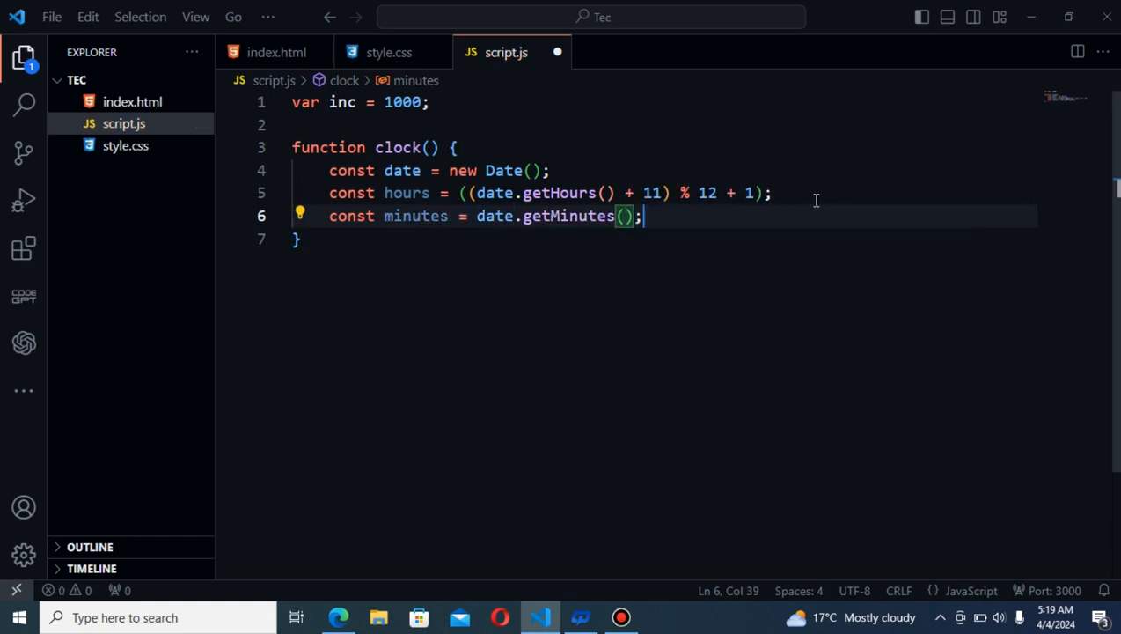
{"action": "type", "text": "const se"}
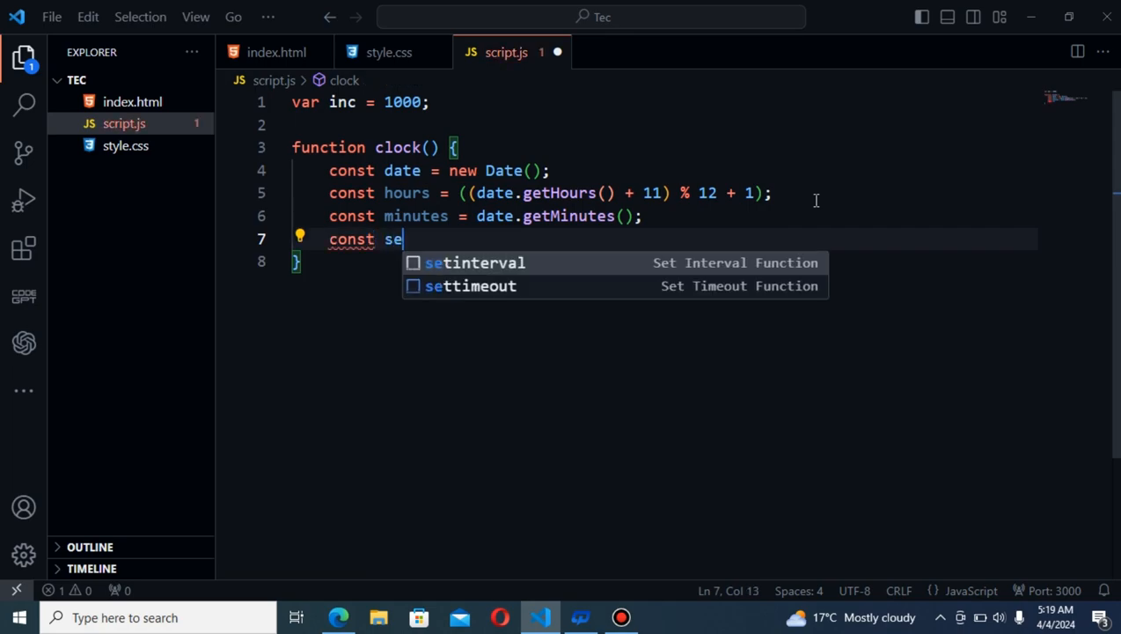
{"action": "type", "text": "conds ="}
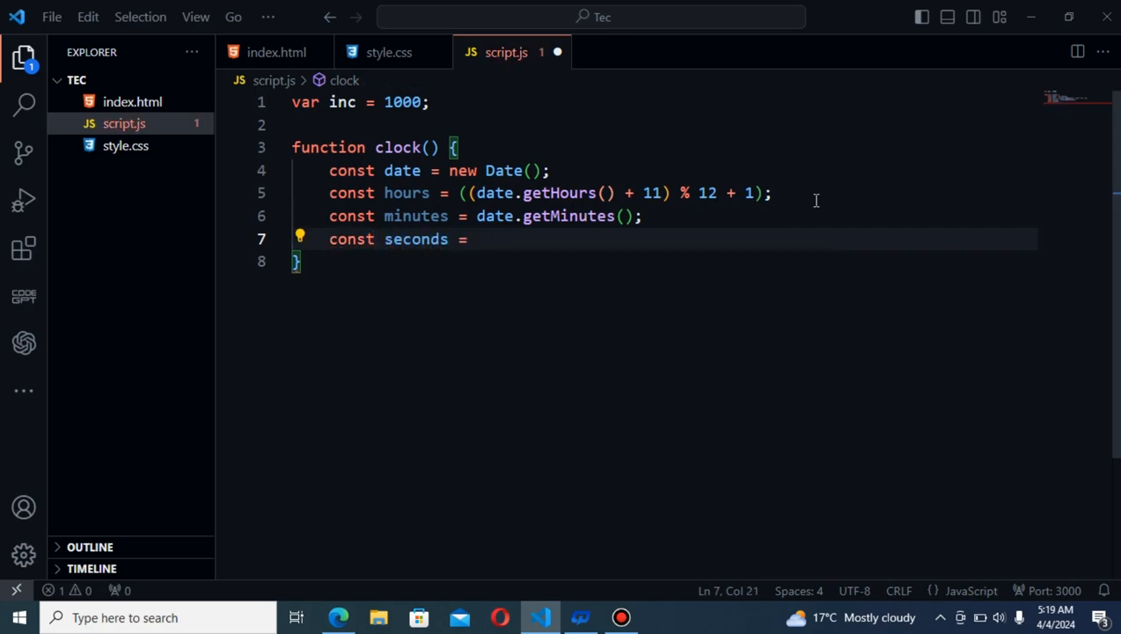
{"action": "type", "text": "date.getSeconds();"}
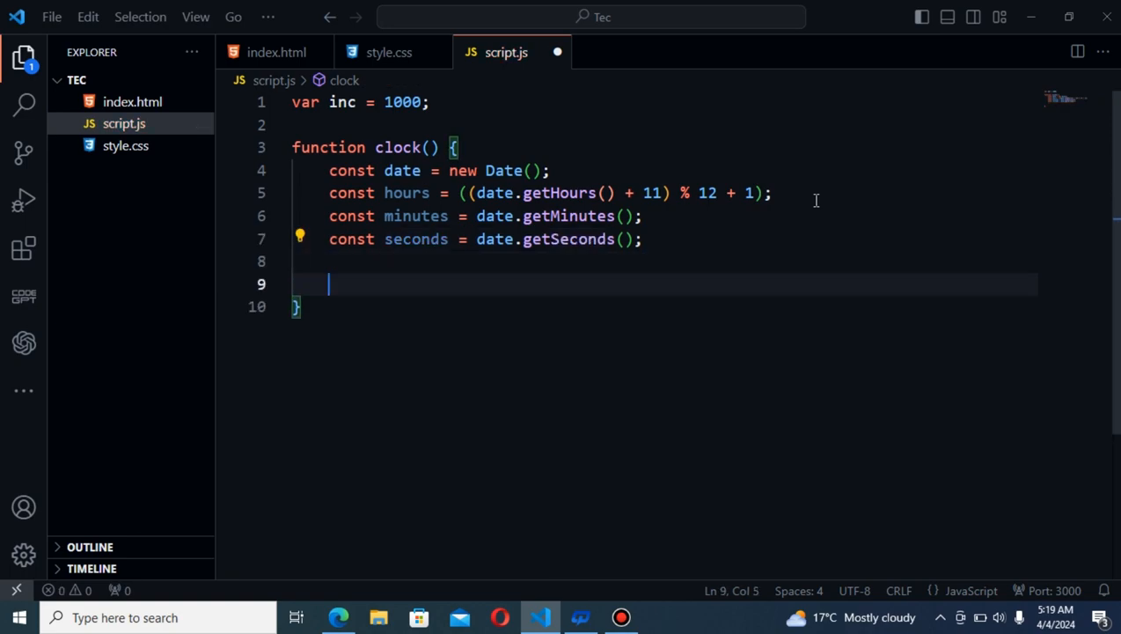
Compute the hand angles: hour = hours*30, minute = minutes*6, second = seconds*6
{"action": "type", "text": "const hour ="}
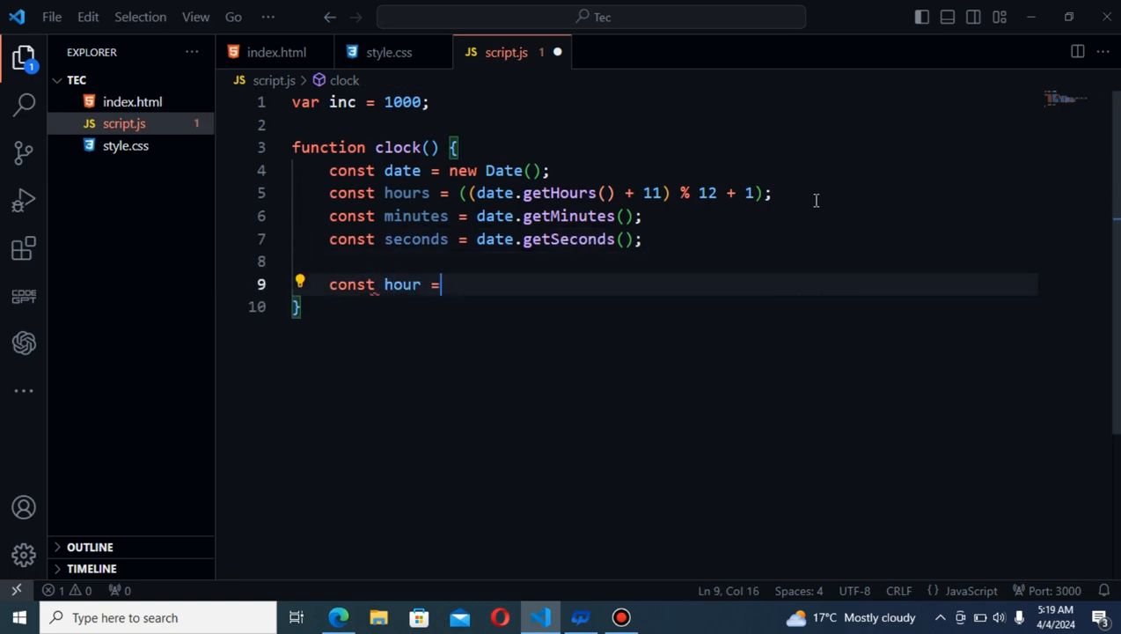
{"action": "type", "text": "hours"}
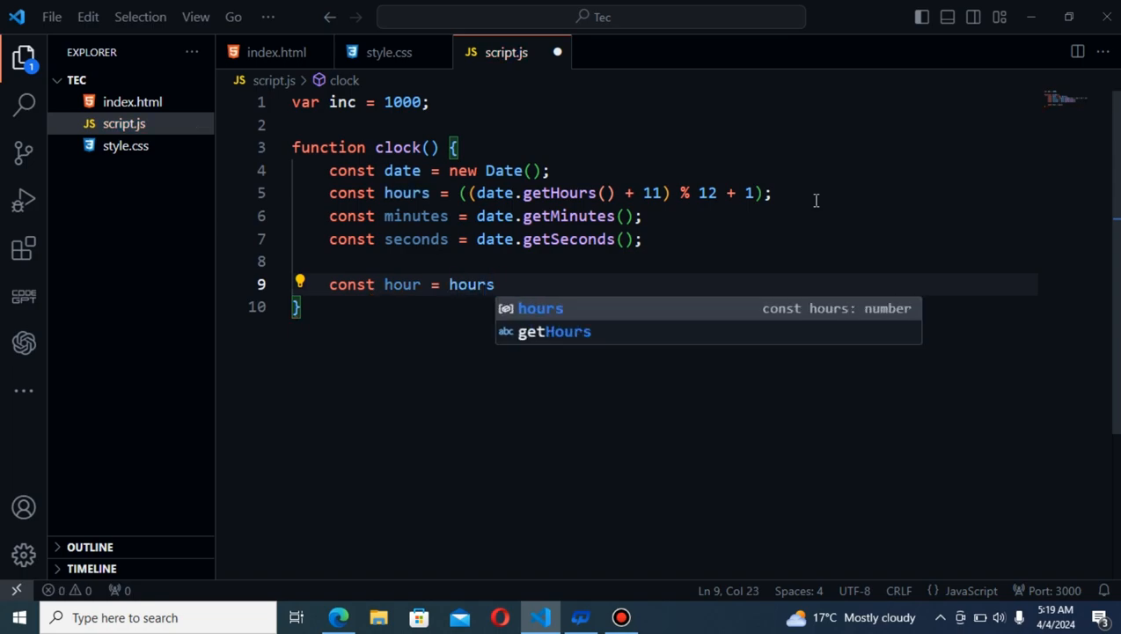
{"action": "key", "text": "Escape"}
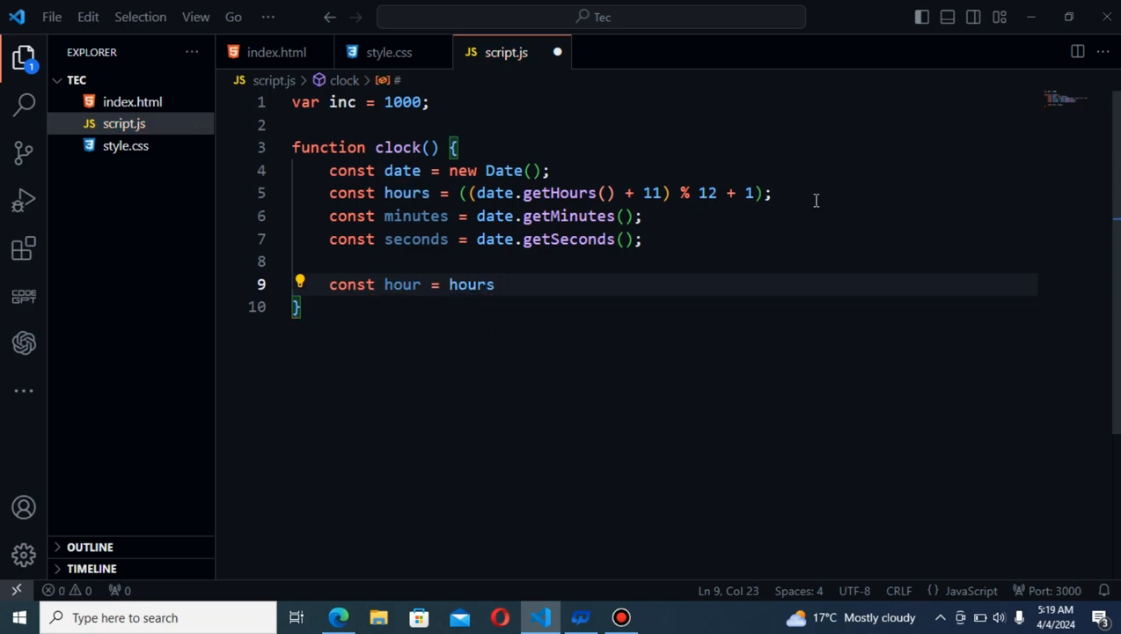
{"action": "type", "text": "*30"}
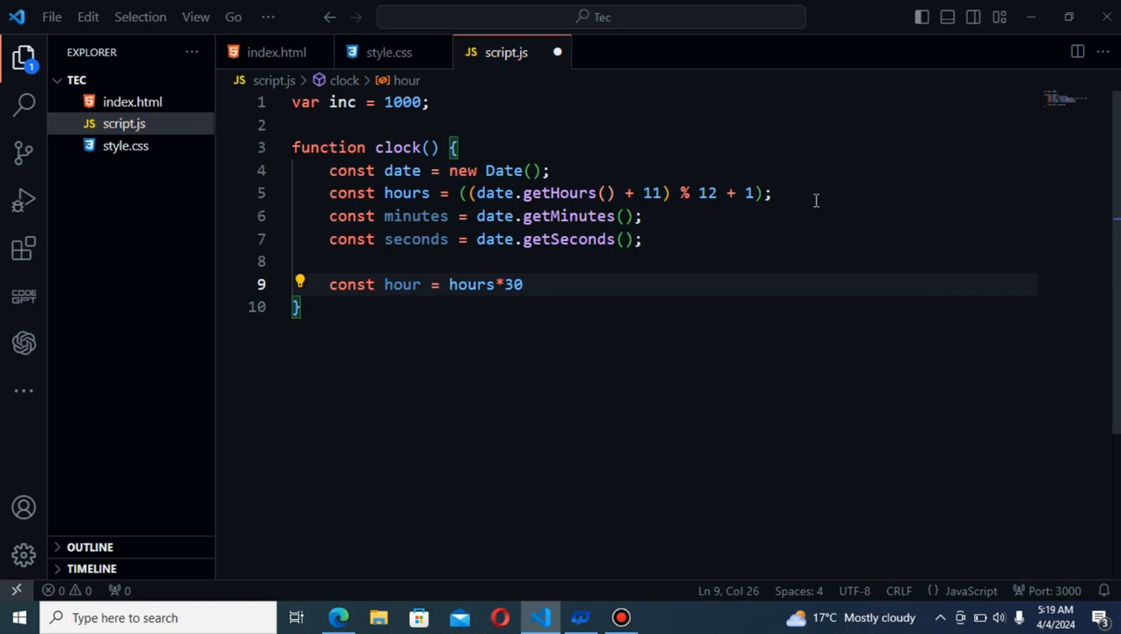
{"action": "type", "text": ";"}
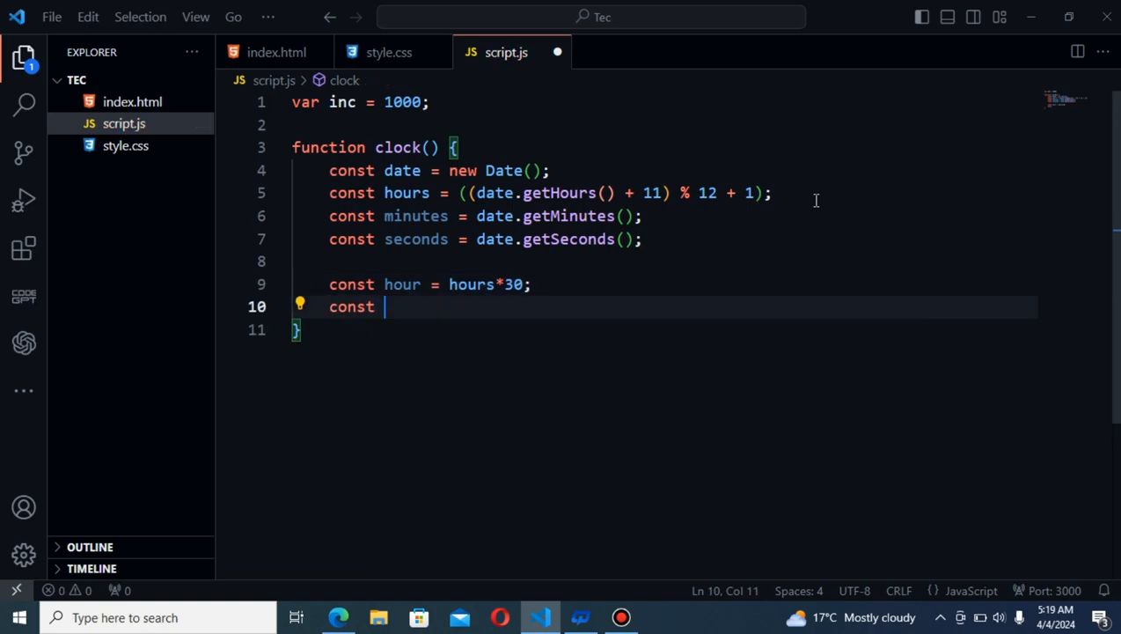
{"action": "type", "text": "minute ="}
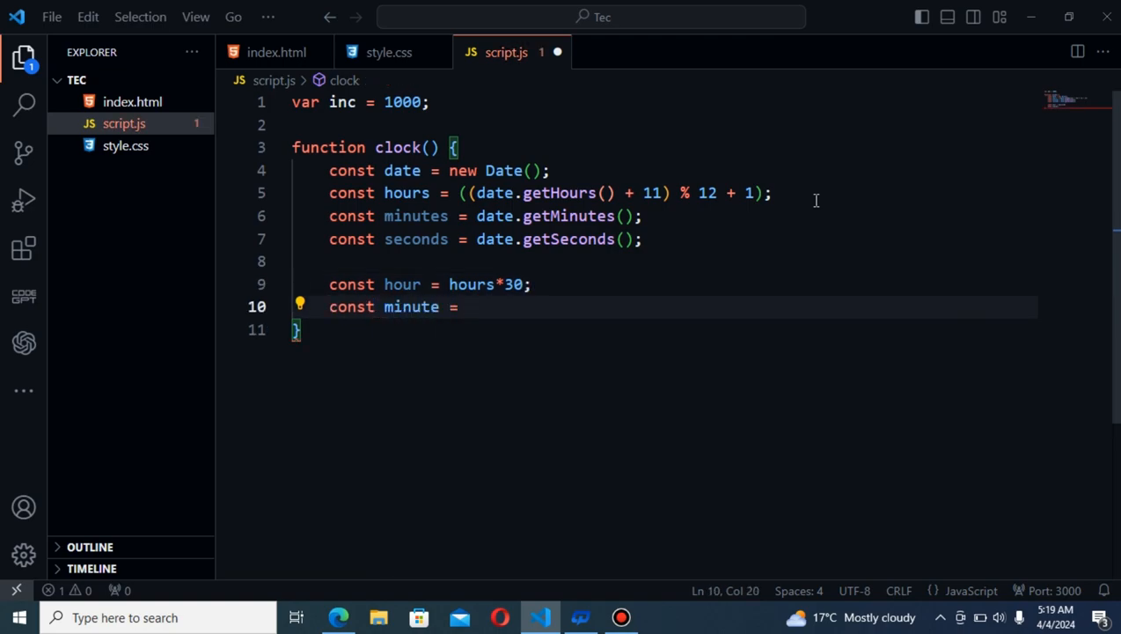
{"action": "type", "text": "minutes * 6;"}
{"action": "type", "text": "const"}
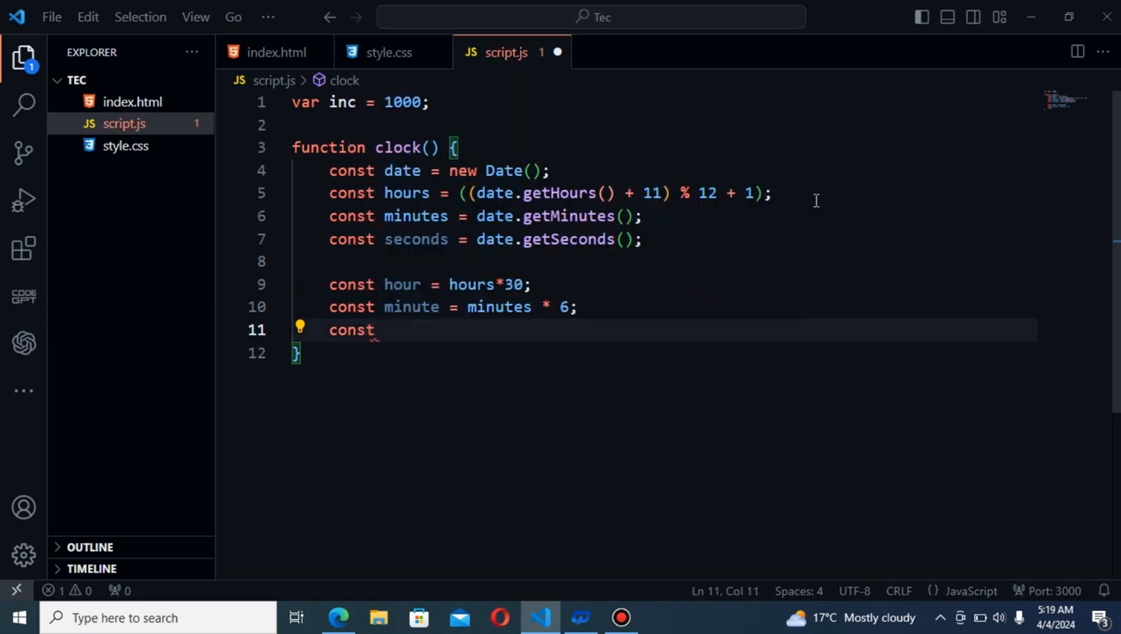
{"action": "type", "text": "seocnd"}
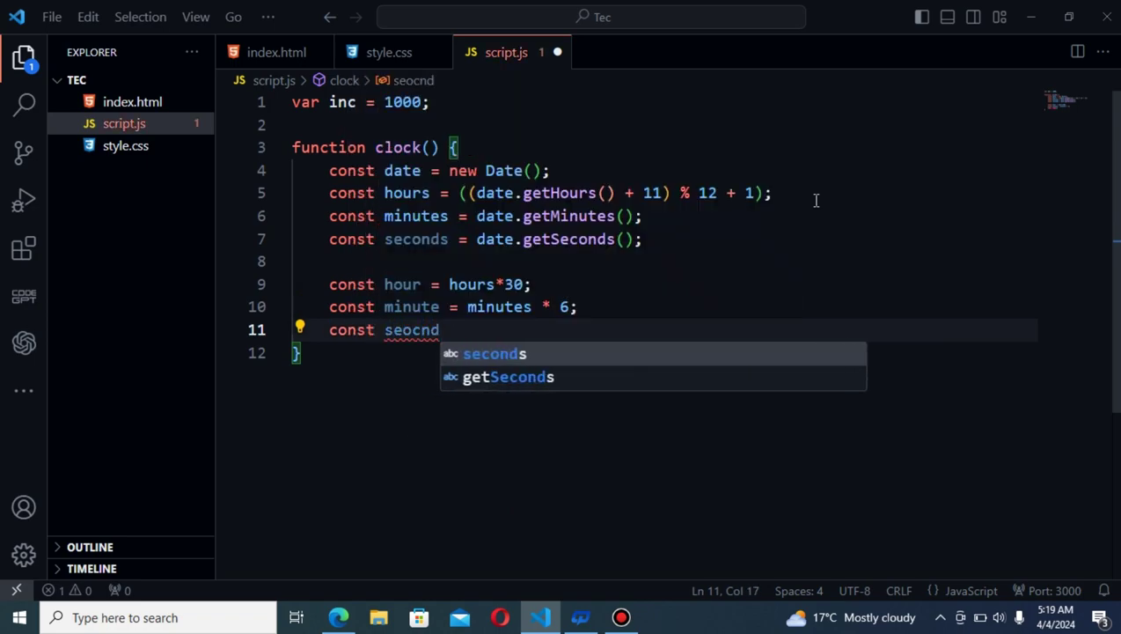
{"action": "type", "text": "second ="}
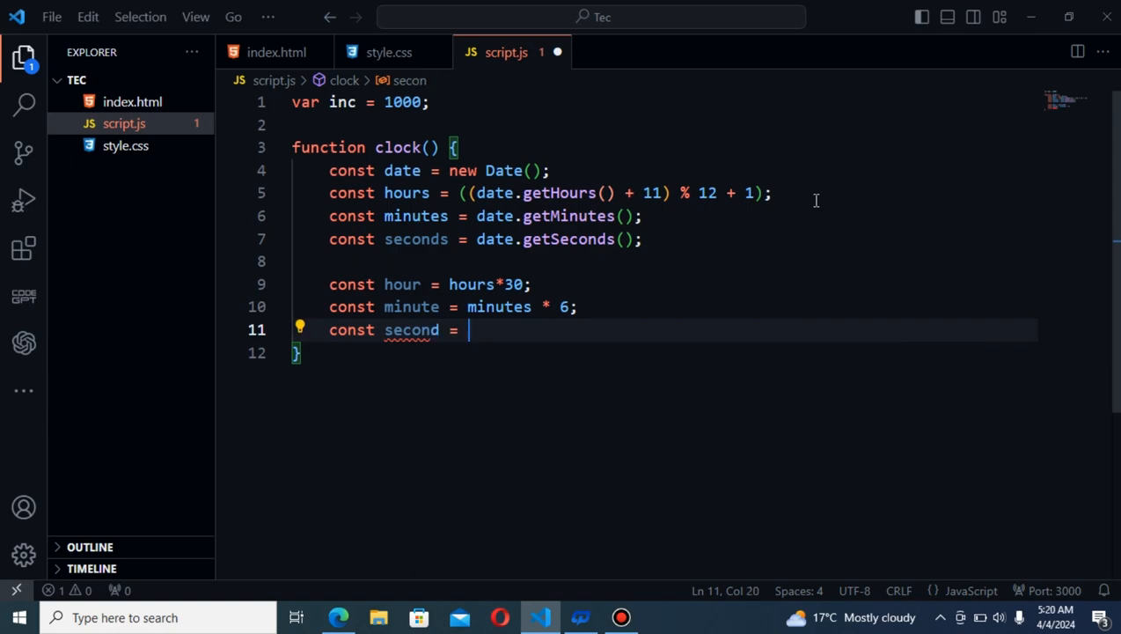
{"action": "type", "text": "seconds * 6;"}
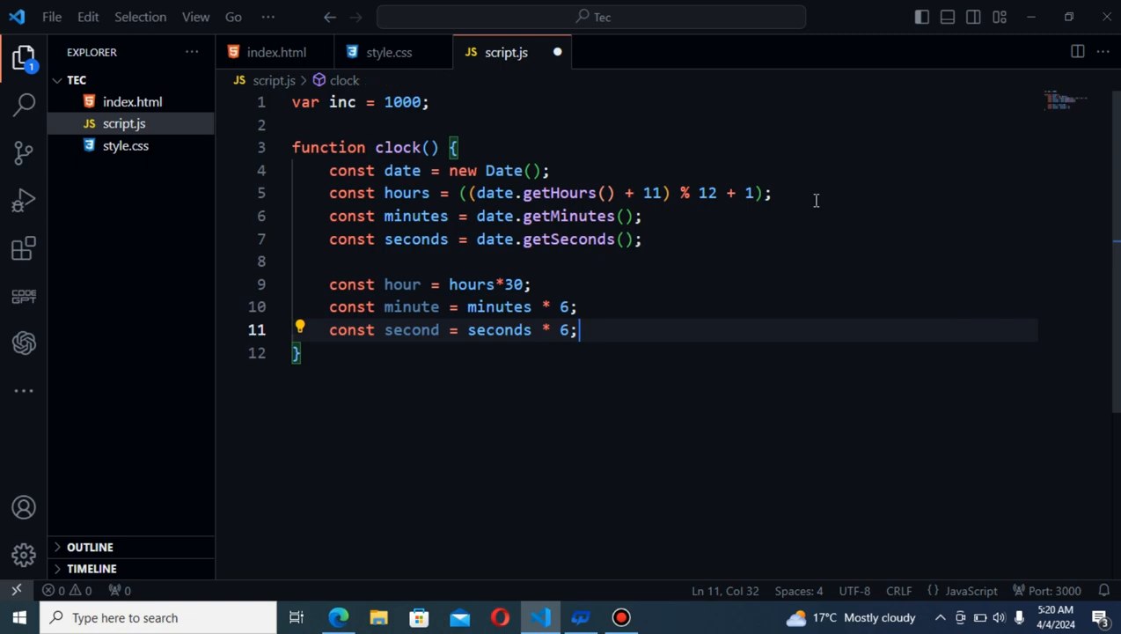
Write document.querySelector('.hour').style.transform = on a new line, fixing autocomplete slips
{"action": "key", "text": "Enter"}
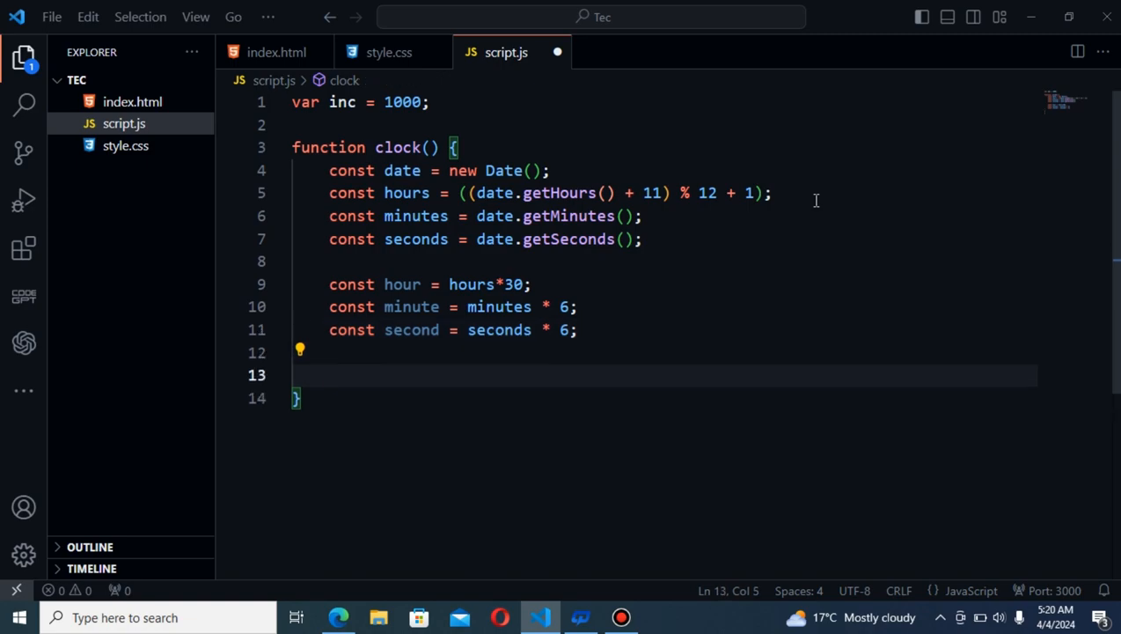
{"action": "type", "text": "do"}
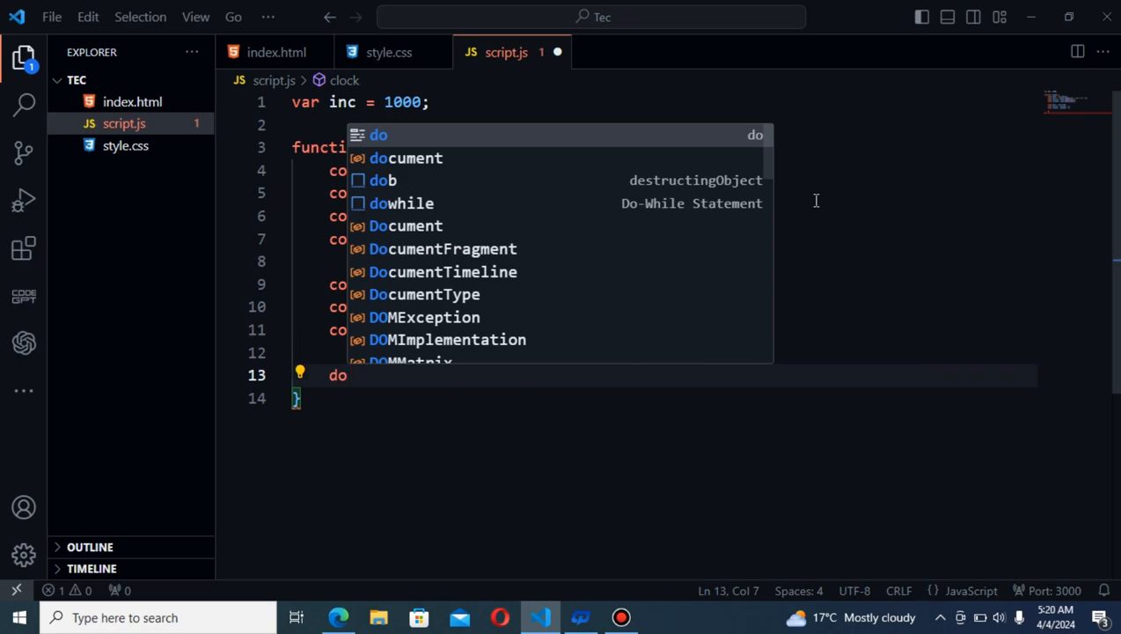
{"action": "left_click", "coordinate": [405, 159]}
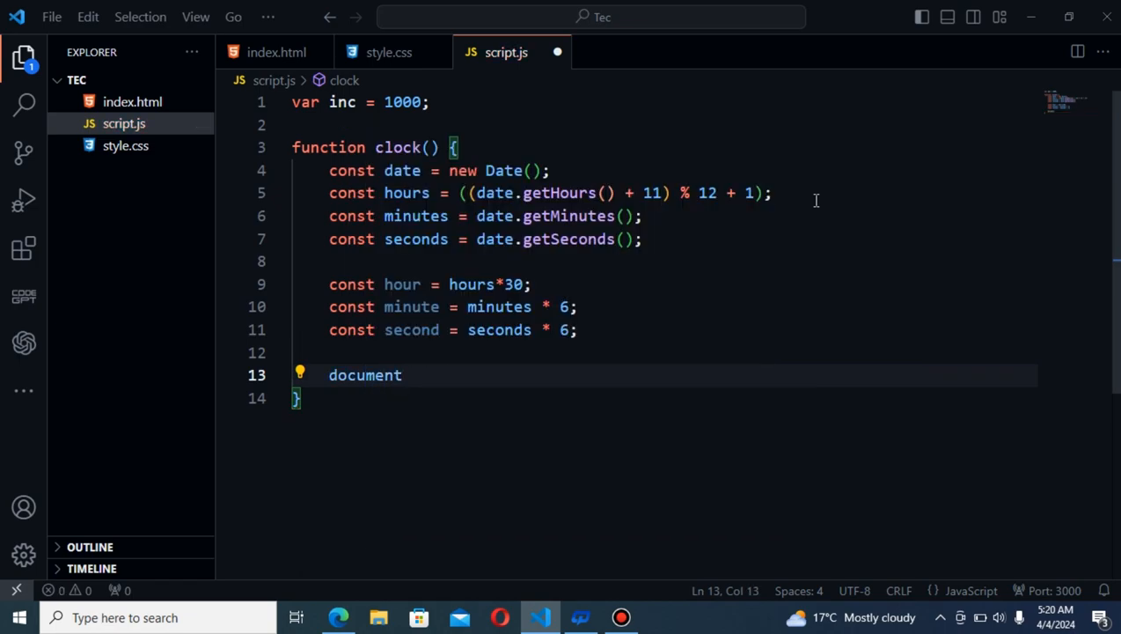
{"action": "type", "text": "."}
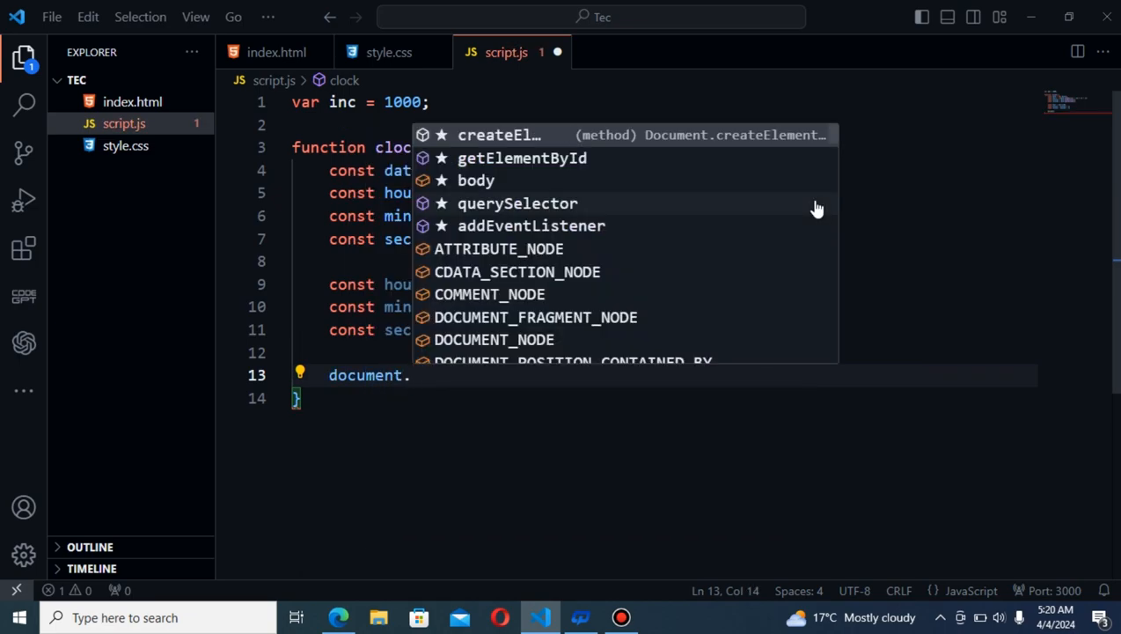
{"action": "type", "text": "querySelector('"}
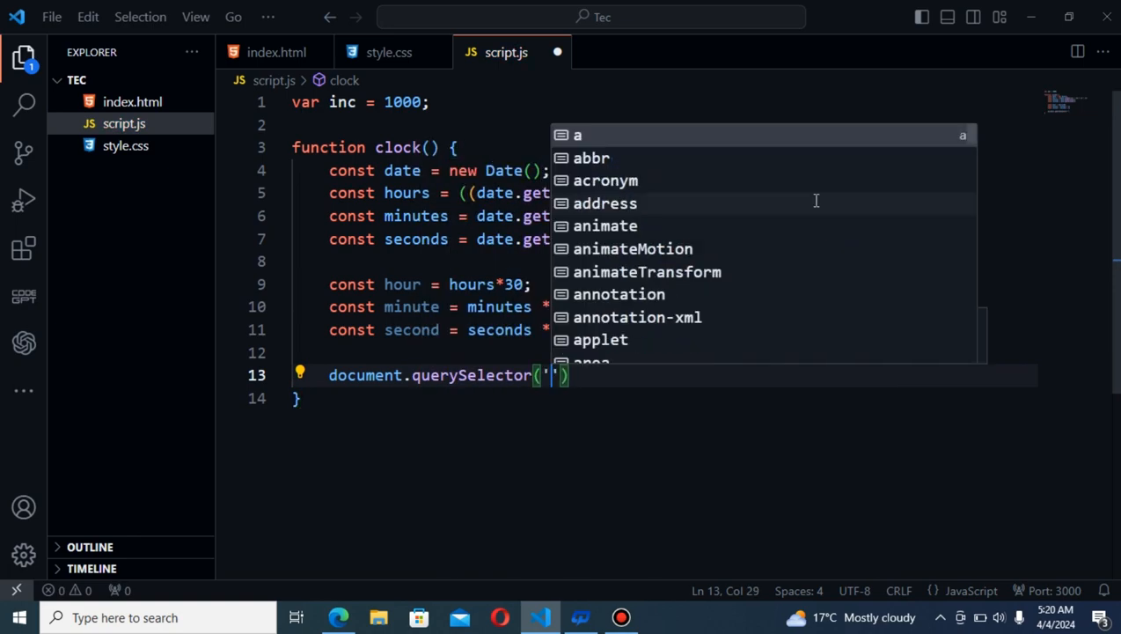
{"action": "type", "text": ".hour"}
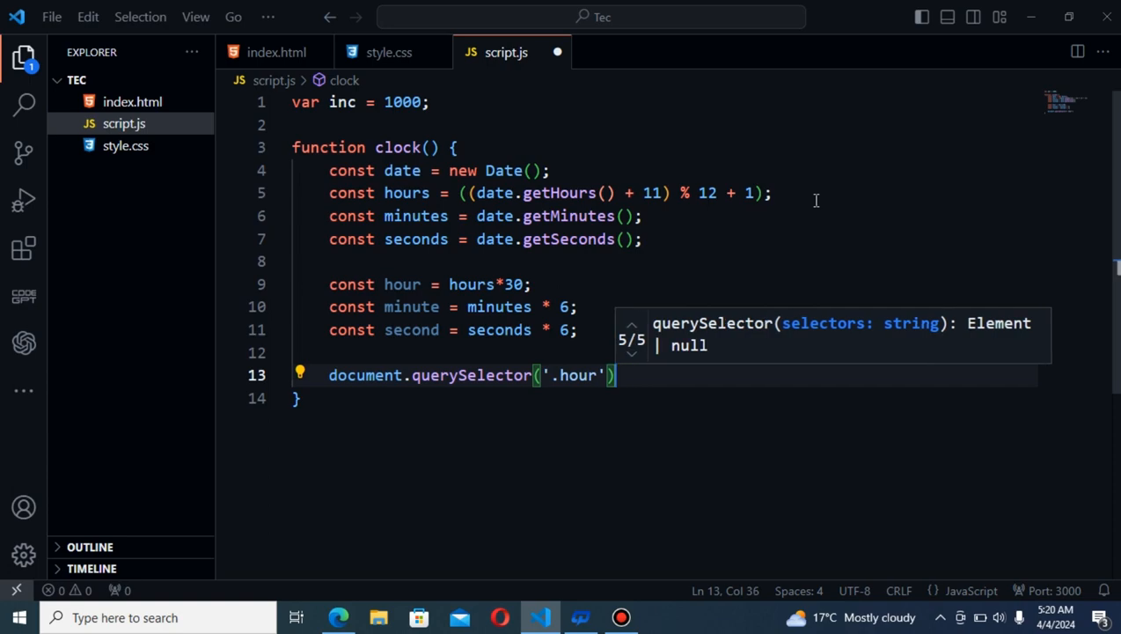
{"action": "type", "text": ".st"}
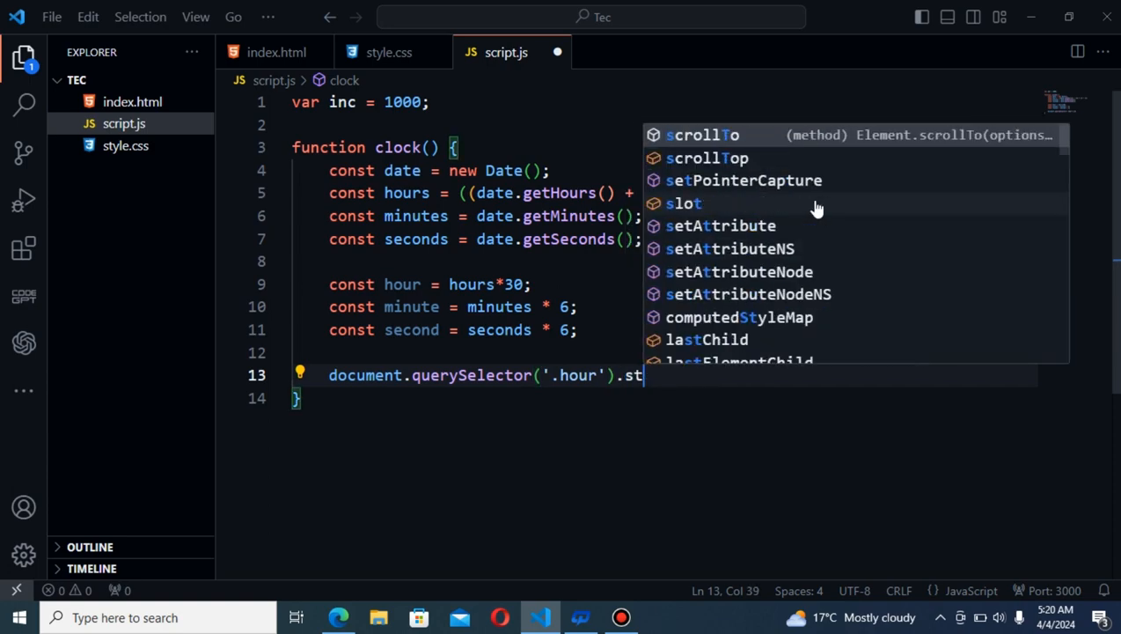
{"action": "type", "text": "yleMap.tran"}
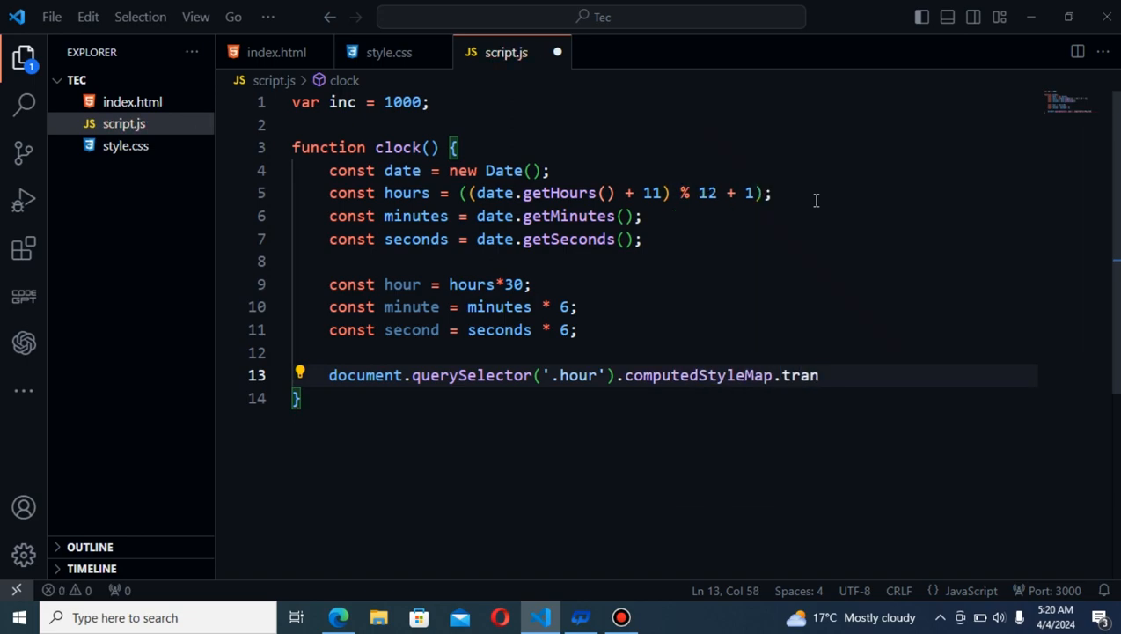
{"action": "key", "text": "Backspace"}
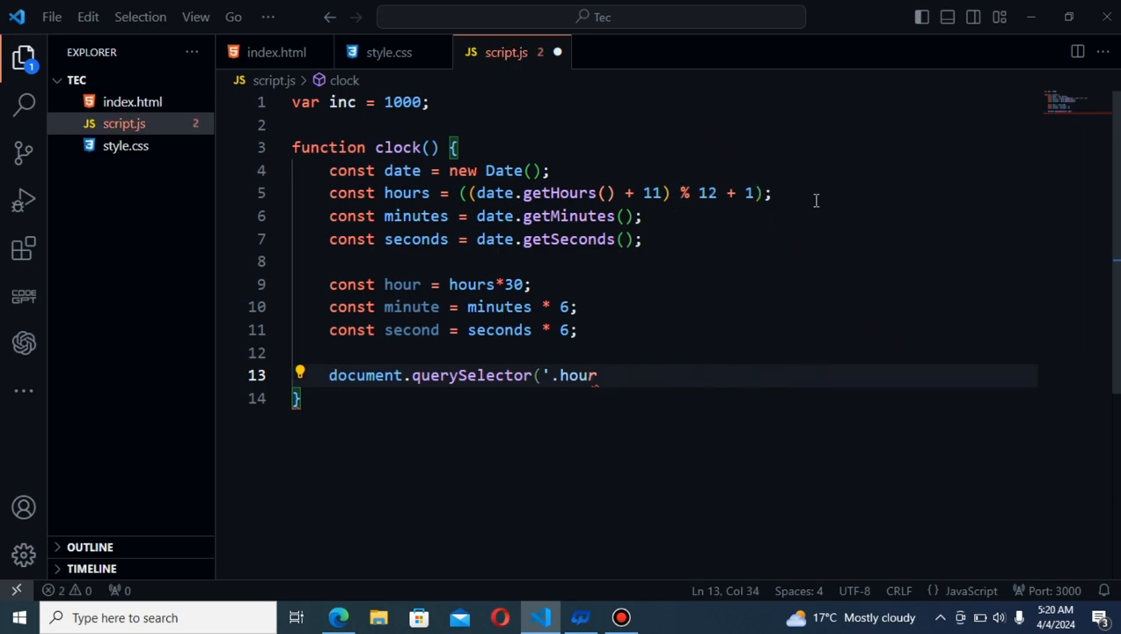
{"action": "type", "text": "').computedStyleMap.tr"}
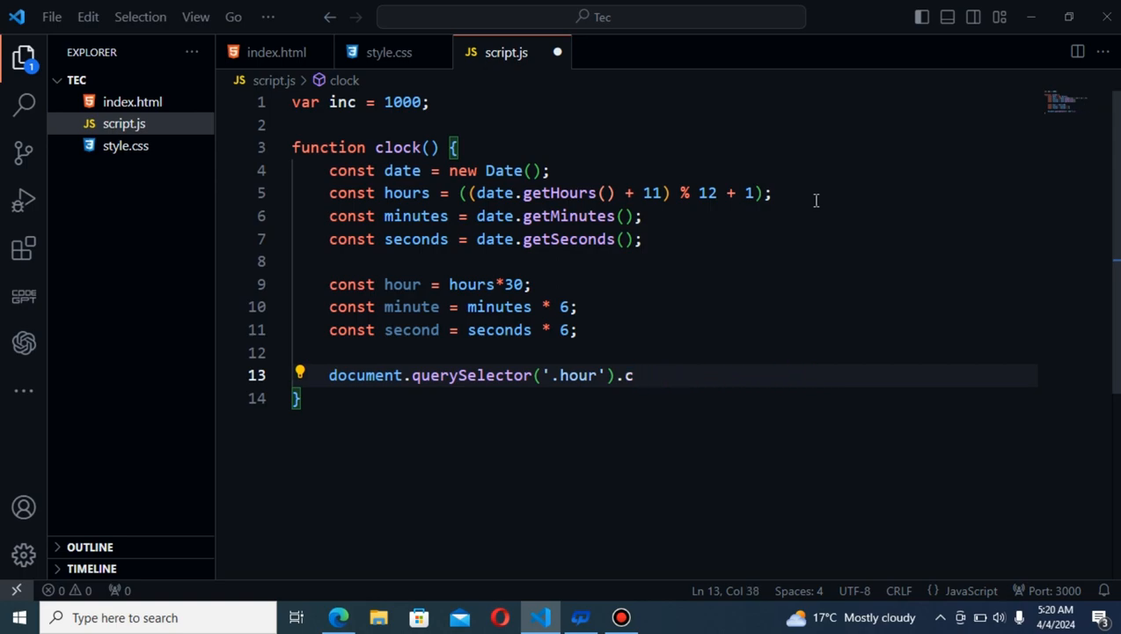
{"action": "type", "text": "tyle"}
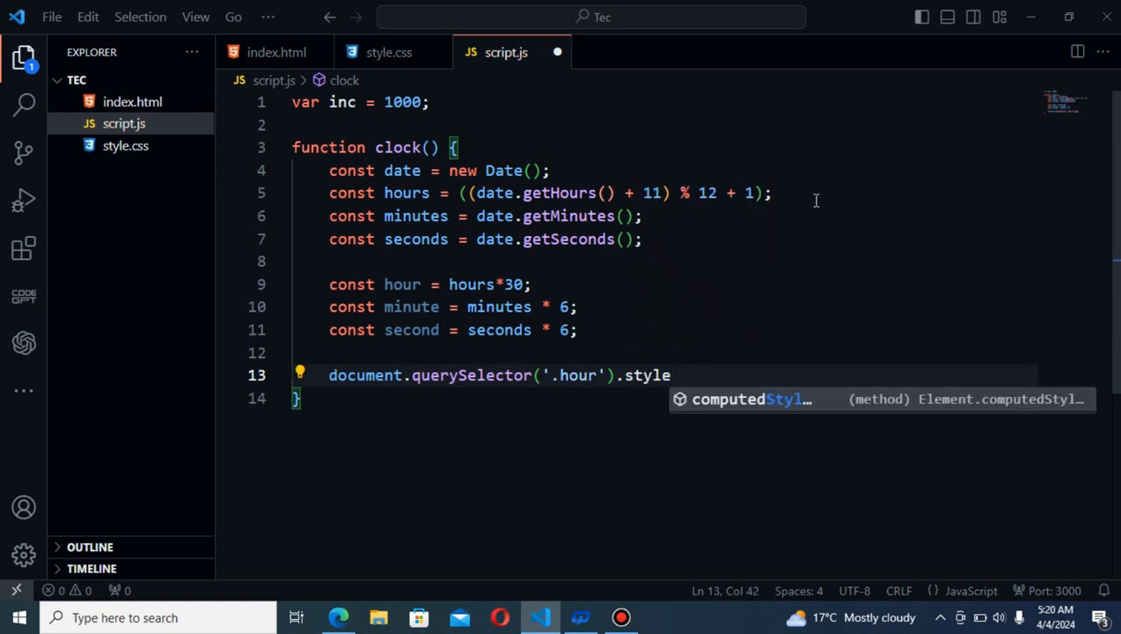
{"action": "type", "text": "computedSt"}
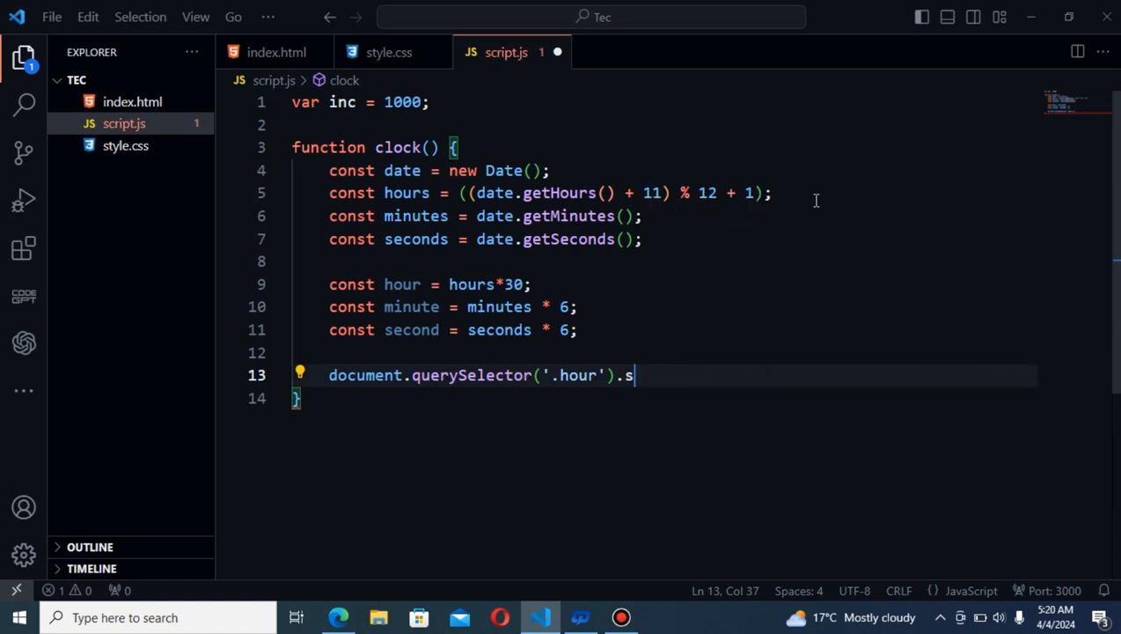
{"action": "type", "text": "tyle"}
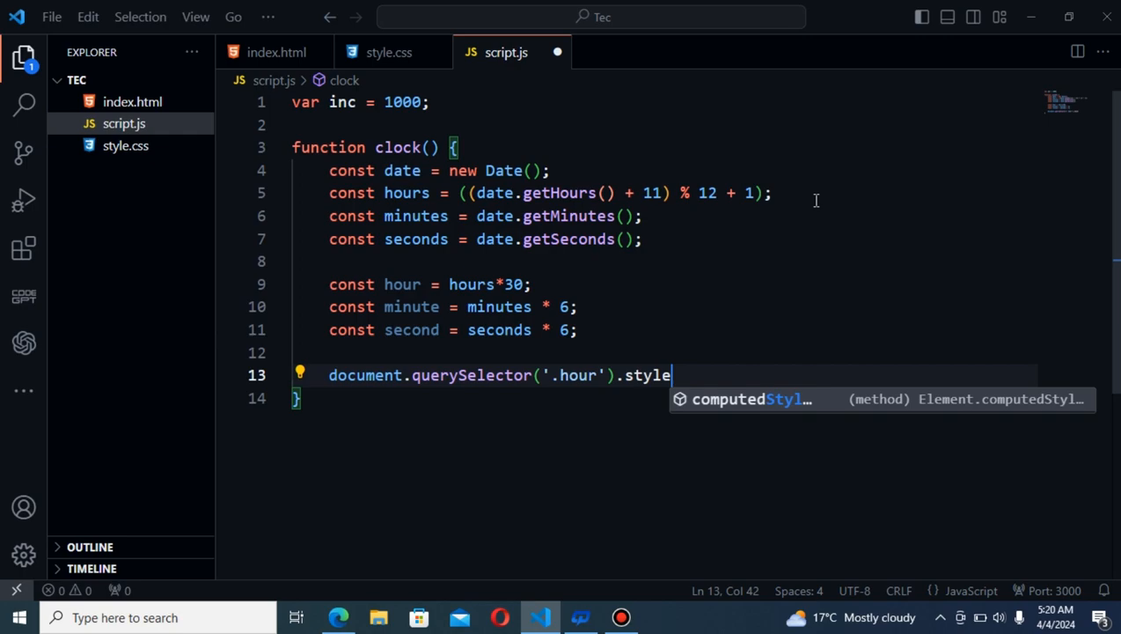
{"action": "type", "text": "."}
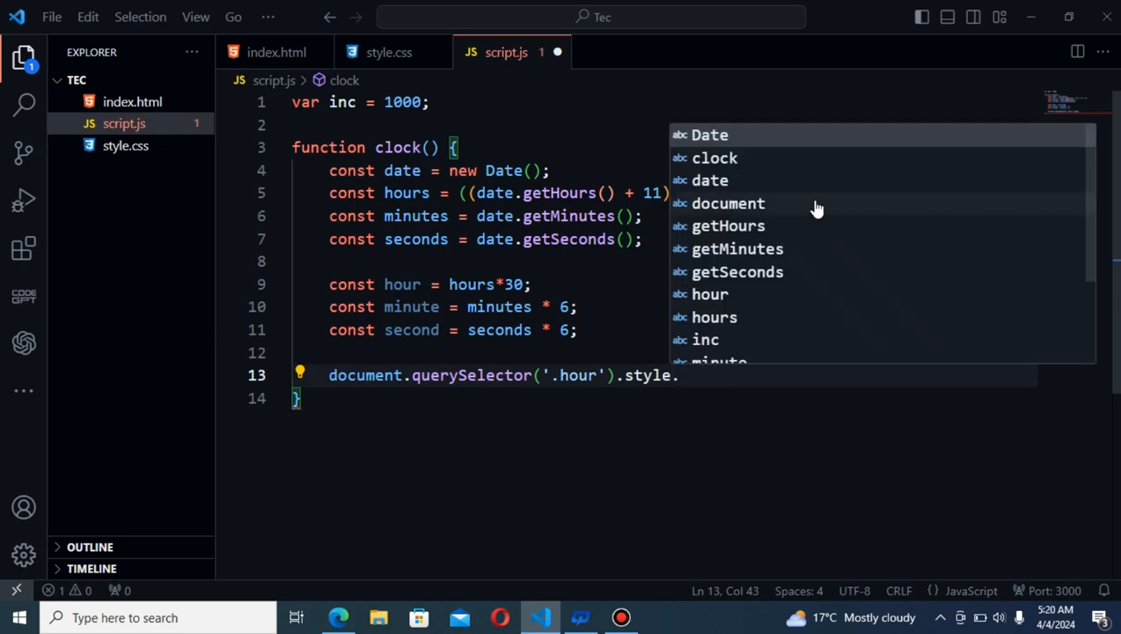
{"action": "type", "text": "trans"}
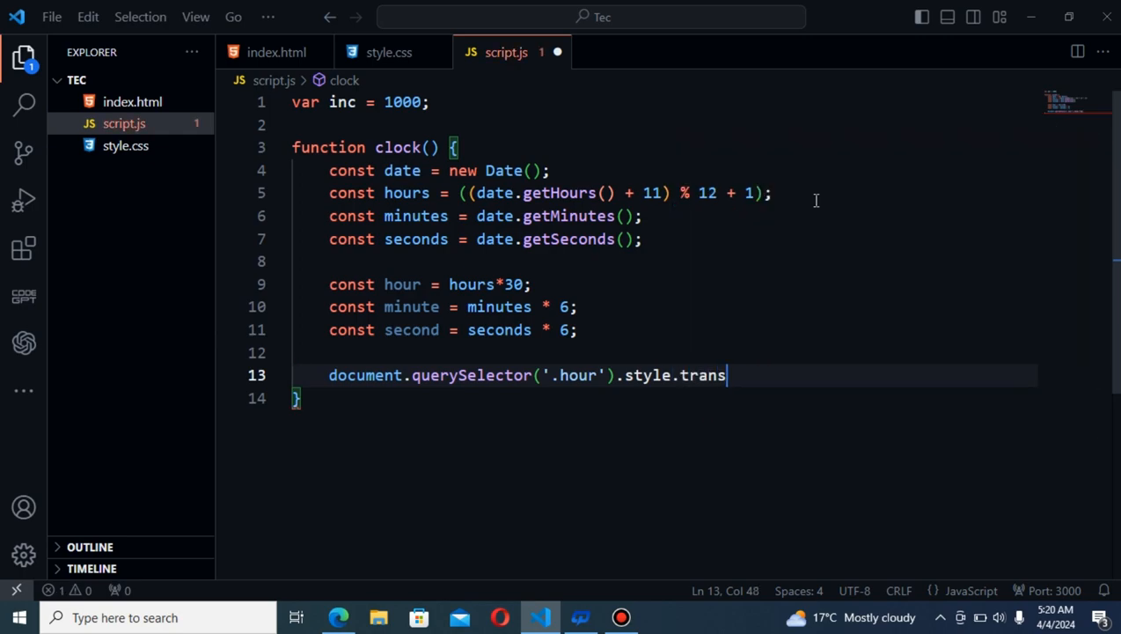
{"action": "type", "text": "form ="}
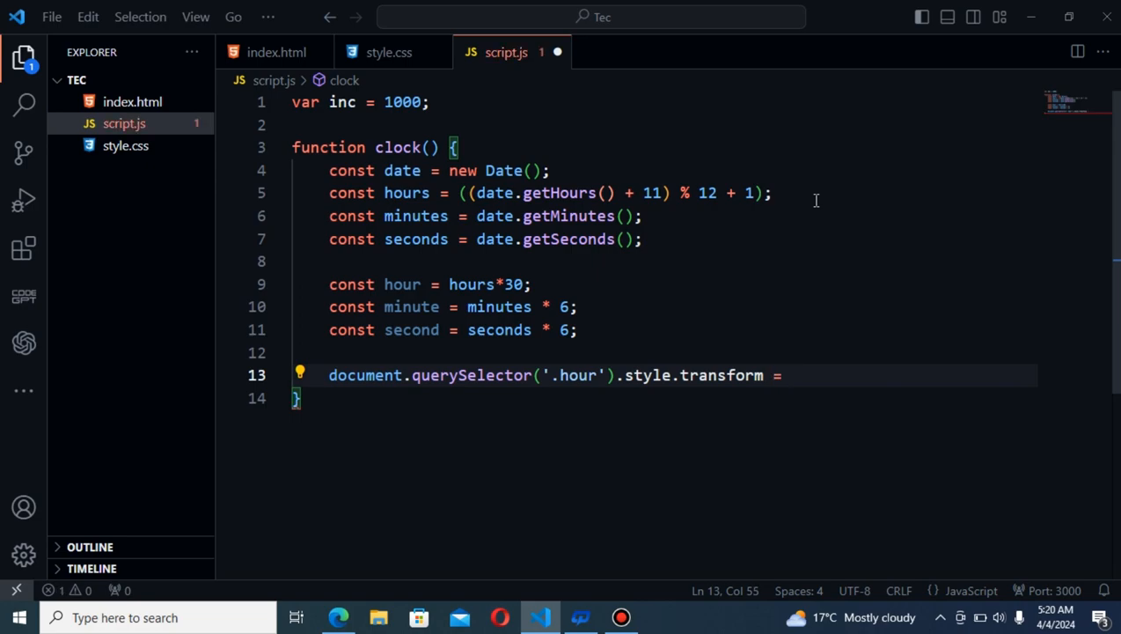
Set the value to the template string `rotate(${hour}deg)` wrapped in backticks
{"action": "type", "text": "rotat"}
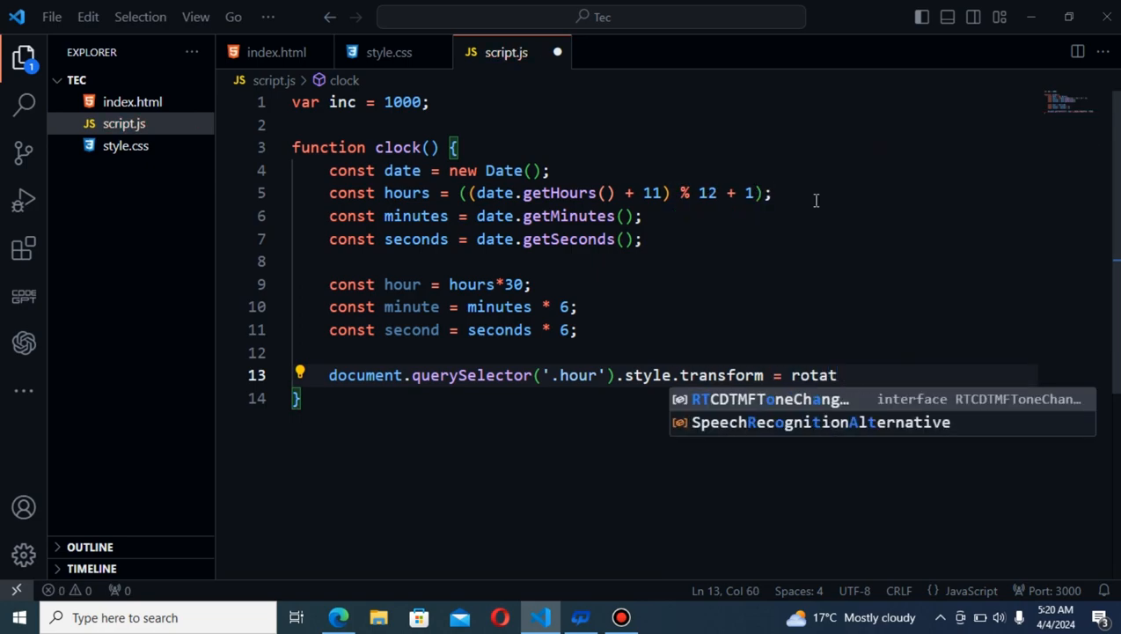
{"action": "type", "text": "e"}
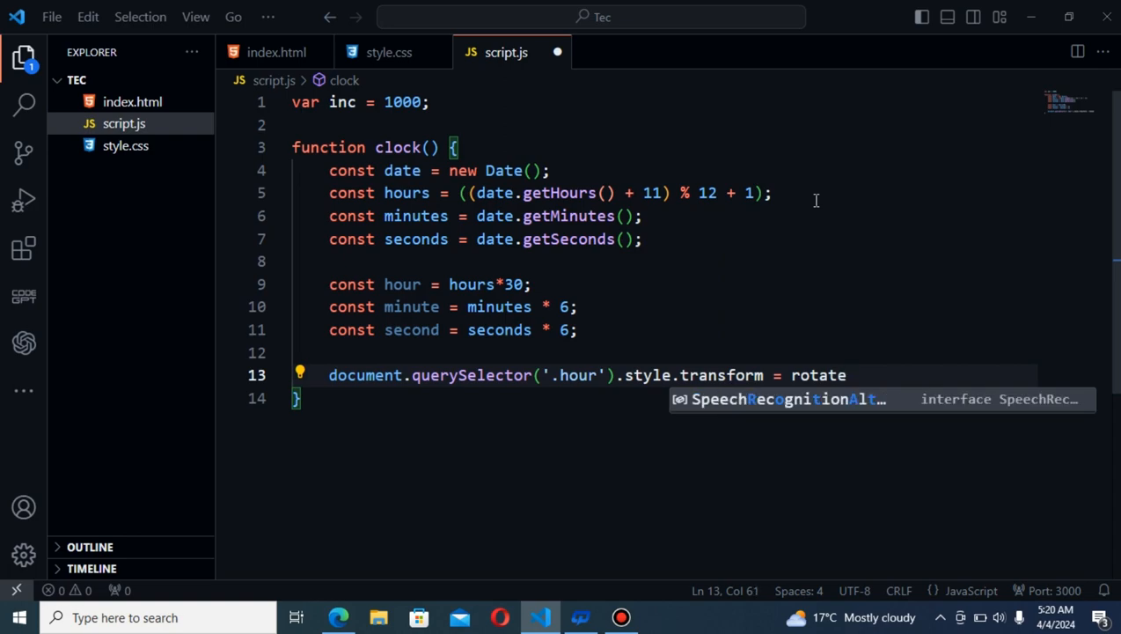
{"action": "type", "text": "()"}
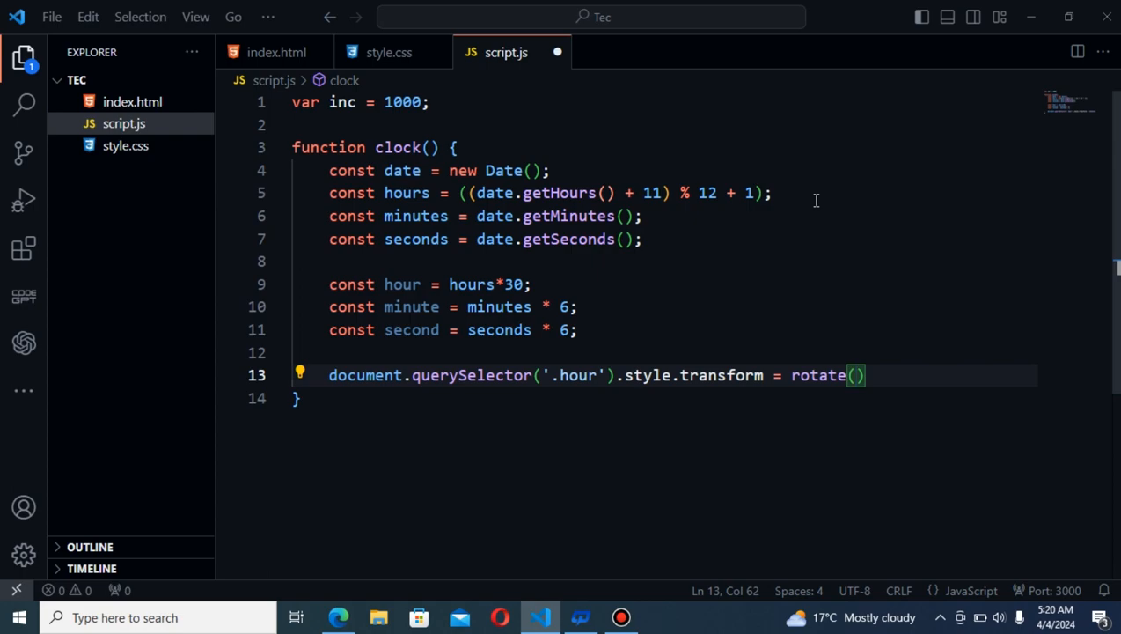
{"action": "type", "text": "#"}
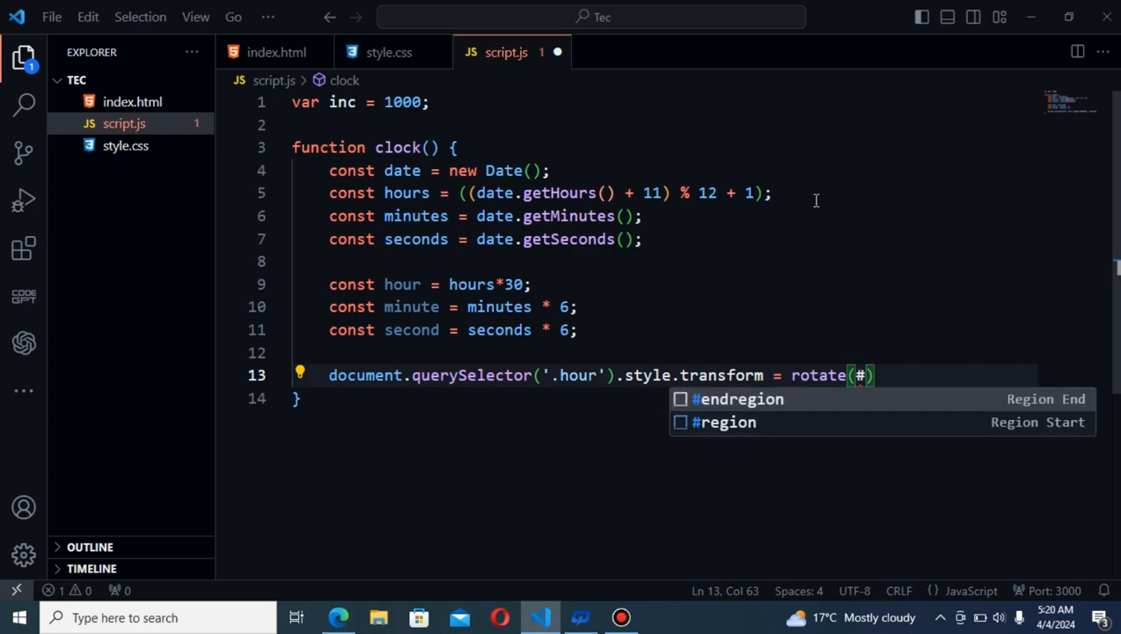
{"action": "type", "text": "!"}
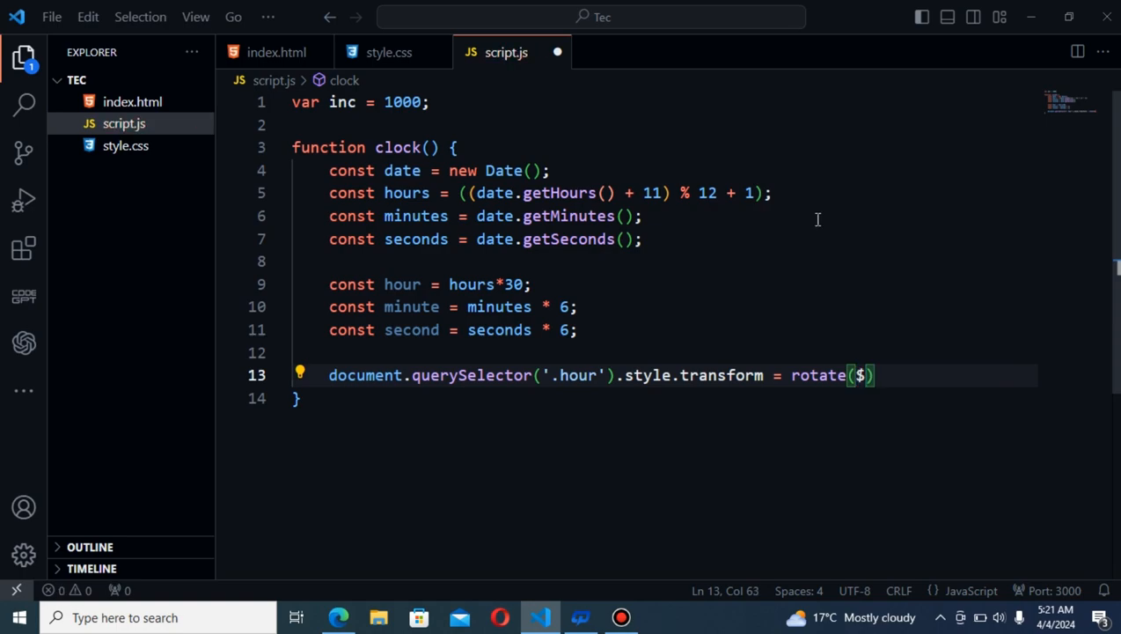
{"action": "type", "text": "${hour"}
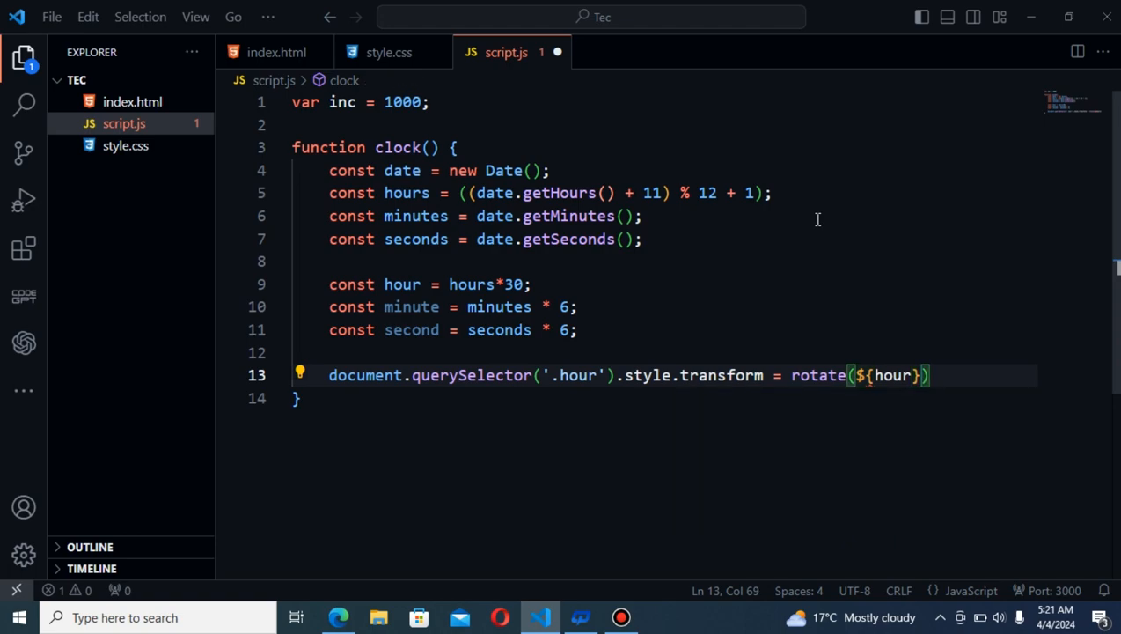
{"action": "type", "text": "deg"}
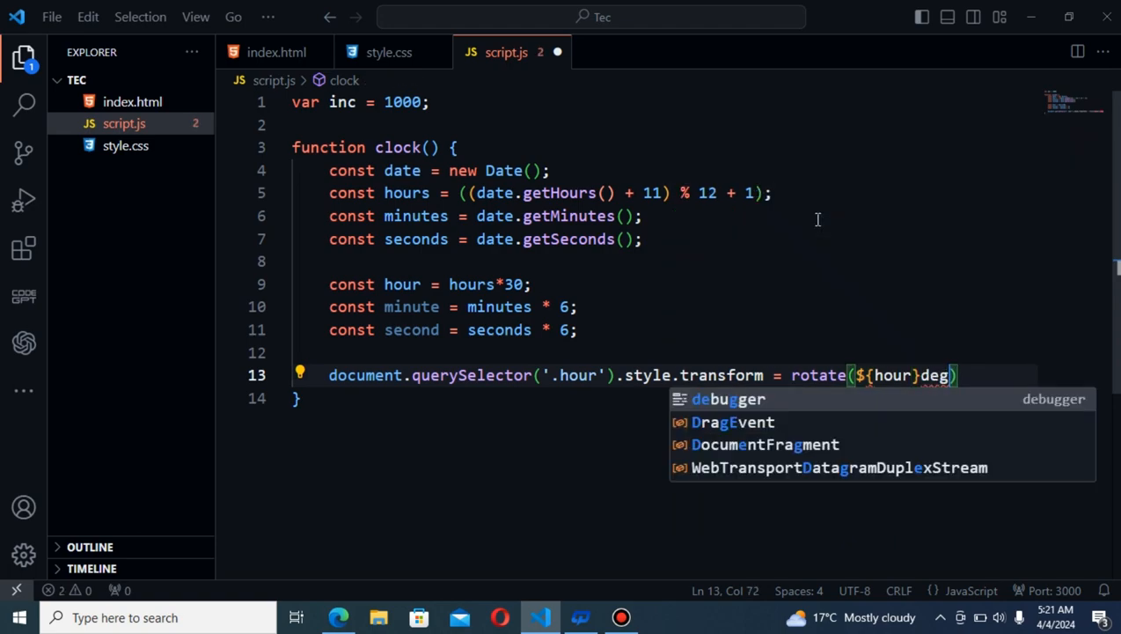
{"action": "key", "text": "Escape"}
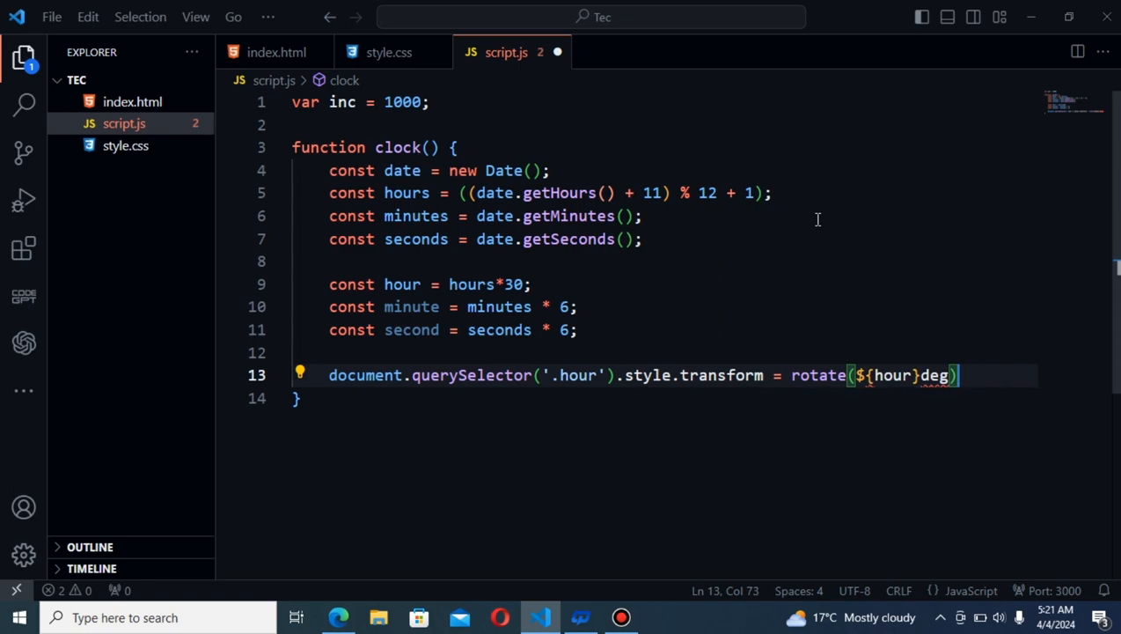
{"action": "type", "text": "``"}
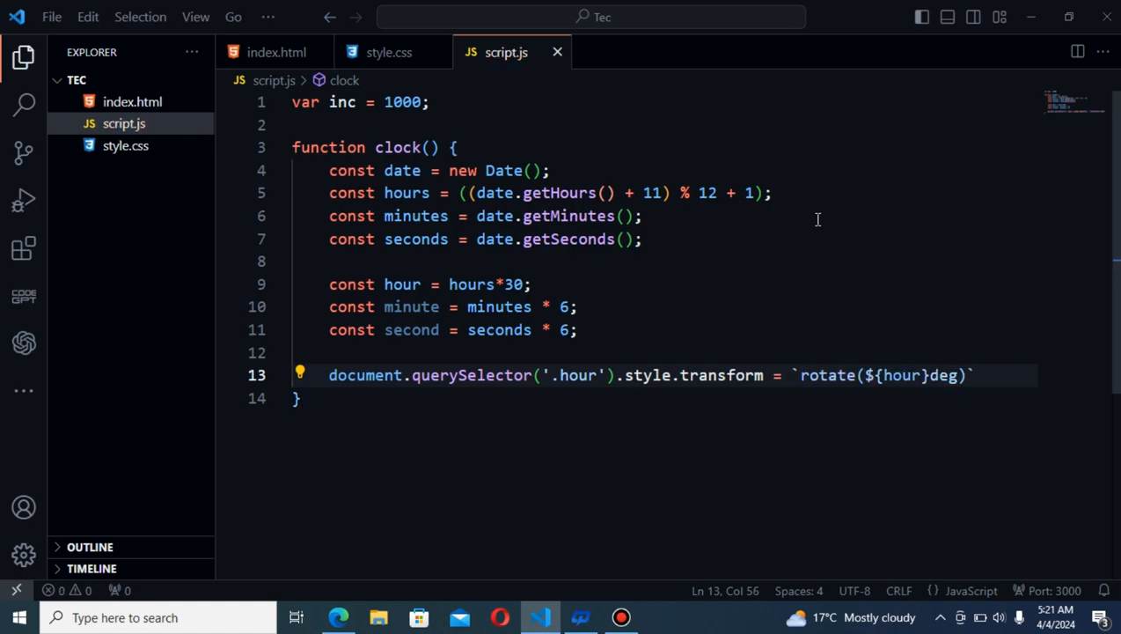
Duplicate the rotation line for .minute and .second, and add a clock(); call above the function
{"action": "key", "text": "Enter"}
{"action": "type", "text": "document.querySelector('.minute').style.transform = `rotate(${minute}deg"}
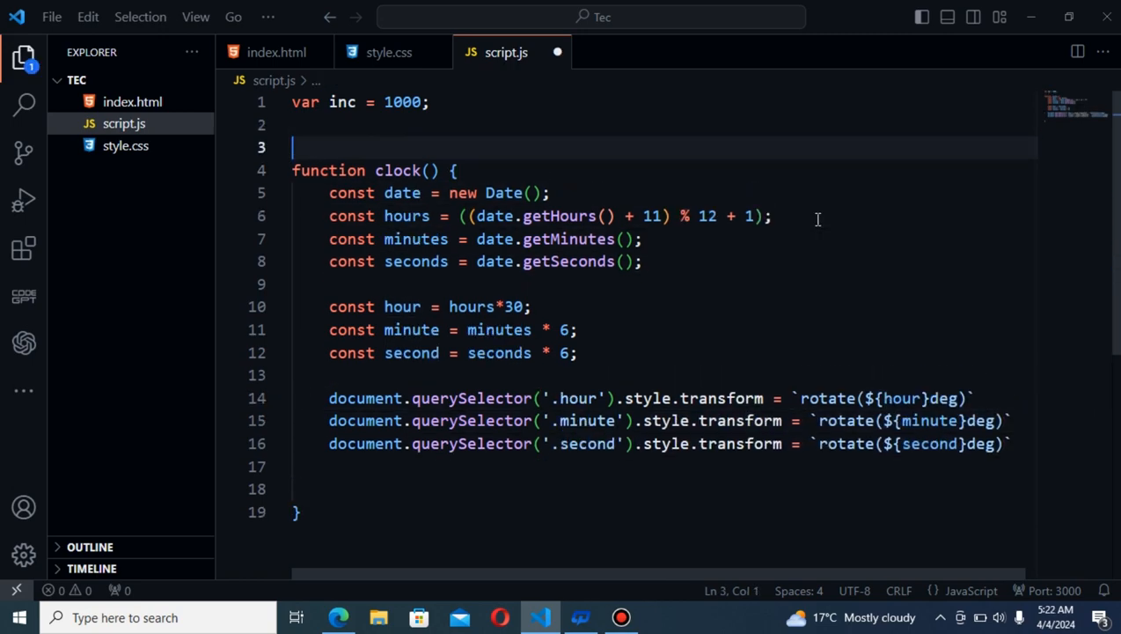
{"action": "type", "text": "clock"}
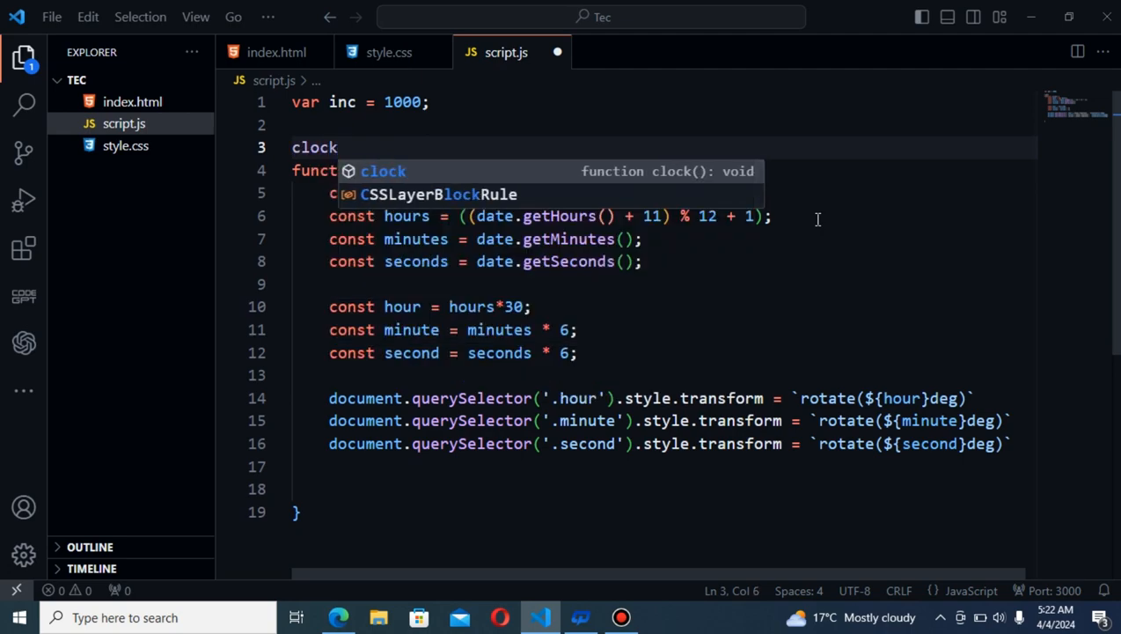
{"action": "type", "text": "();"}
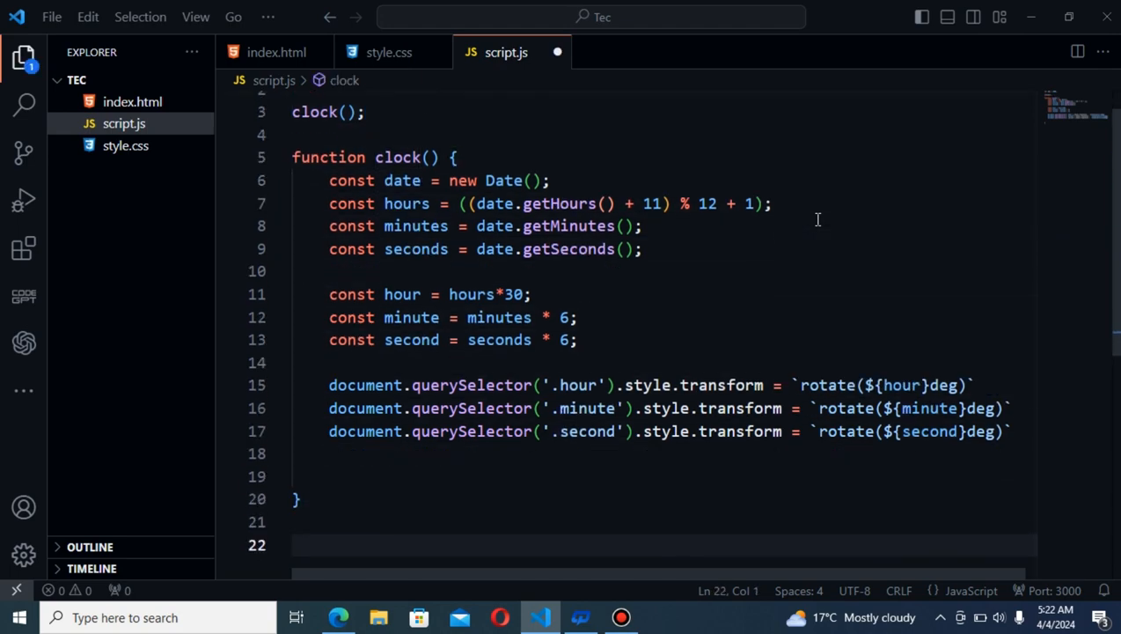
End script.js with setInterval(clock, inc) and switch to the live preview in Edge
{"action": "type", "text": "setInterval"}
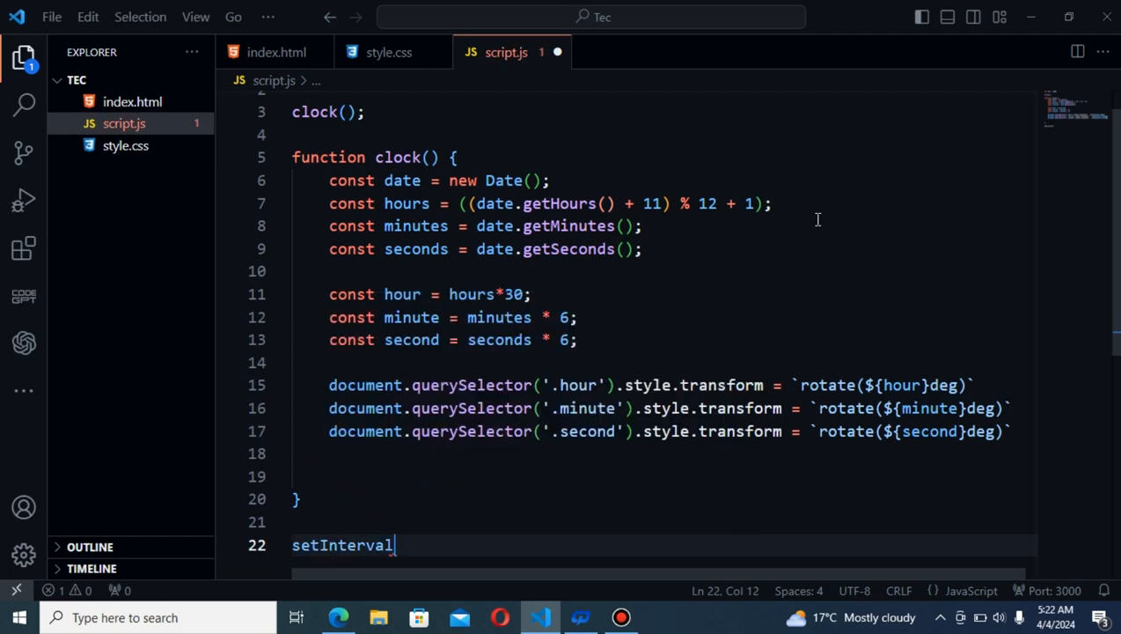
{"action": "type", "text": "(clock)"}
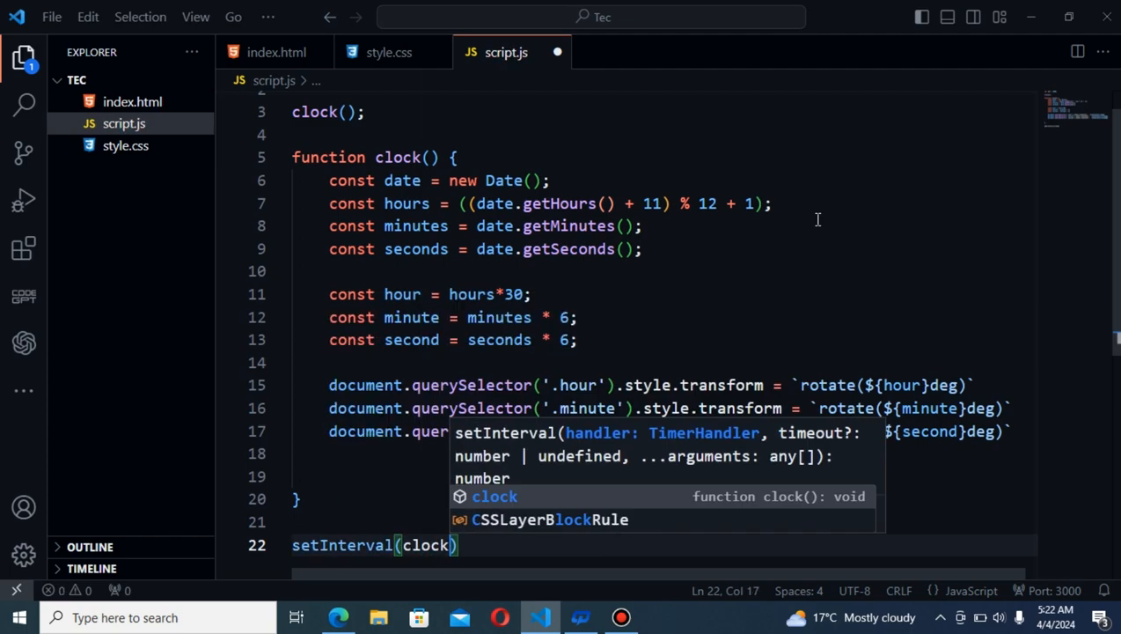
{"action": "type", "text": ", in"}
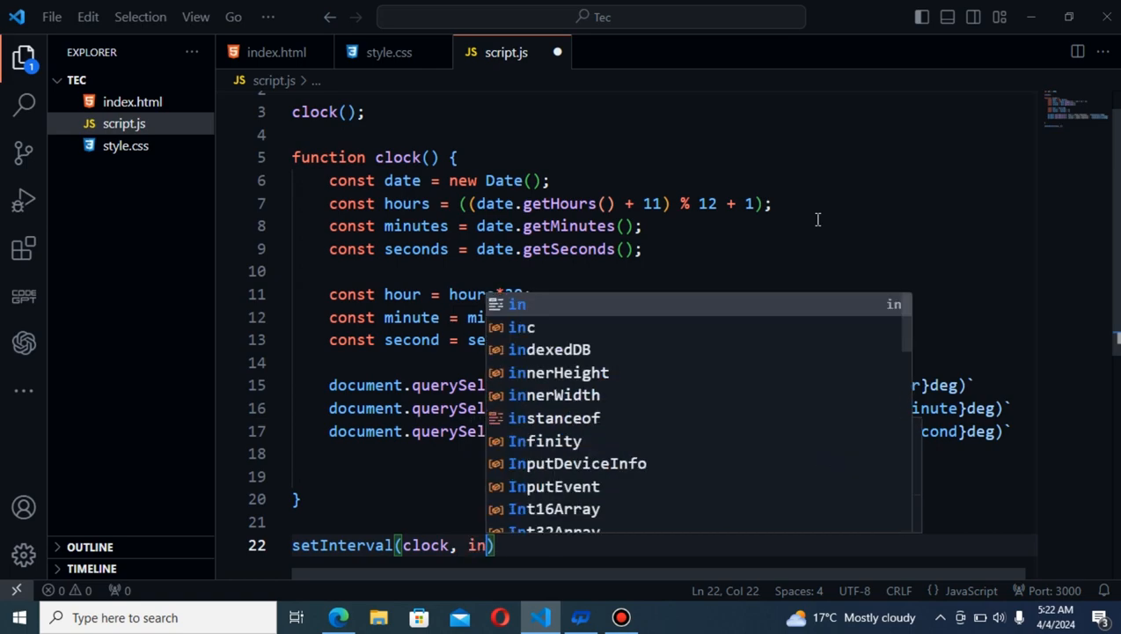
{"action": "type", "text": "c"}
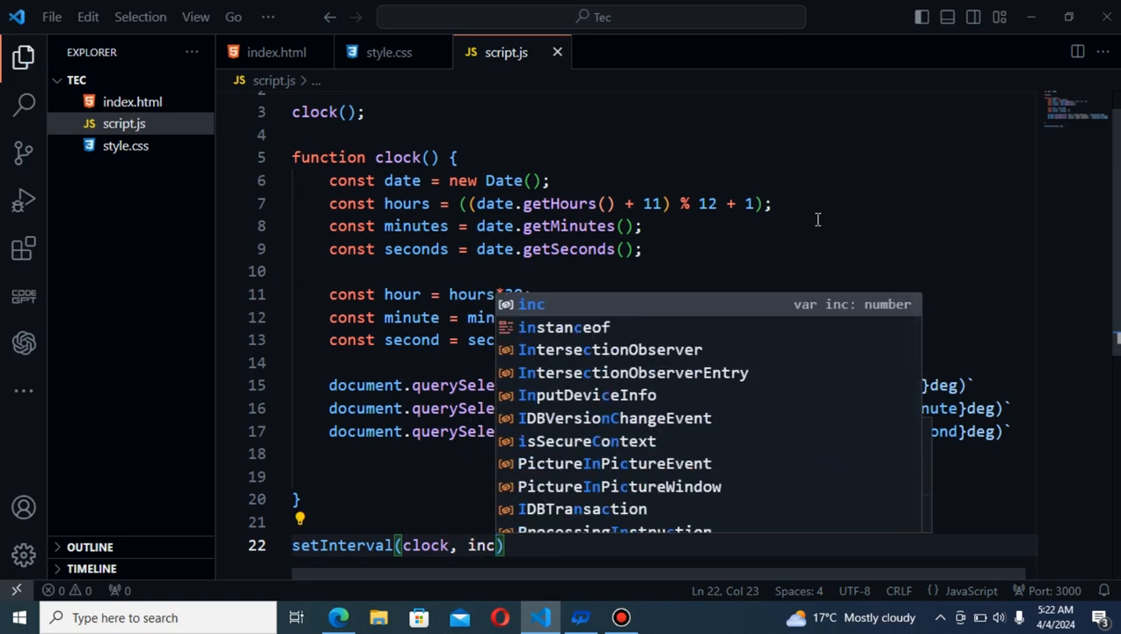
{"action": "mouse_move", "coordinate": [437, 558]}
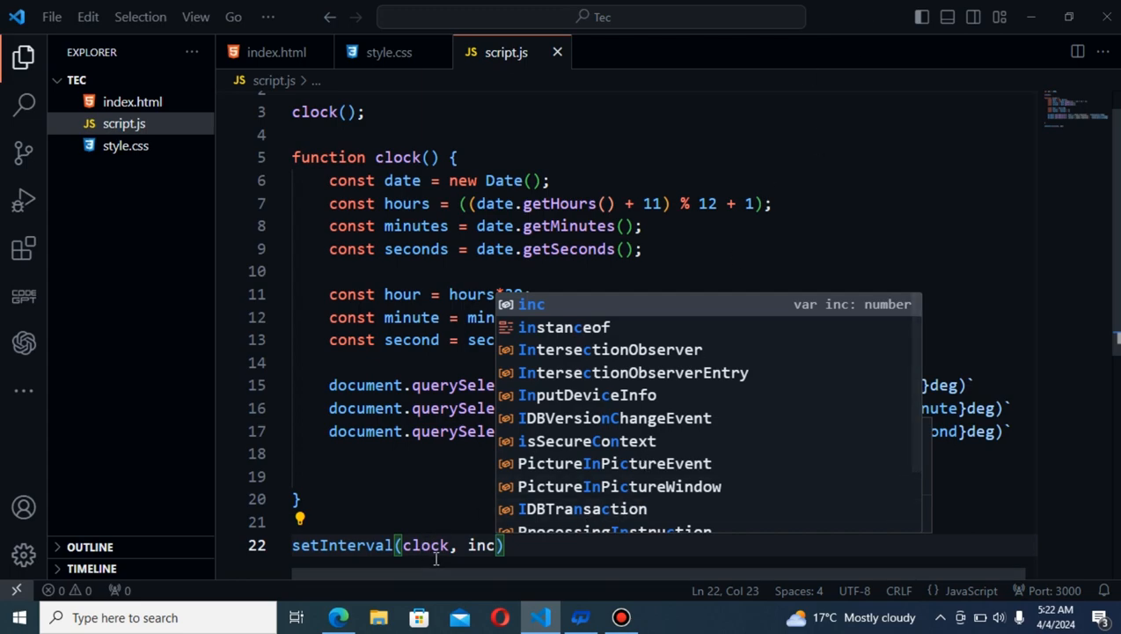
{"action": "left_click", "coordinate": [336, 616]}
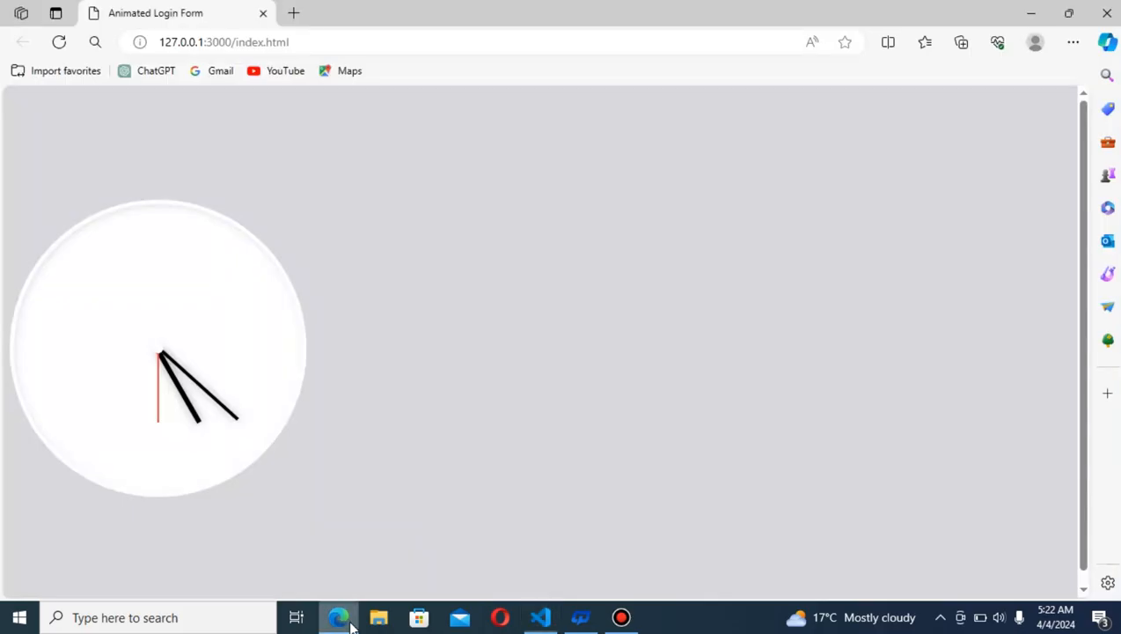